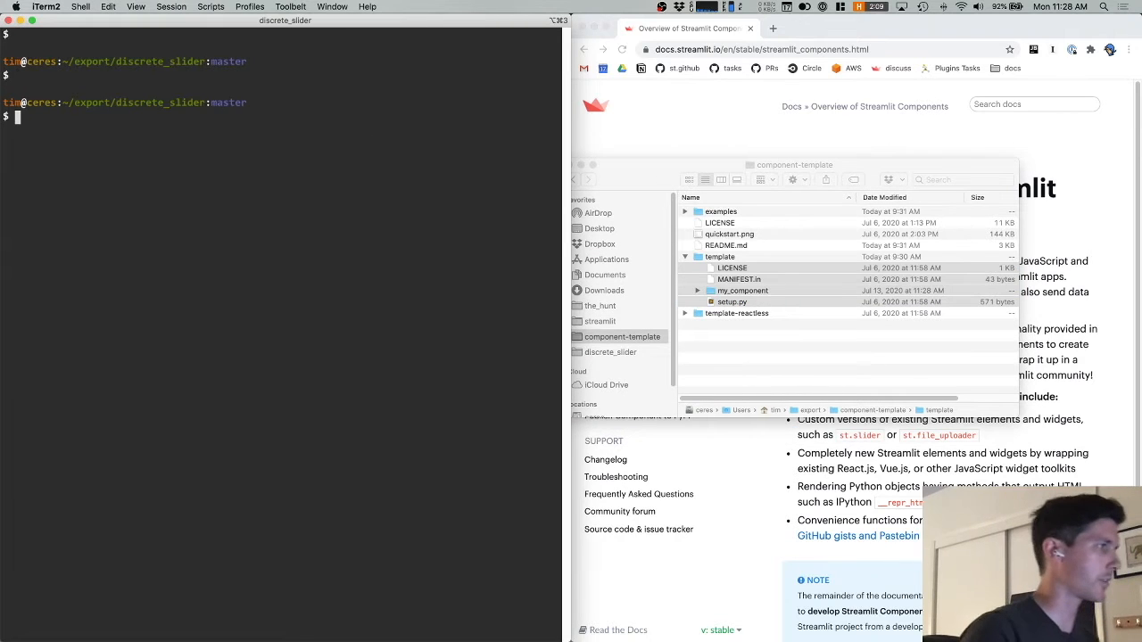
# Step: Create a Python 3 pipenv environment for discrete_slider and enter its shell
pyautogui.write('pipenv')
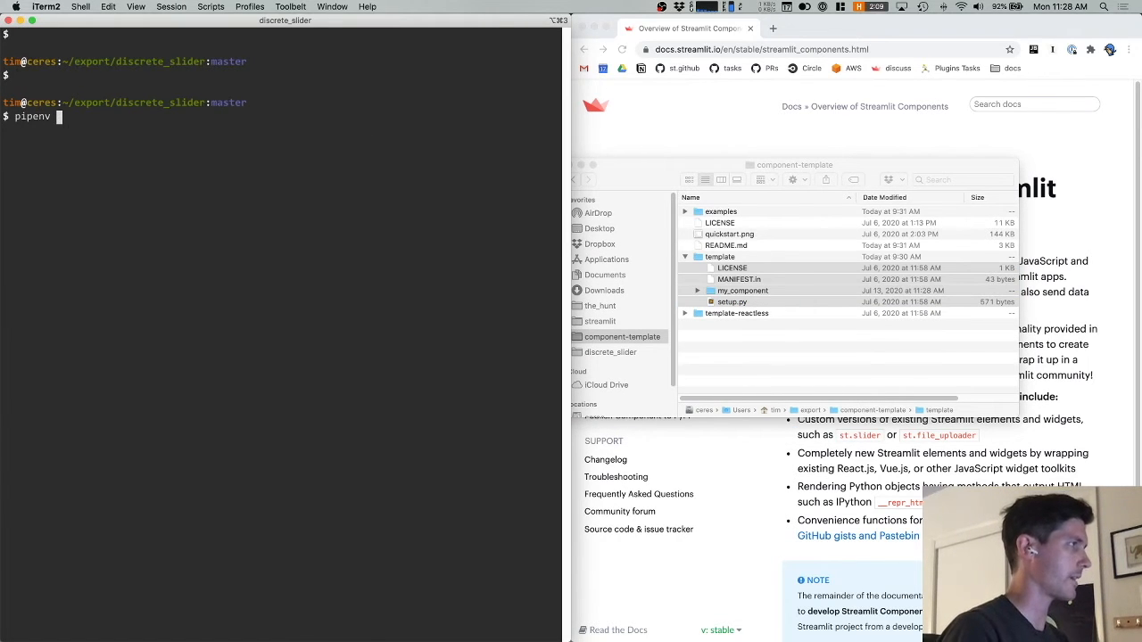
pyautogui.write('--three')
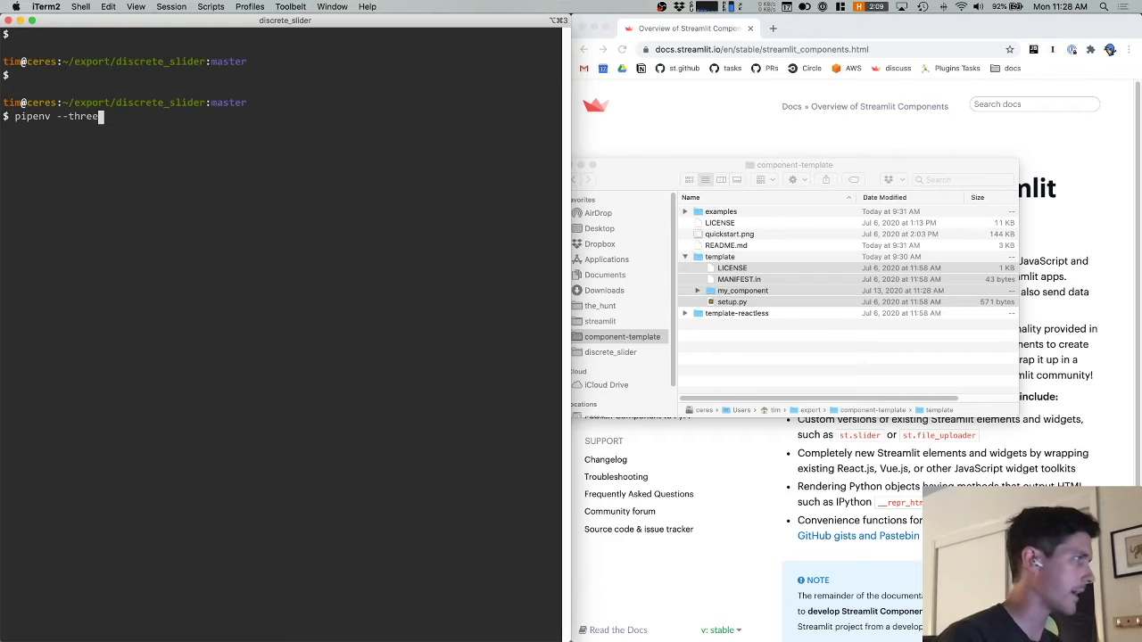
pyautogui.press('Return')
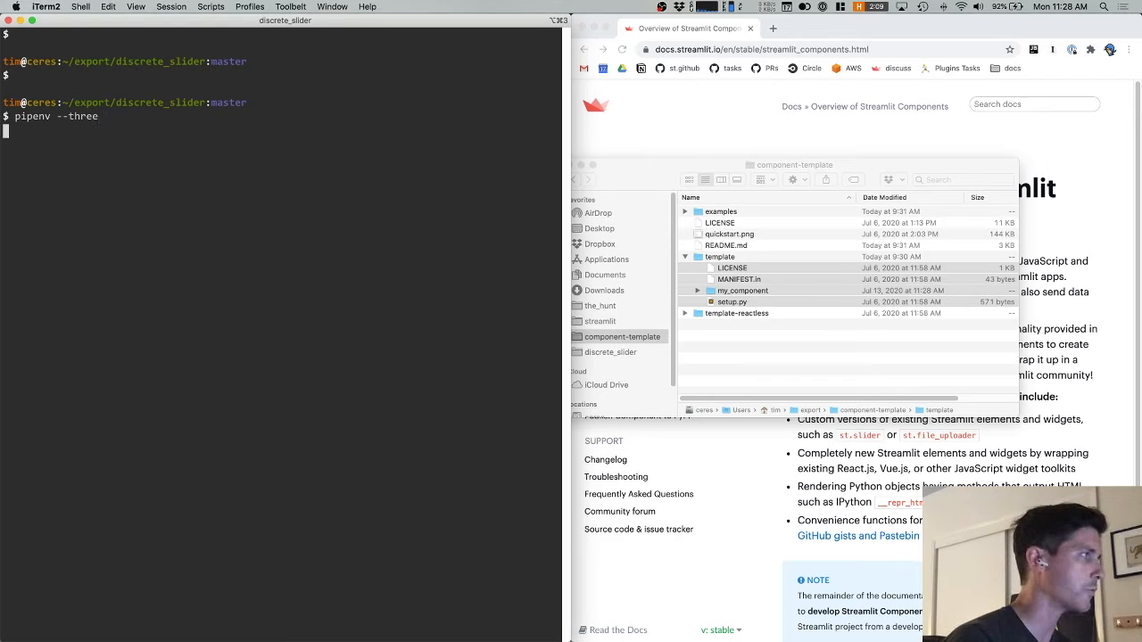
pyautogui.press('Return')
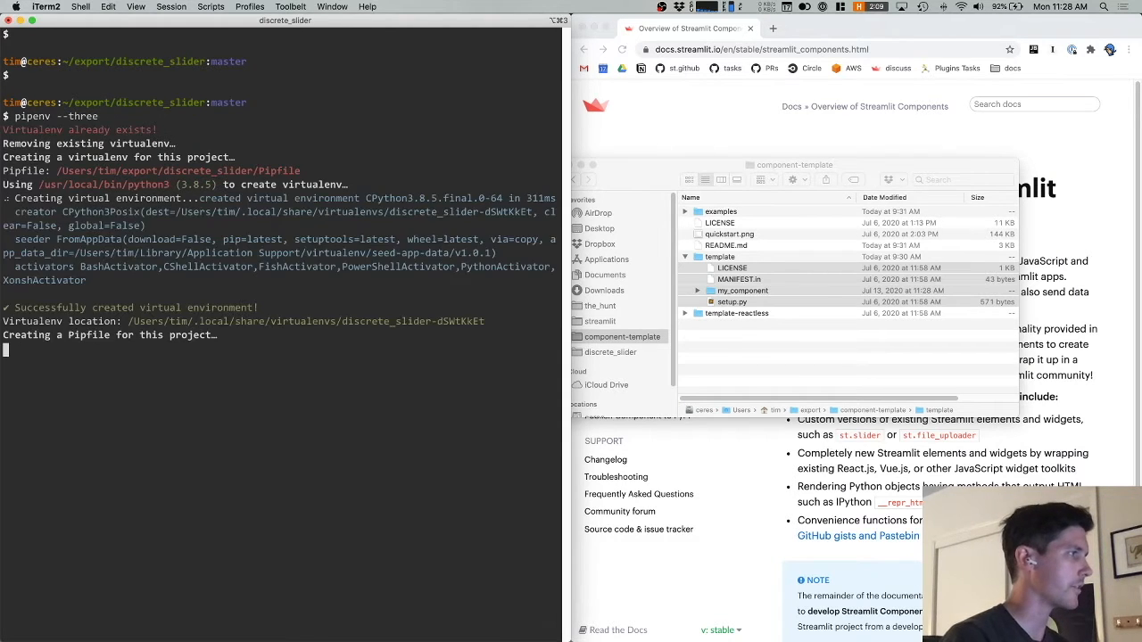
# Step: Install Streamlit with pip and launch the streamlit hello demo
pyautogui.write('pipenv shell')
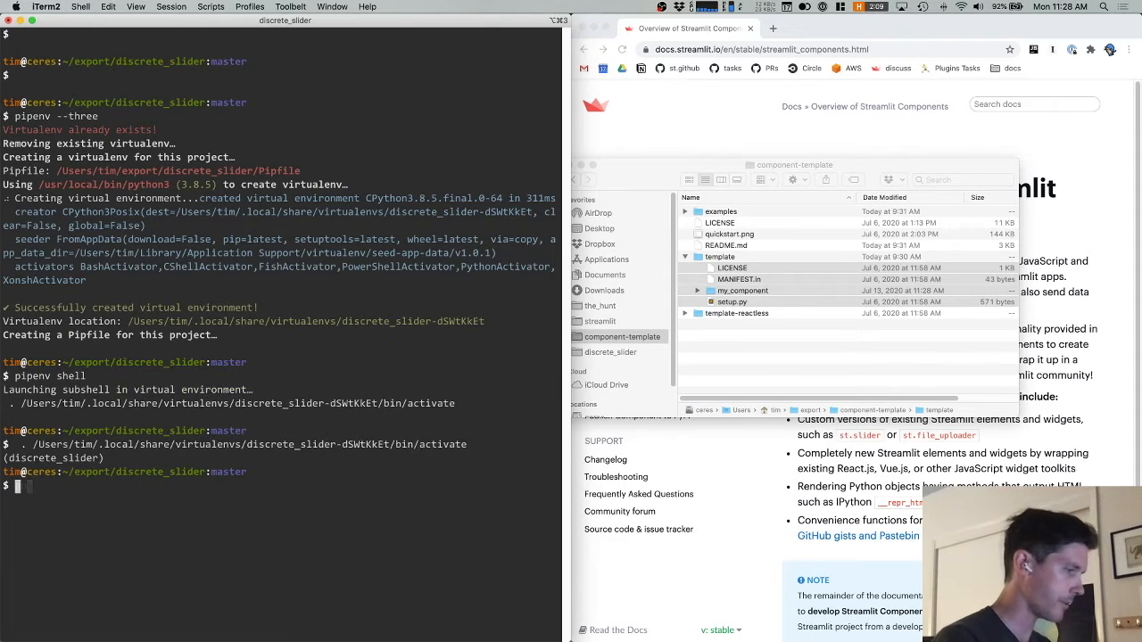
pyautogui.write('pip install streamlit')
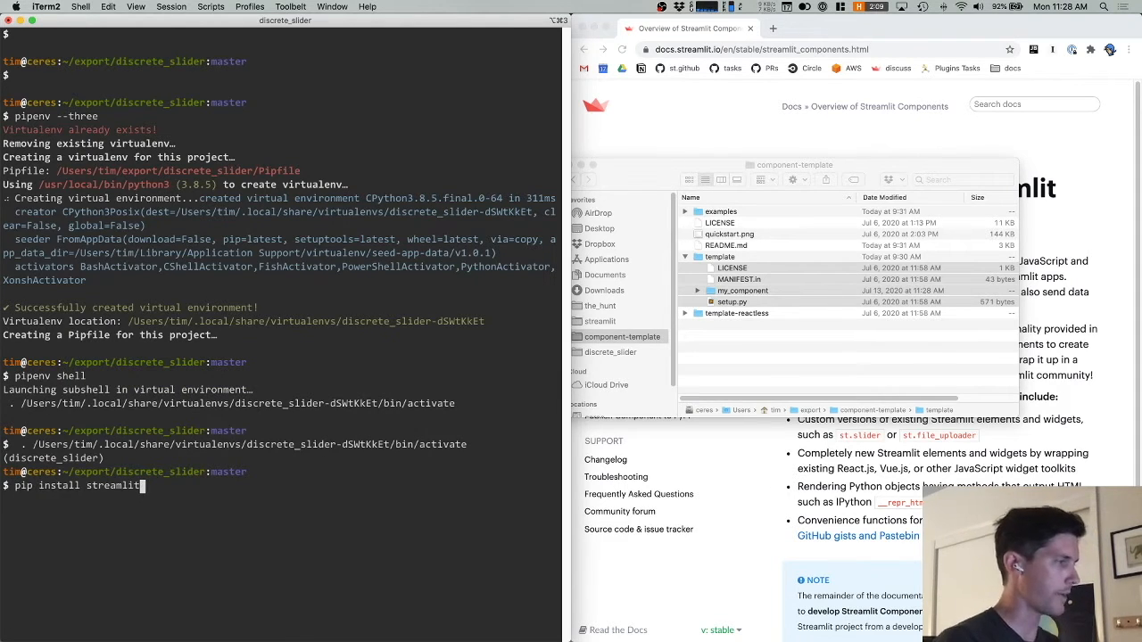
pyautogui.press('Return')
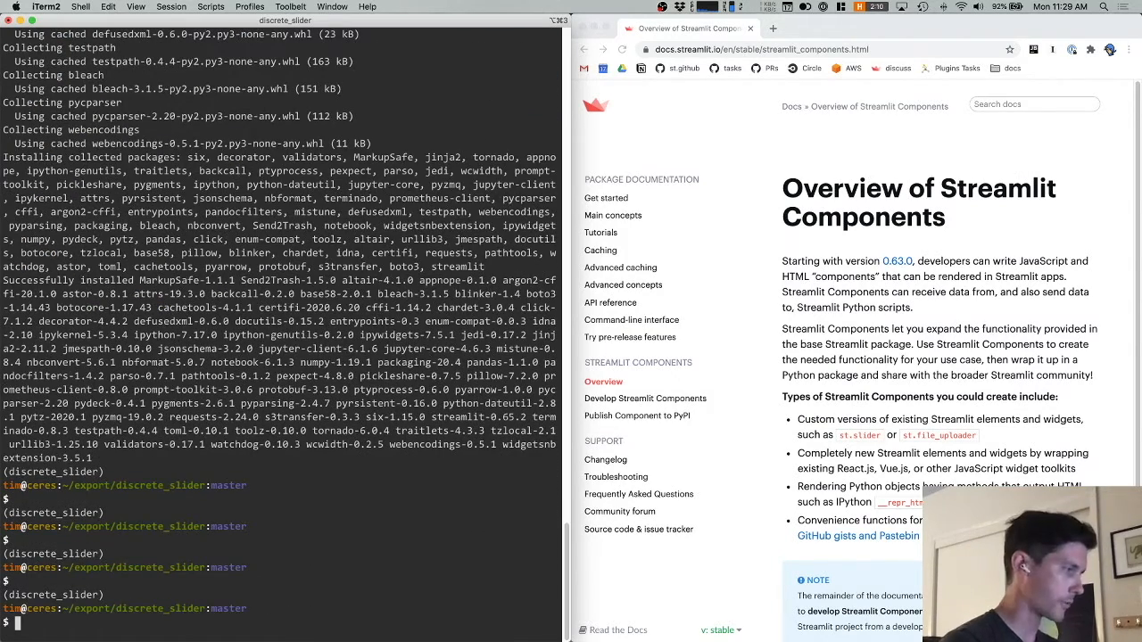
pyautogui.write('streamli')
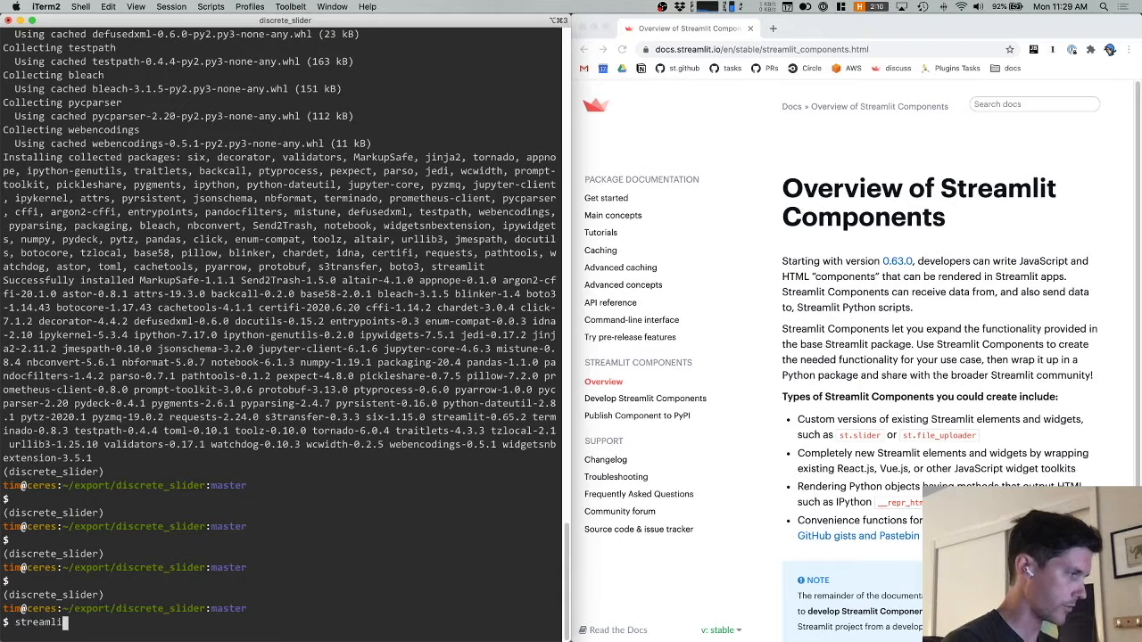
pyautogui.write('hello')
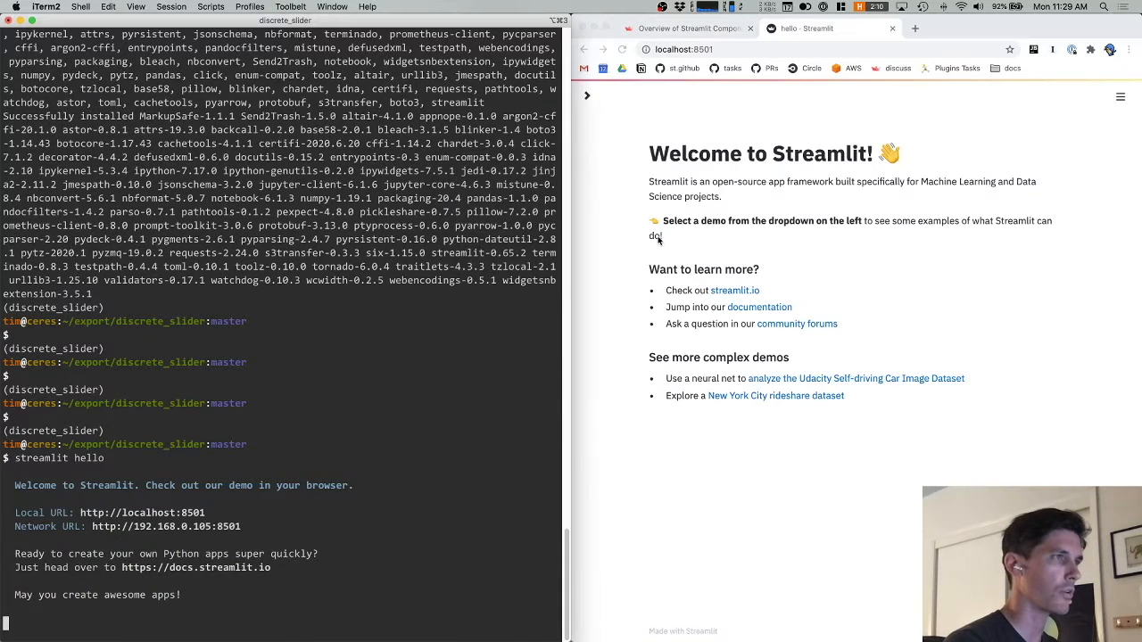
pyautogui.moveTo(396, 346)
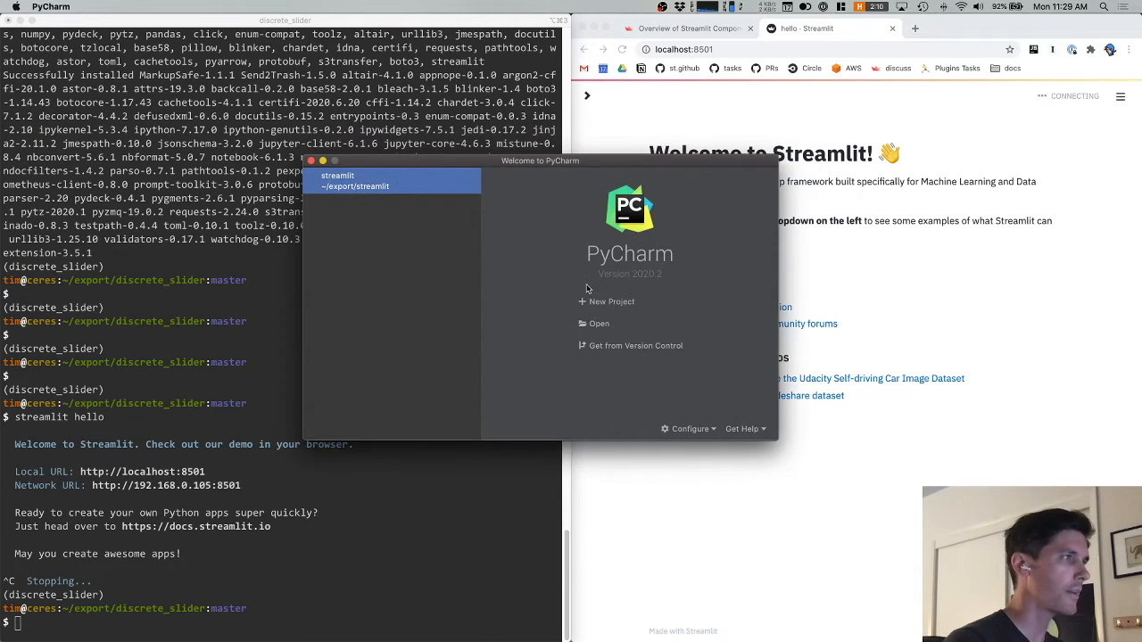
pyautogui.moveTo(506, 310)
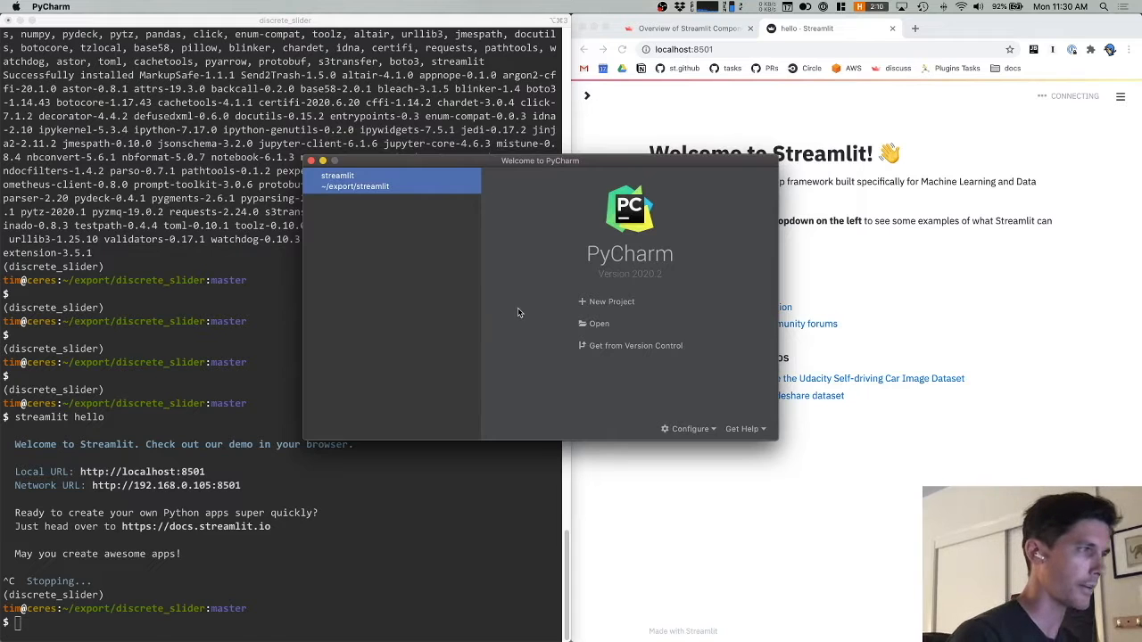
pyautogui.moveTo(600, 325)
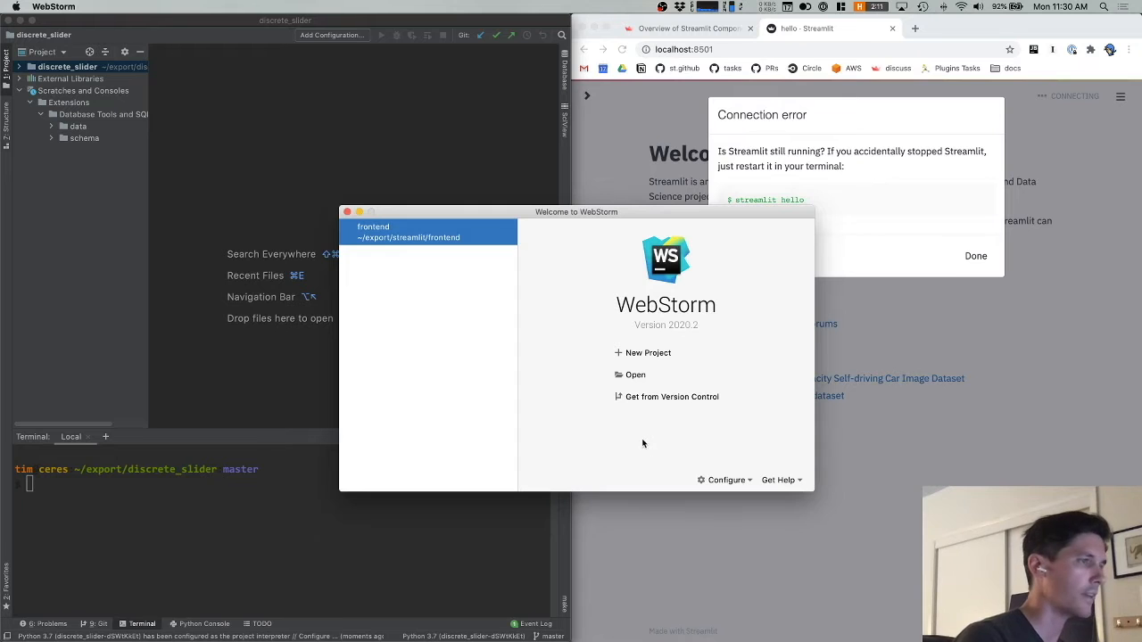
# Step: Open discrete_slider/my_component/frontend as a WebStorm project
pyautogui.click(635, 375)
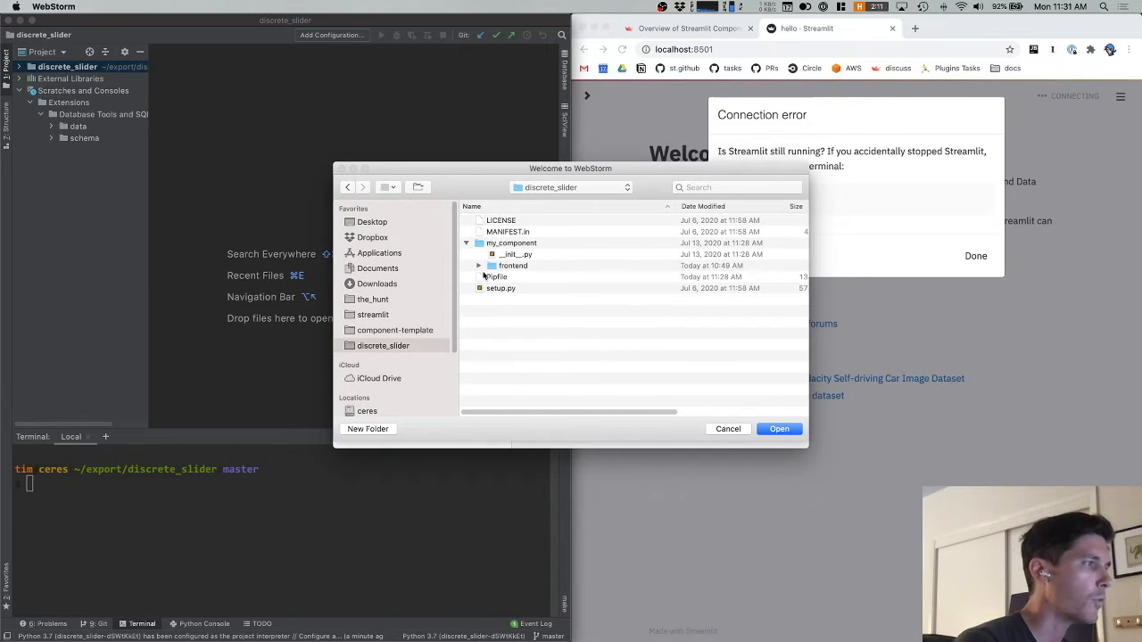
pyautogui.click(514, 264)
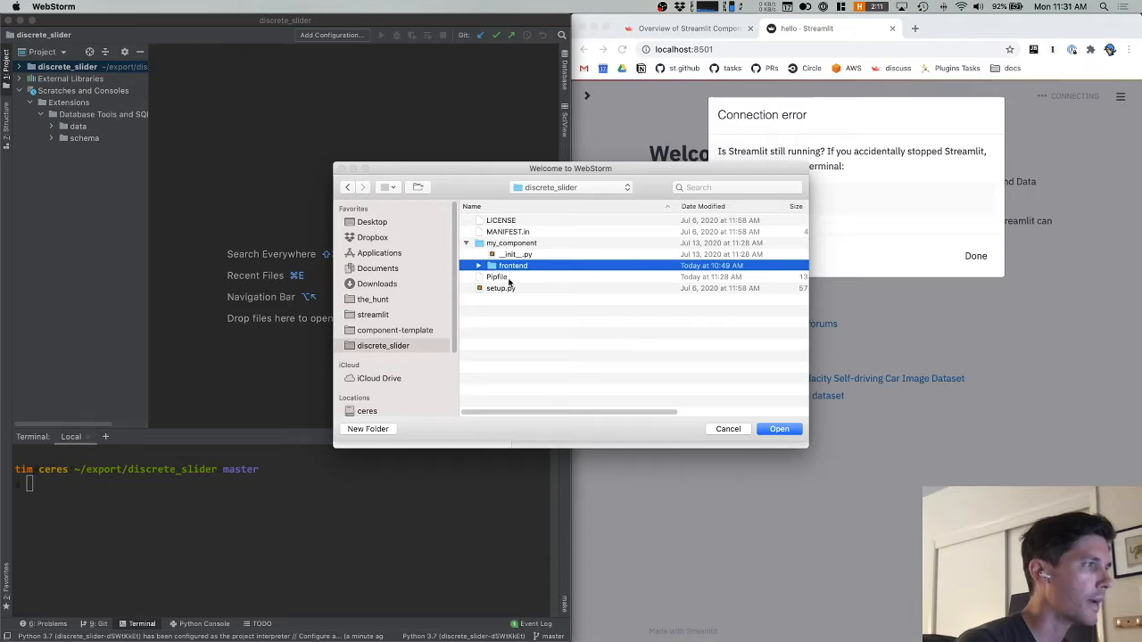
pyautogui.click(778, 428)
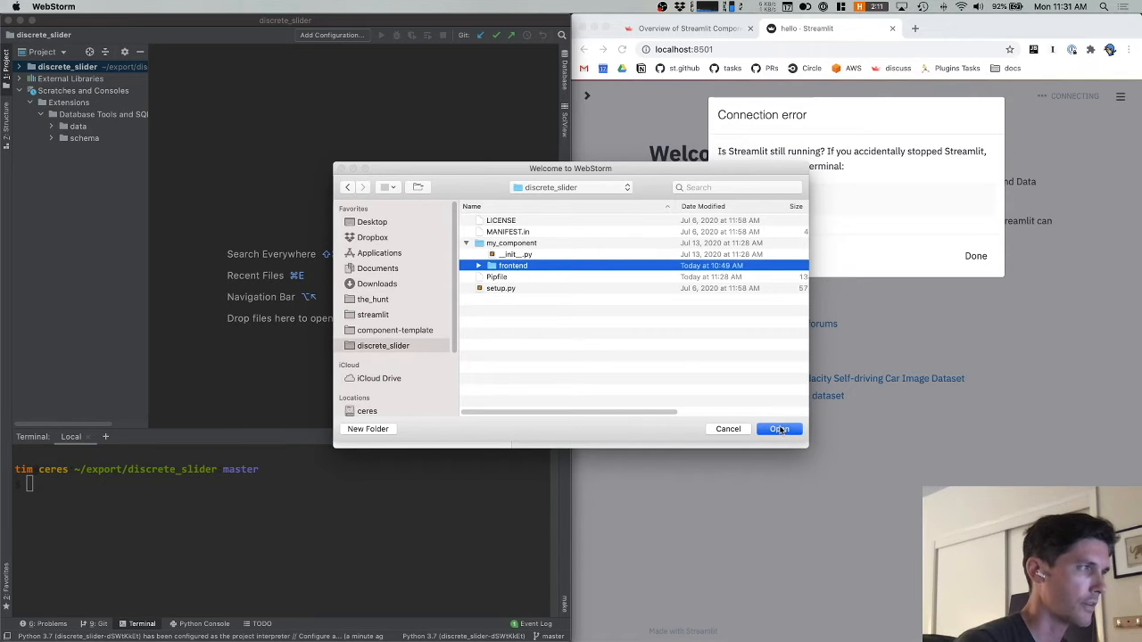
pyautogui.click(778, 428)
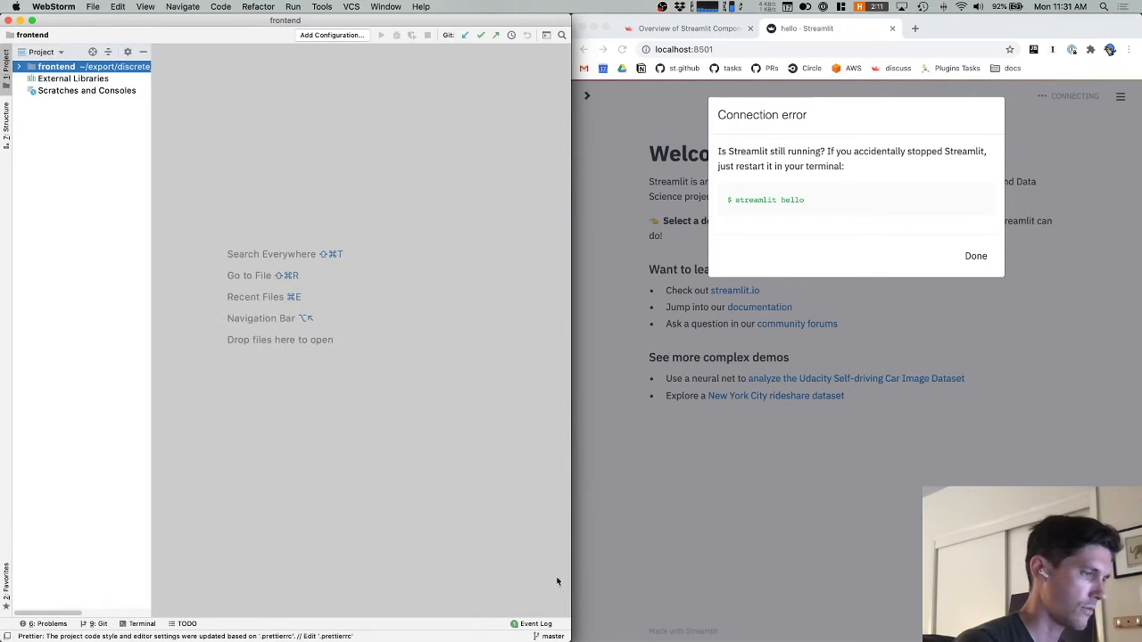
# Step: Run npm i in the frontend terminal to install dependencies for the dev server on localhost:3001
pyautogui.click(143, 624)
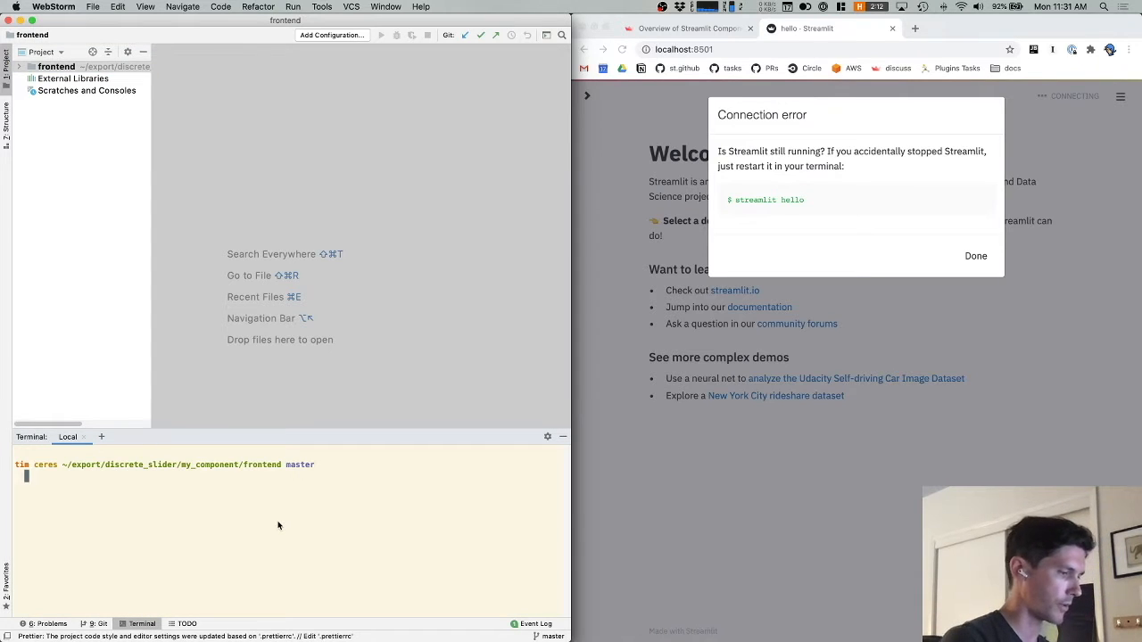
pyautogui.click(20, 66)
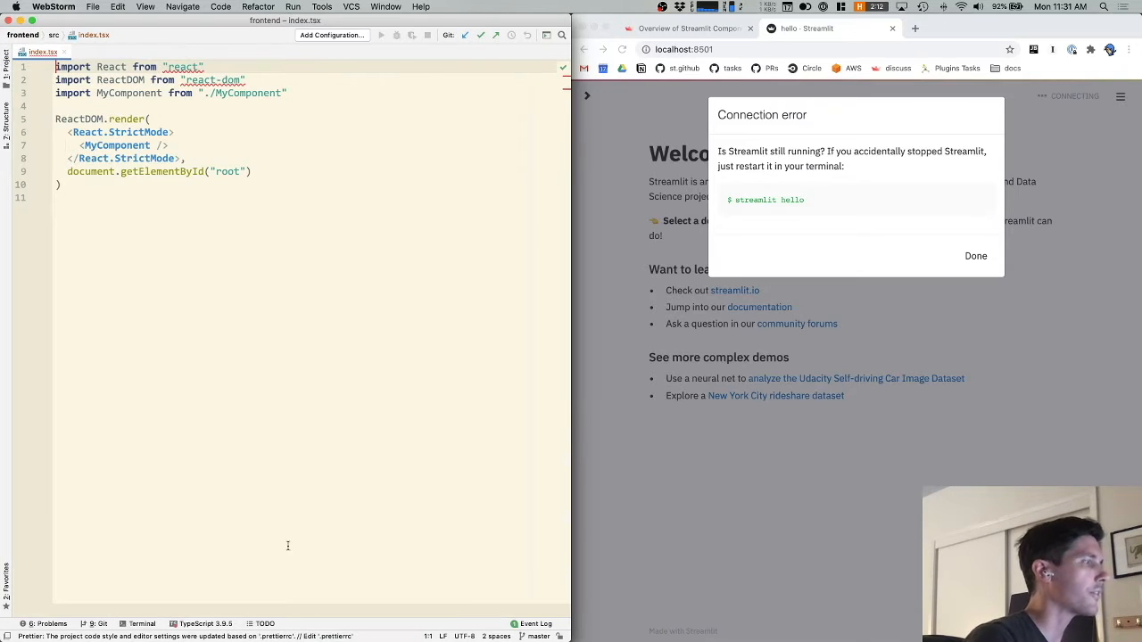
pyautogui.click(143, 625)
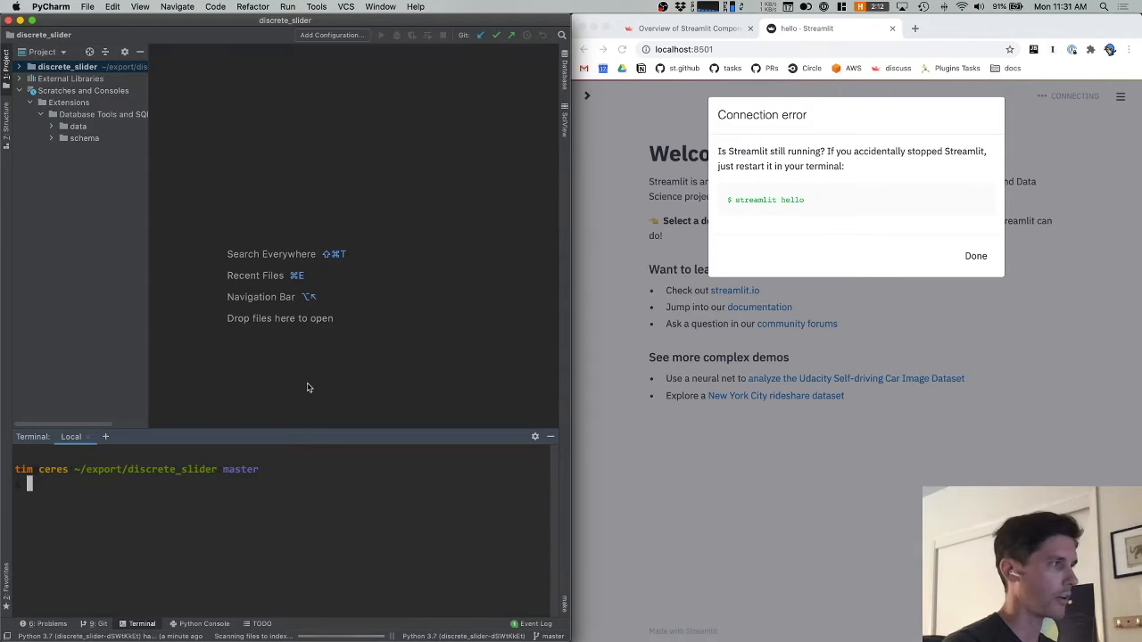
pyautogui.moveTo(214, 393)
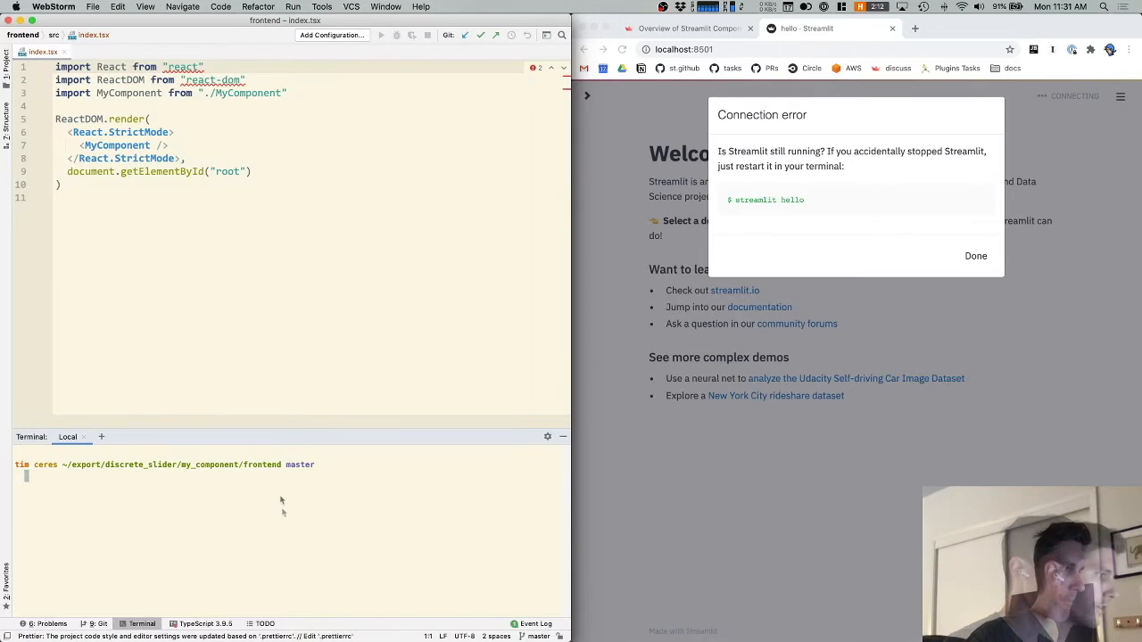
pyautogui.write('npm i')
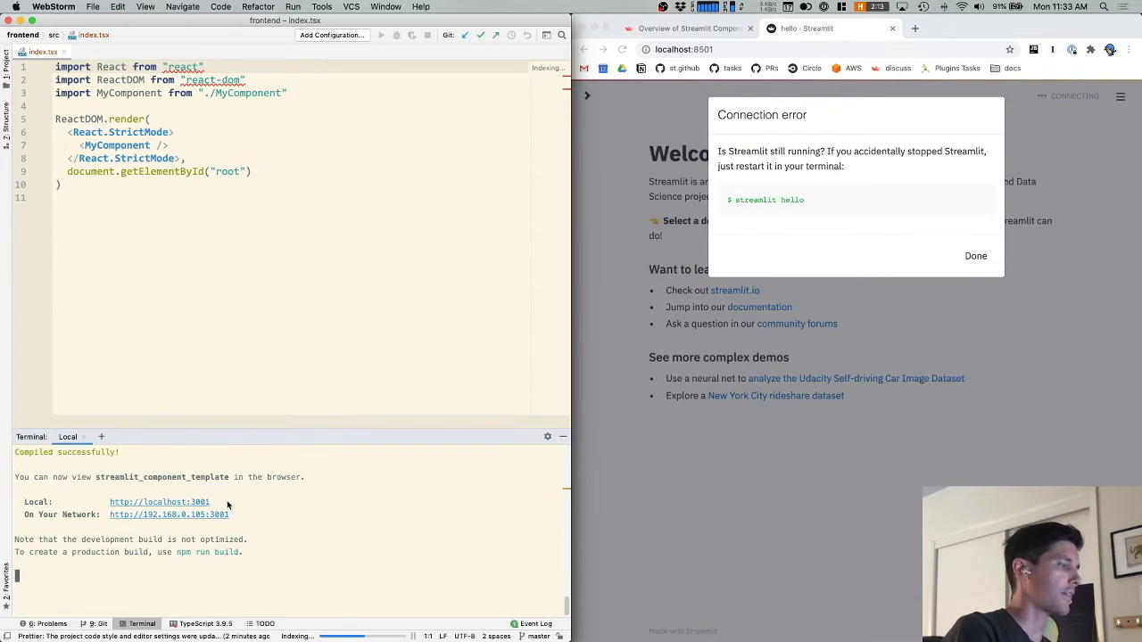
pyautogui.moveTo(250, 496)
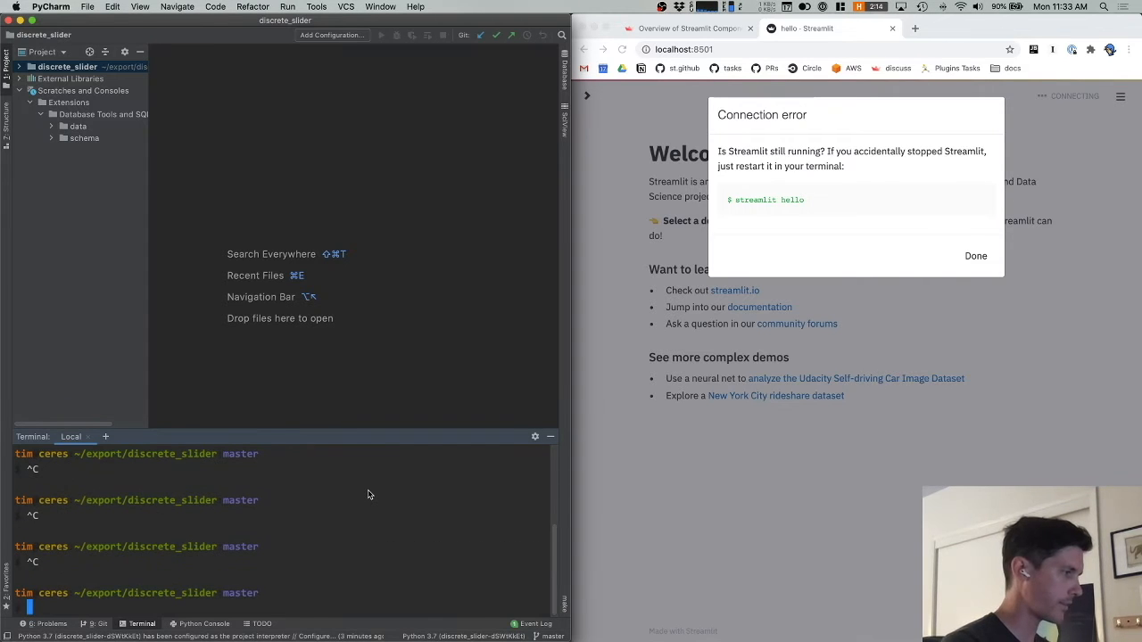
# Step: Enter pipenv shell in PyCharm's terminal and run the my_component Streamlit app
pyautogui.write('pipenv')
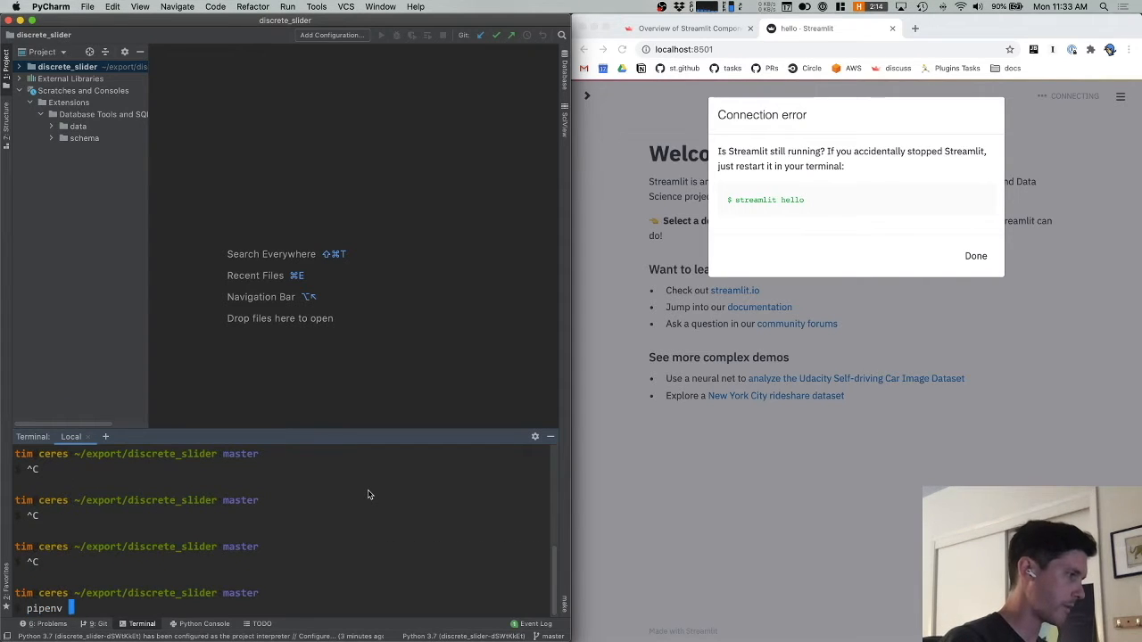
pyautogui.write('shell')
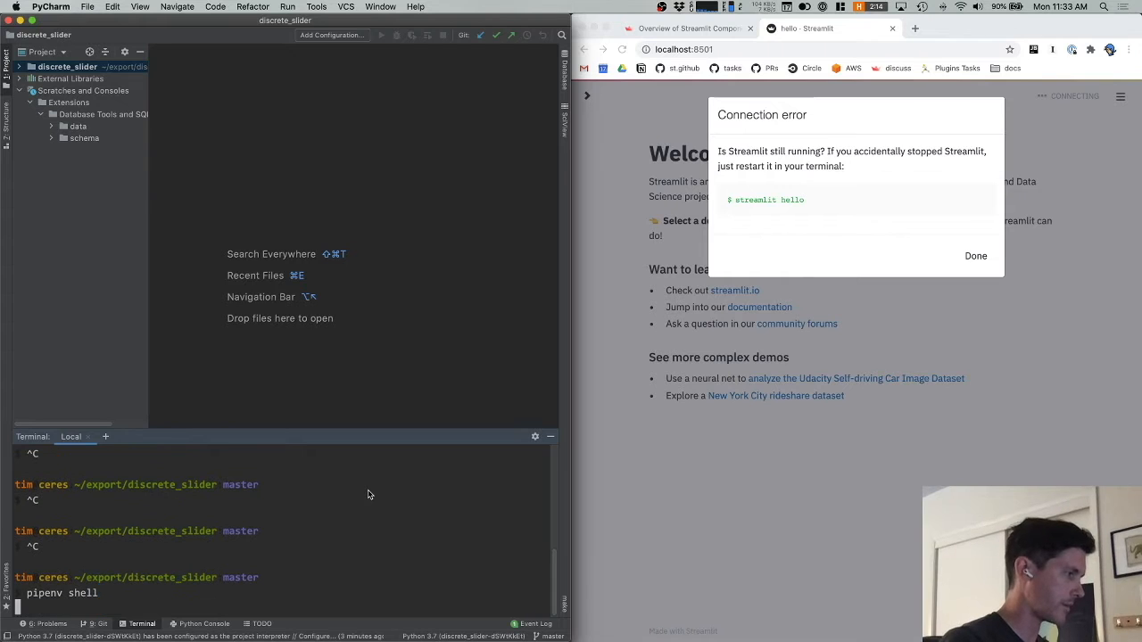
pyautogui.write('st')
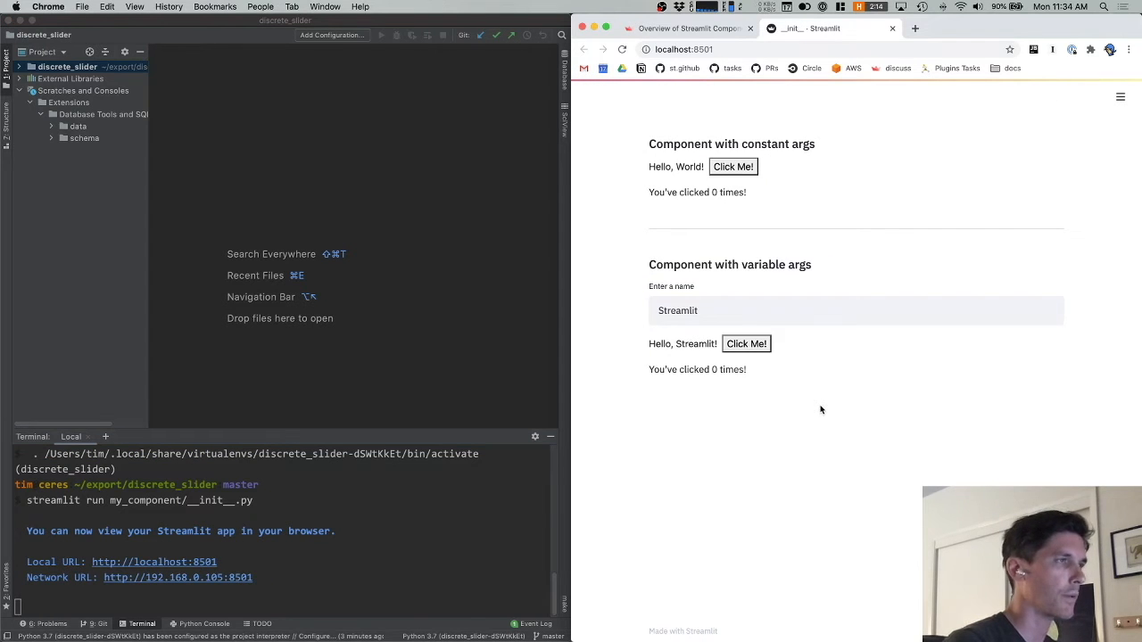
pyautogui.moveTo(772, 332)
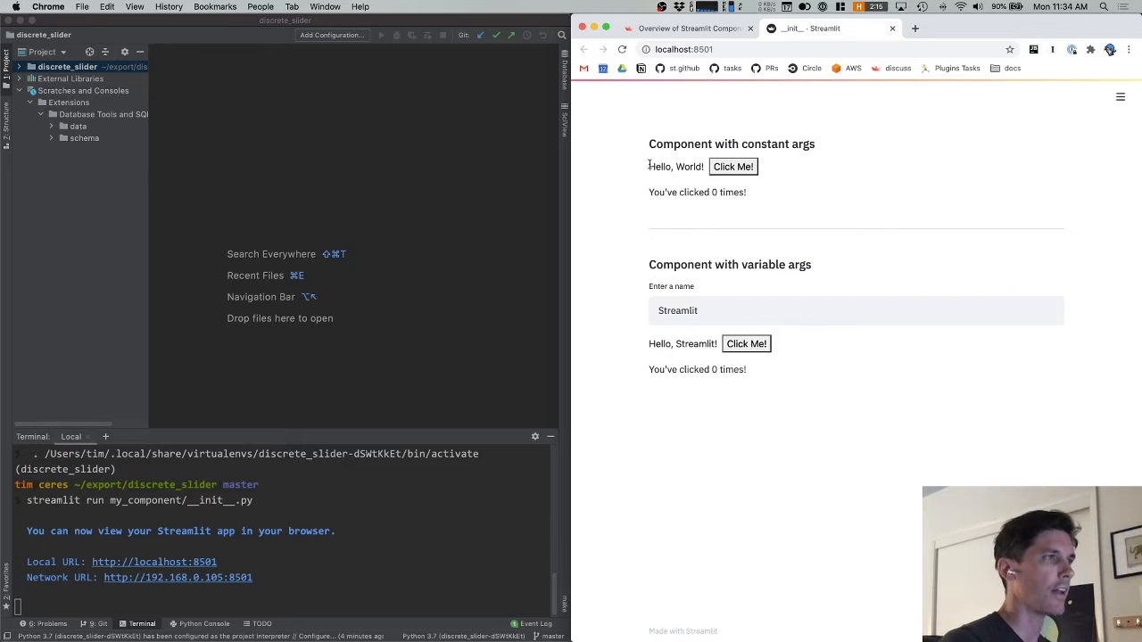
pyautogui.moveTo(767, 186)
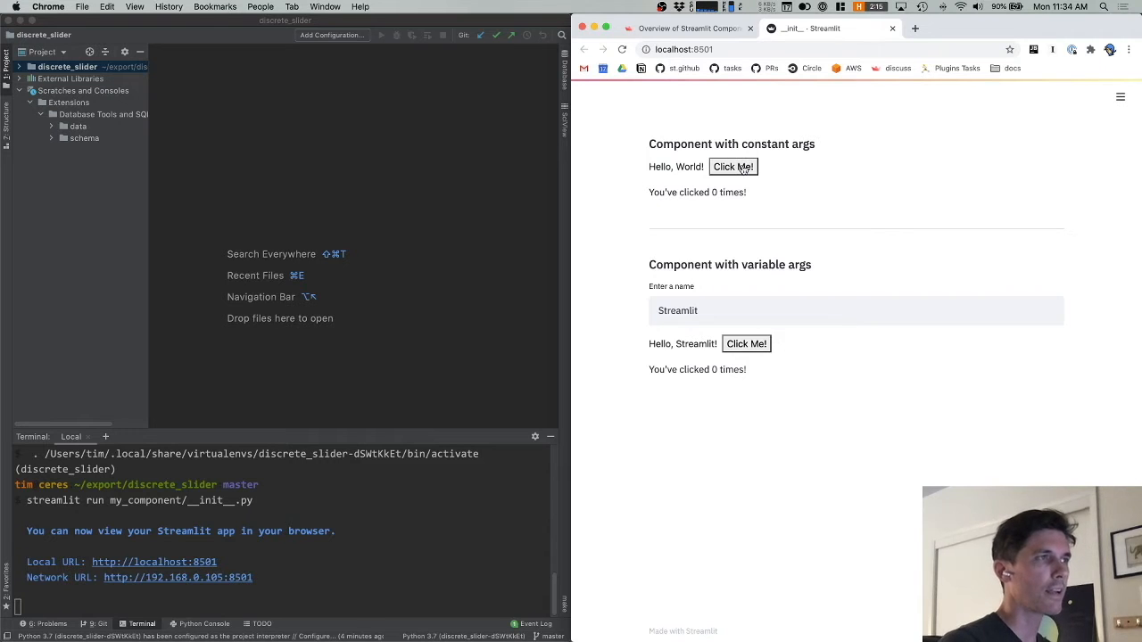
# Step: Raise the constant-args component's counter to 'You've clicked 8 times!'
pyautogui.click(731, 167)
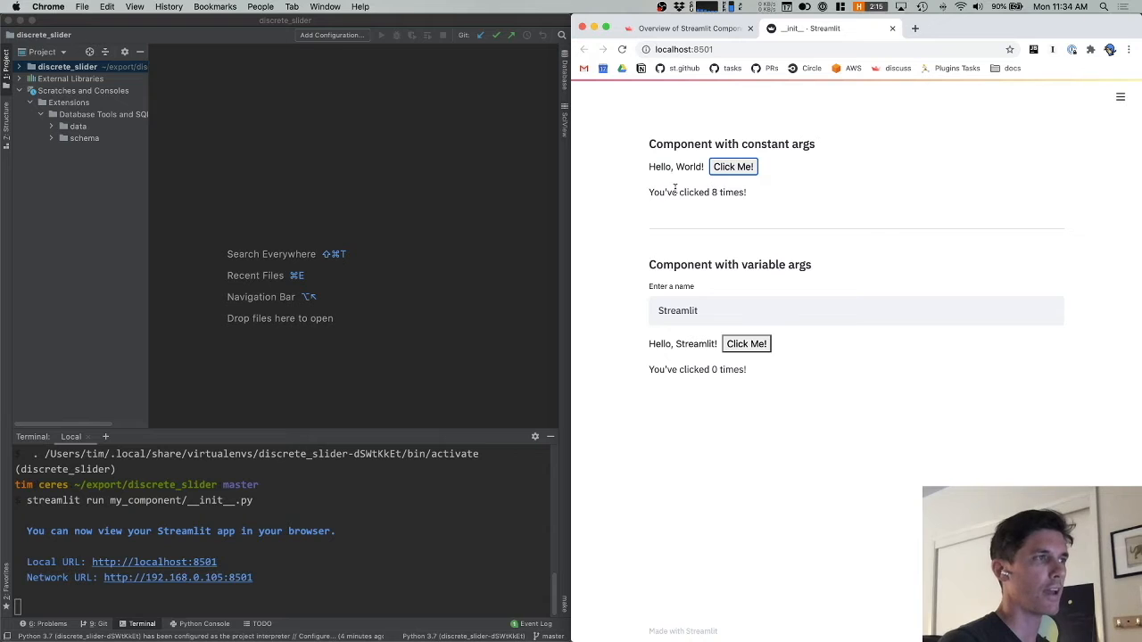
pyautogui.moveTo(692, 207)
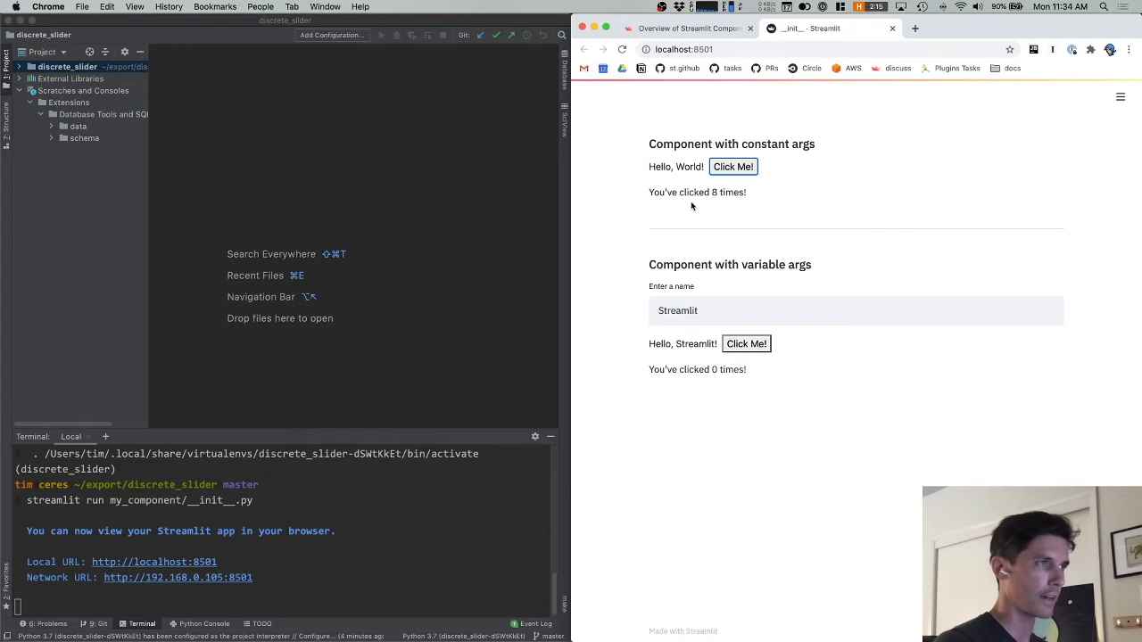
pyautogui.moveTo(624, 220)
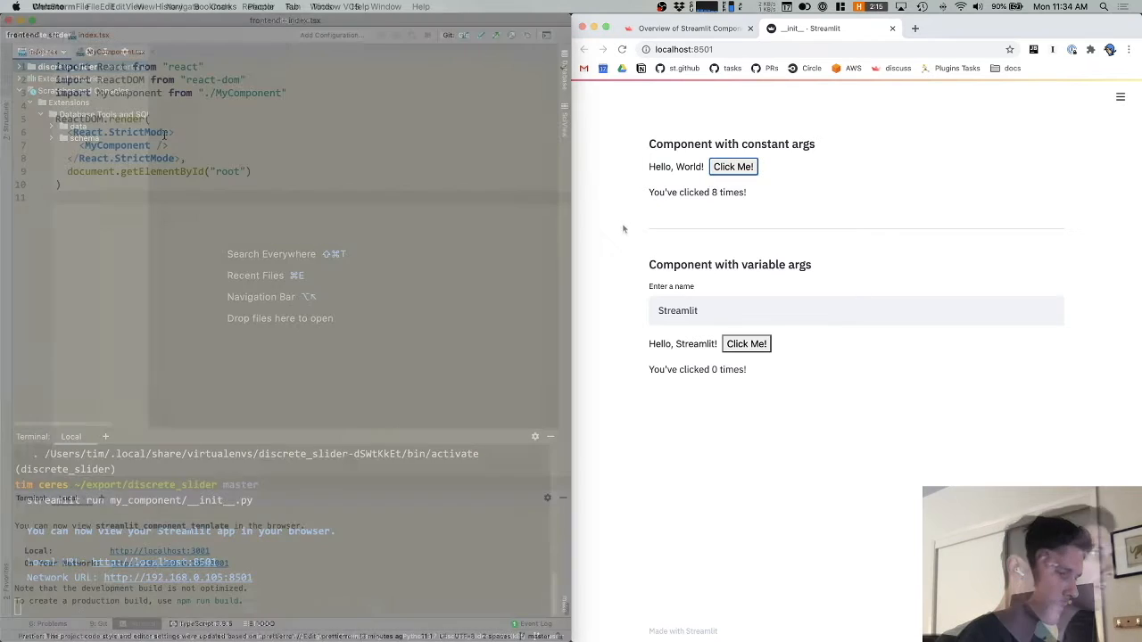
# Step: Replace the greeting 'Hello' with 'Ahoy' in MyComponent.tsx so Chrome hot-reloads it
pyautogui.click(115, 52)
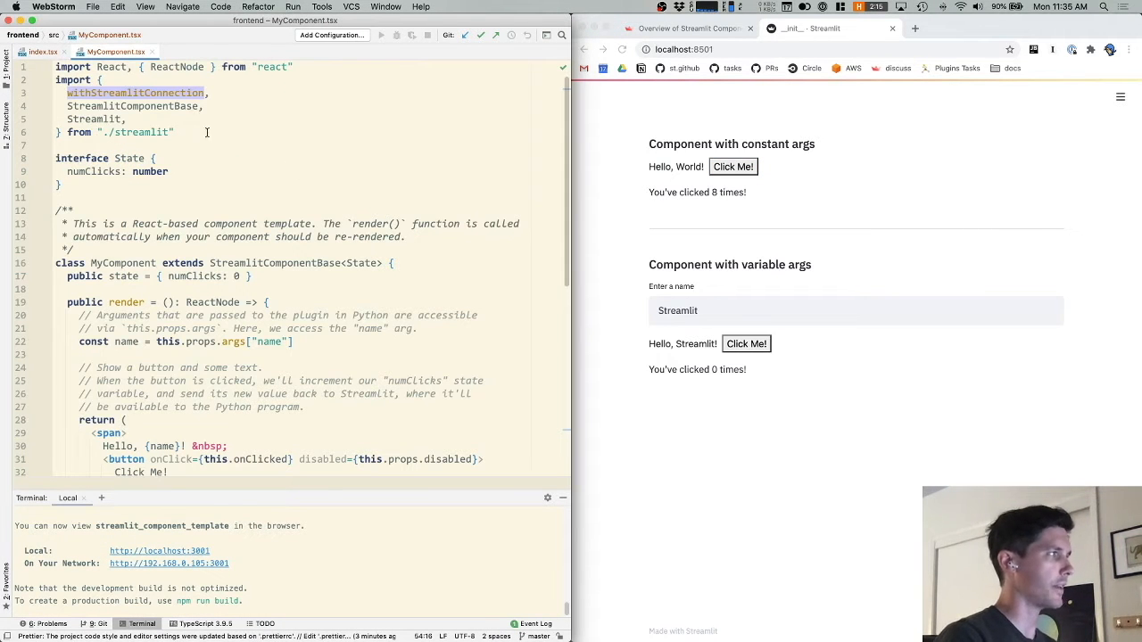
pyautogui.scroll(3)
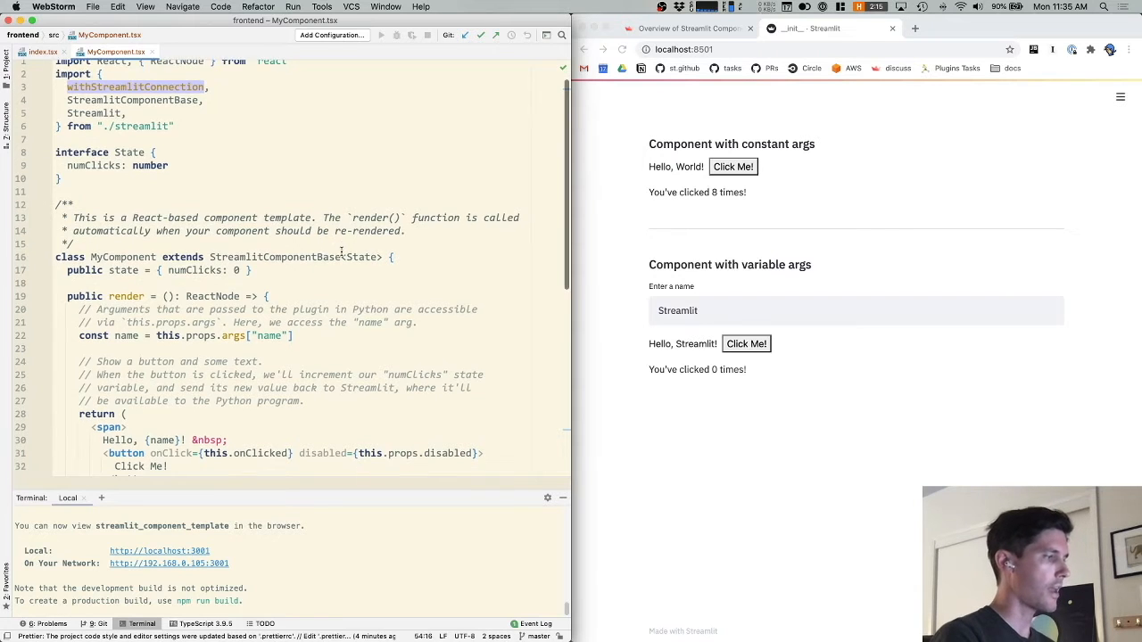
pyautogui.scroll(-3)
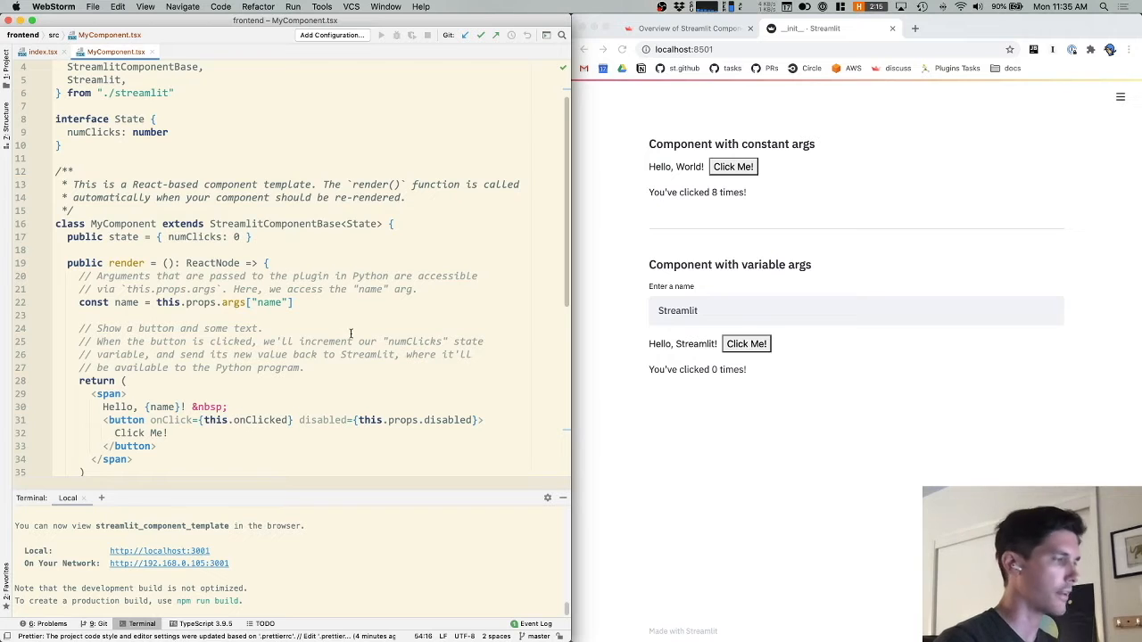
pyautogui.scroll(3)
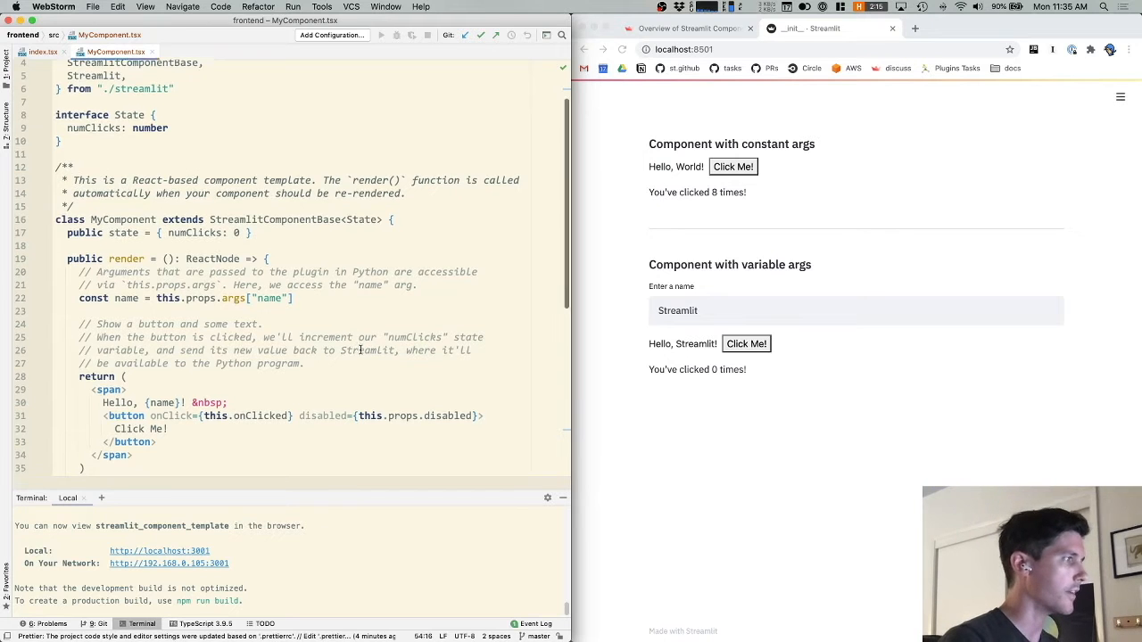
pyautogui.scroll(-3)
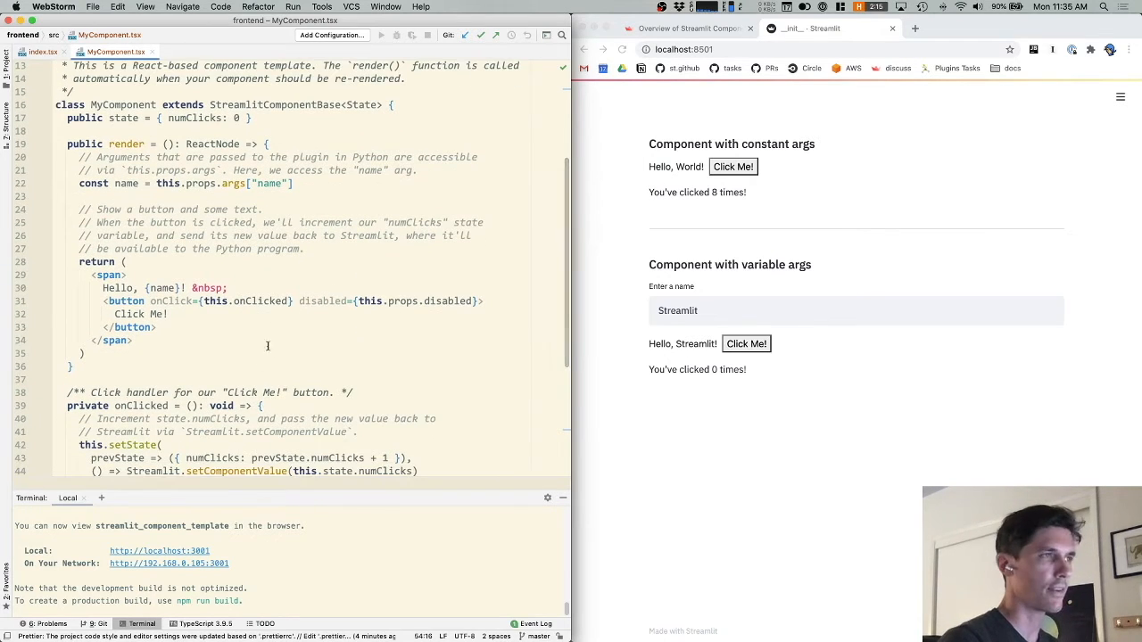
pyautogui.doubleClick(118, 289)
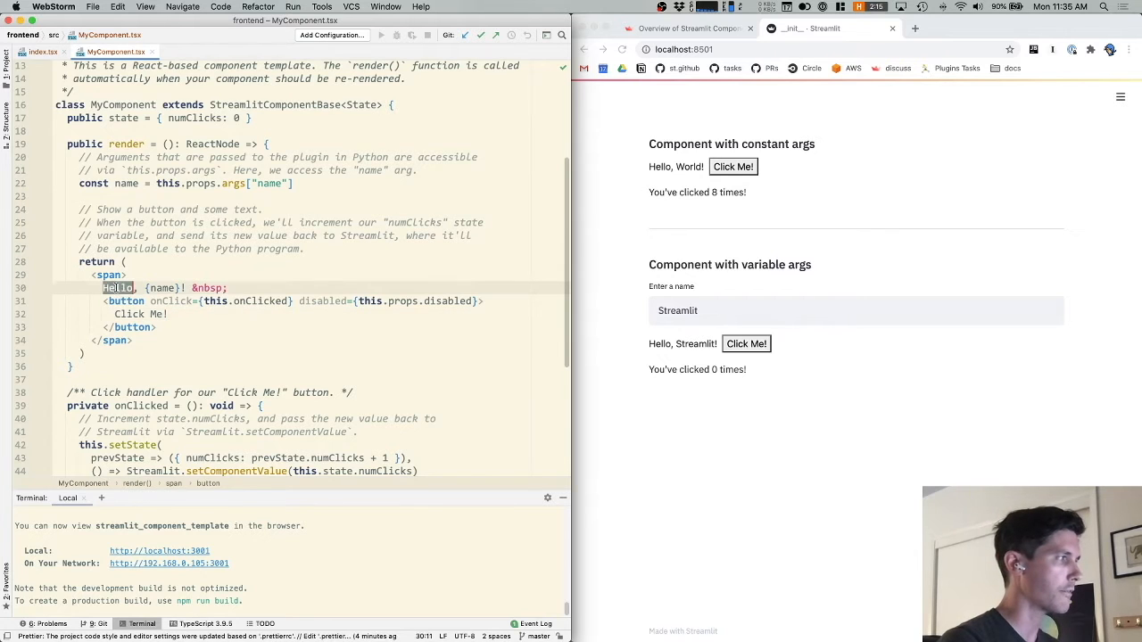
pyautogui.write('Ahoy')
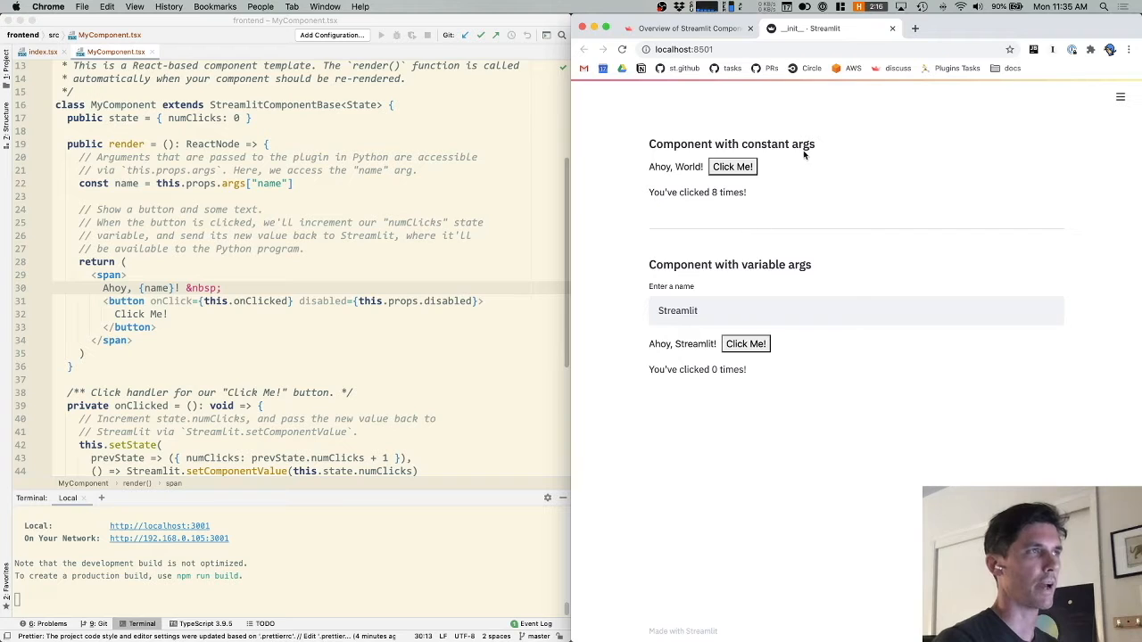
pyautogui.moveTo(464, 394)
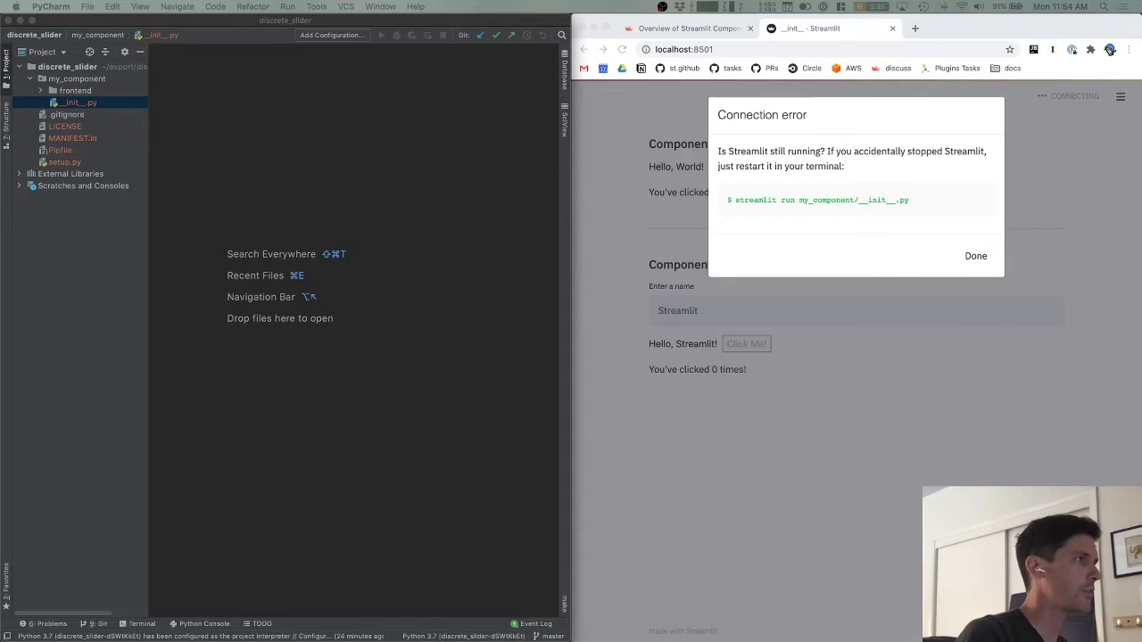
pyautogui.moveTo(396, 527)
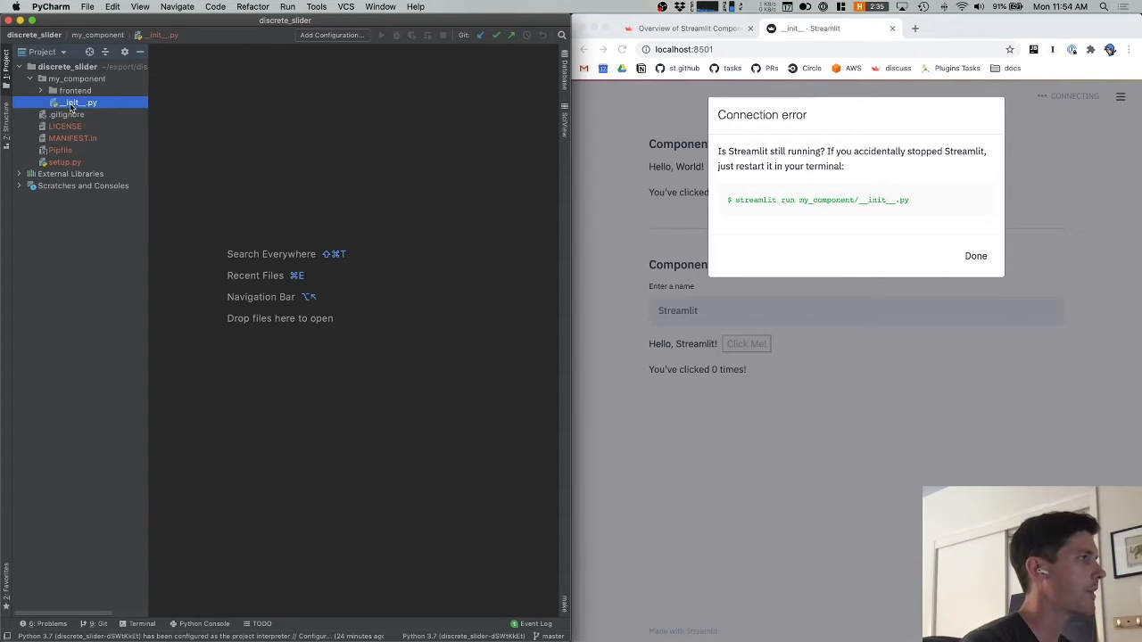
# Step: Open my_component/__init__.py in the PyCharm editor
pyautogui.doubleClick(76, 102)
pyautogui.write('s')
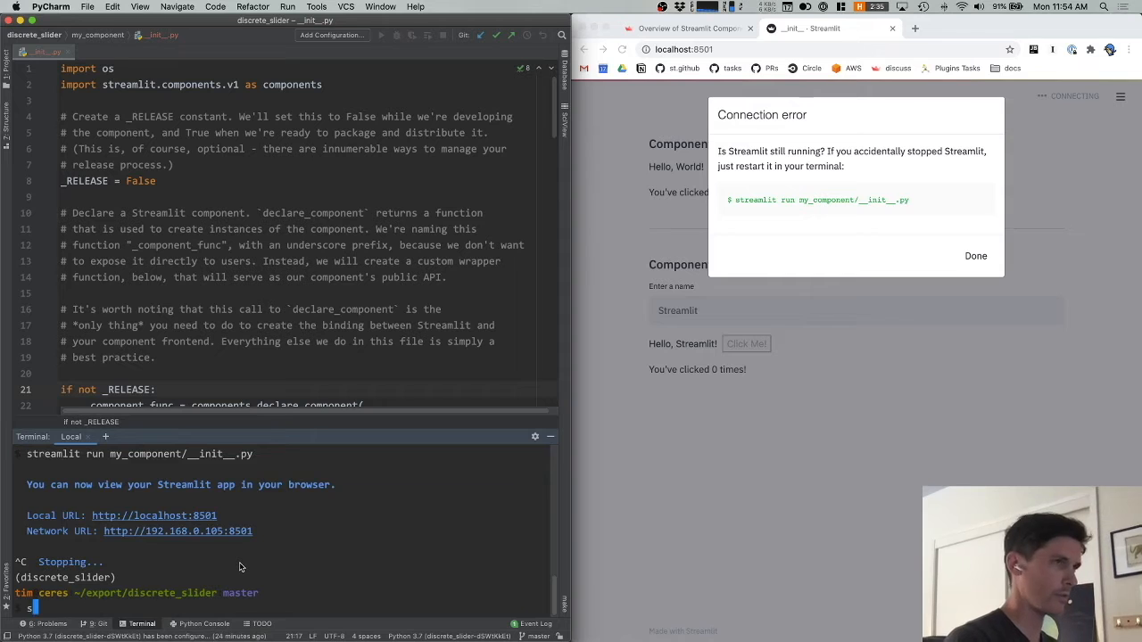
# Step: Run 'streamlit run my_component/__init__.py' to relaunch the app on localhost:8501
pyautogui.write('treamlit run')
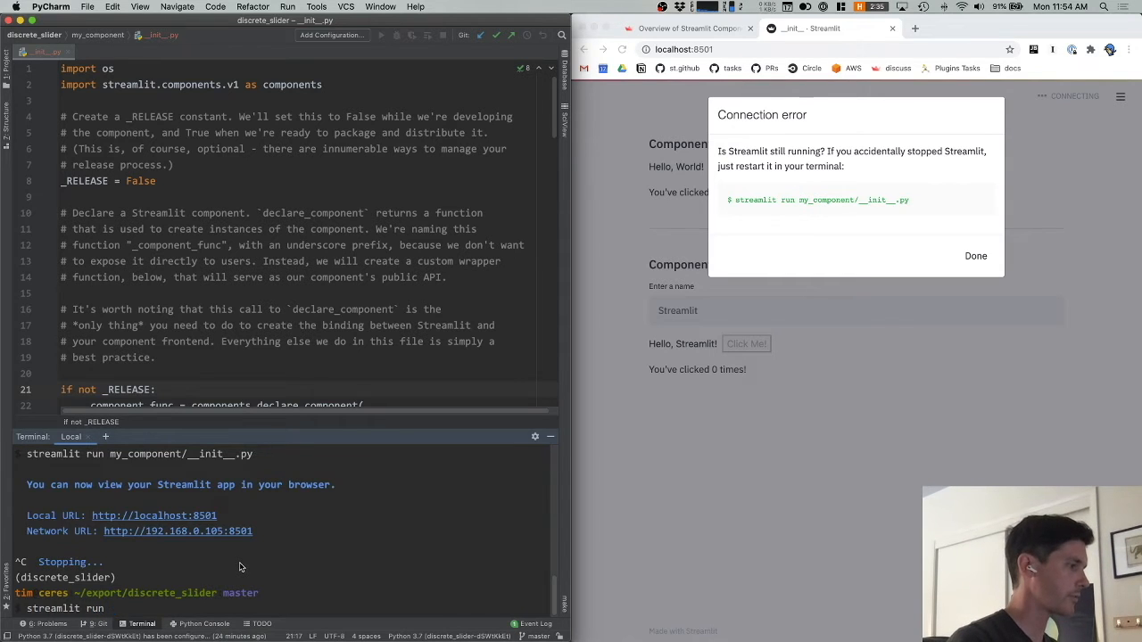
pyautogui.write('my_component/__init__.py')
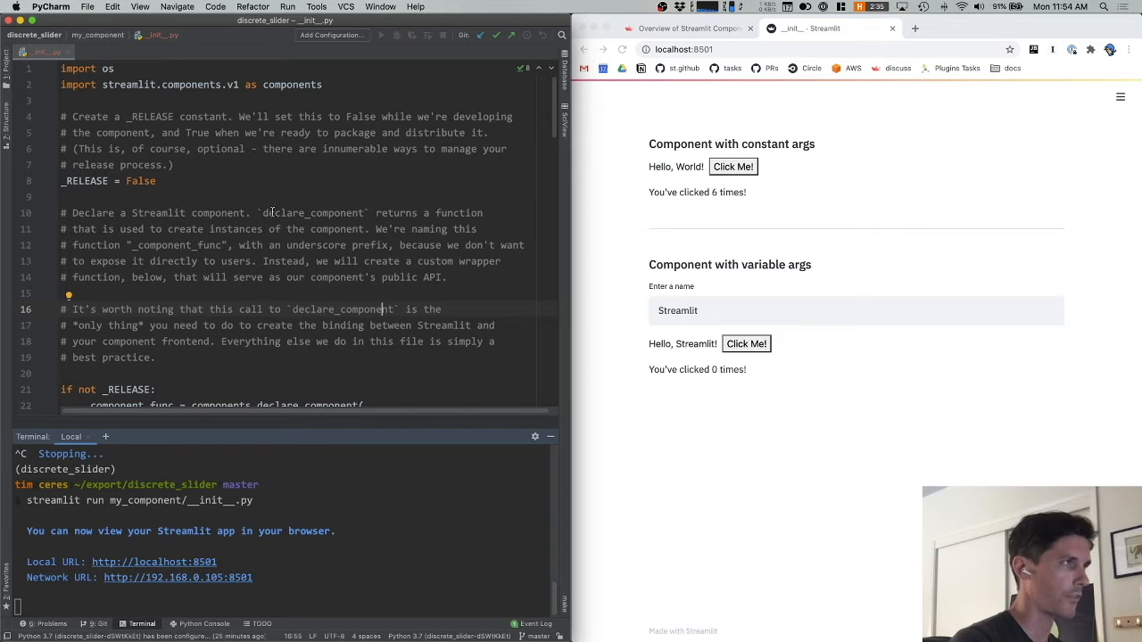
pyautogui.scroll(-3)
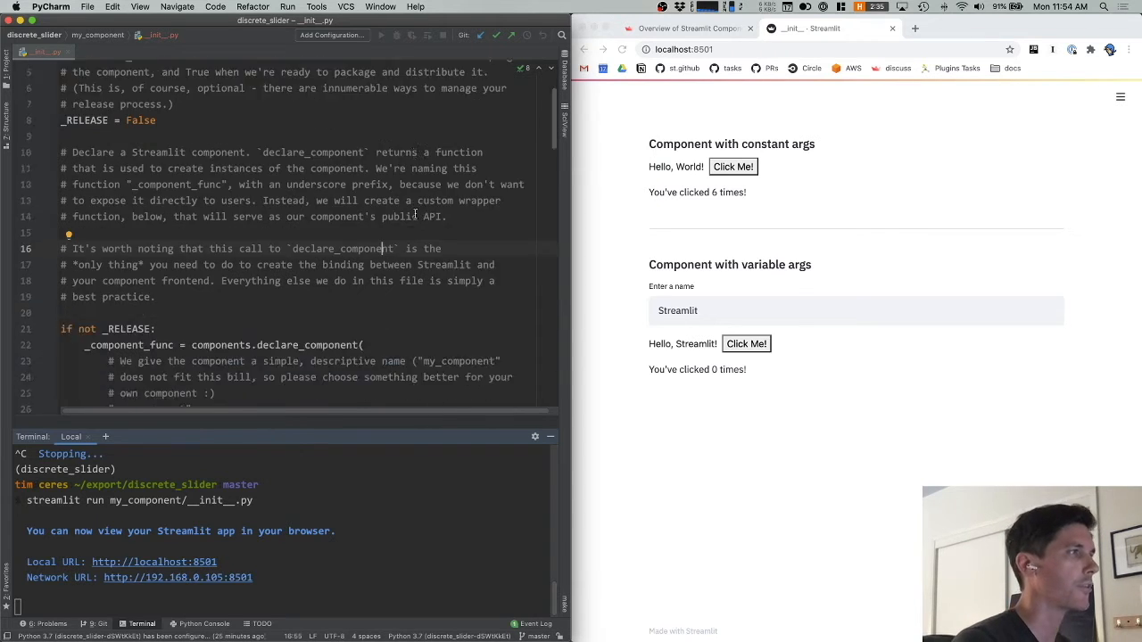
pyautogui.scroll(3)
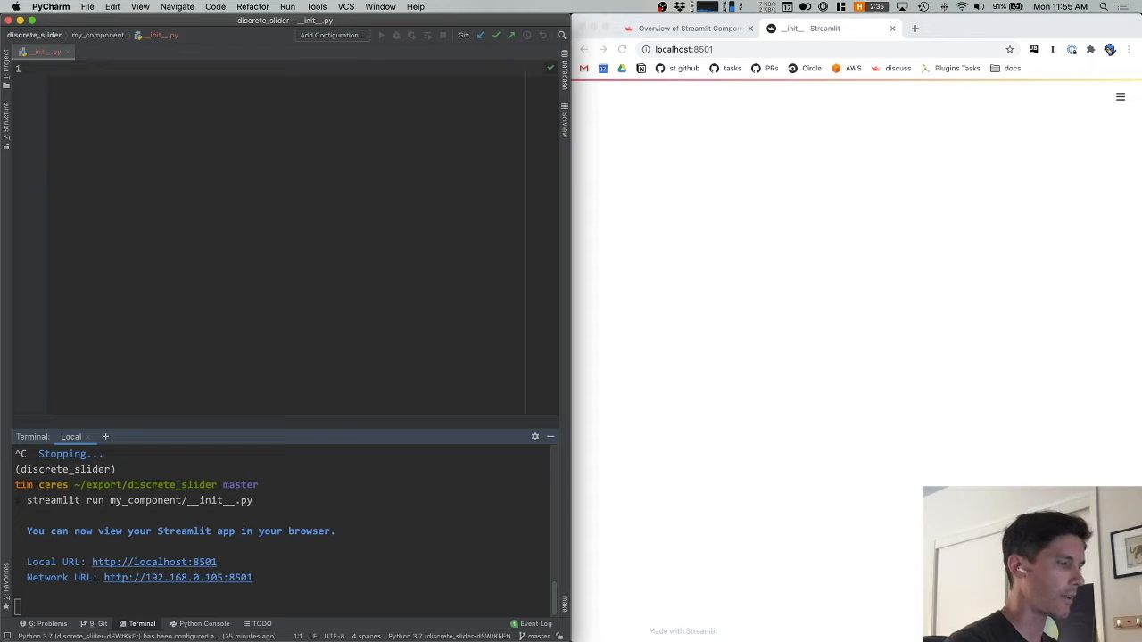
# Step: Import streamlit.components.v1 as components at the top of the emptied file
pyautogui.write('1')
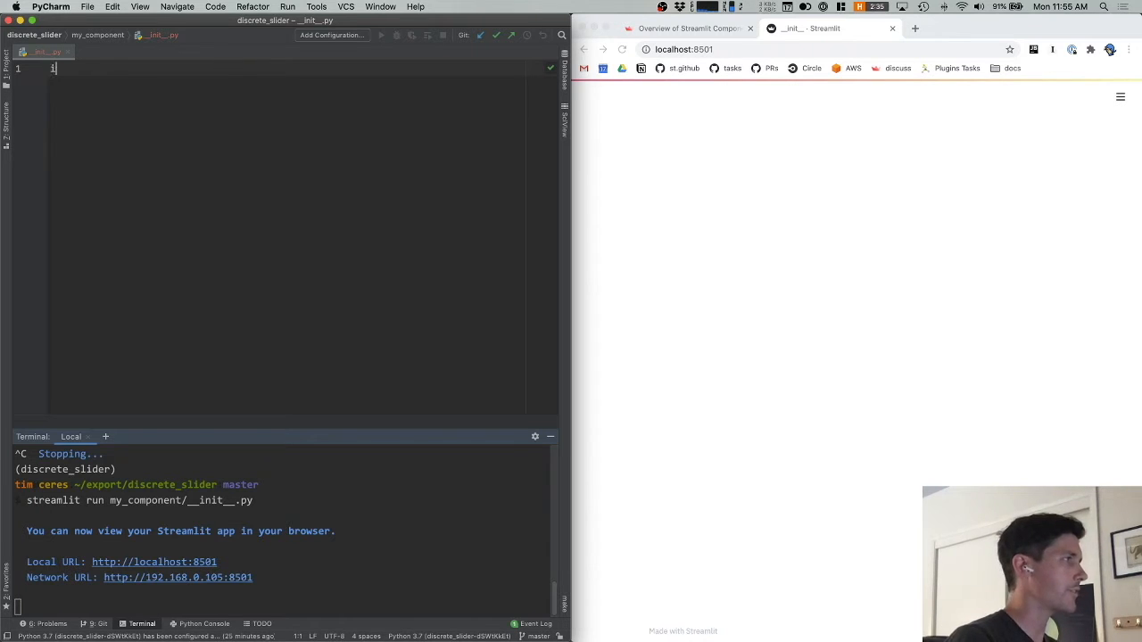
pyautogui.write('import_streamlit.components.')
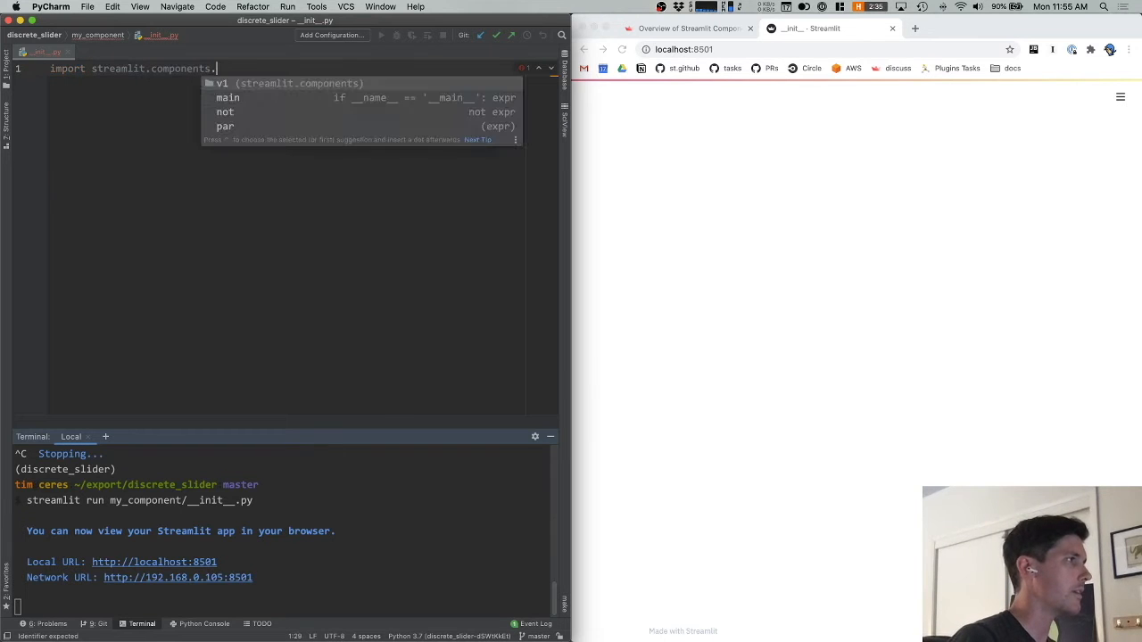
pyautogui.write('v1 as components')
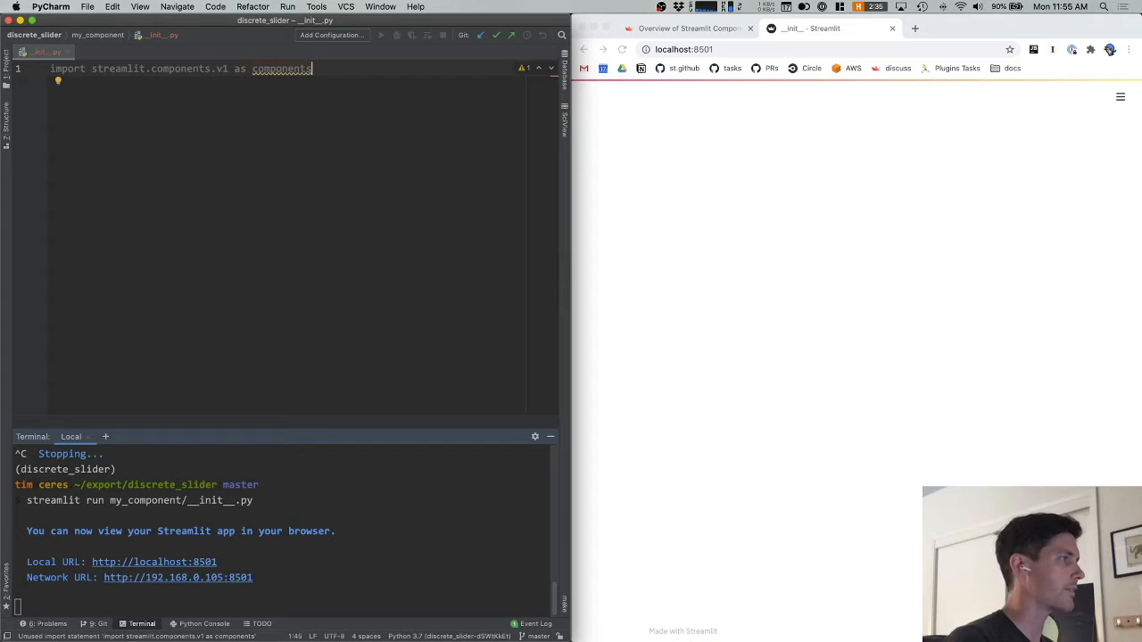
pyautogui.moveTo(386, 182)
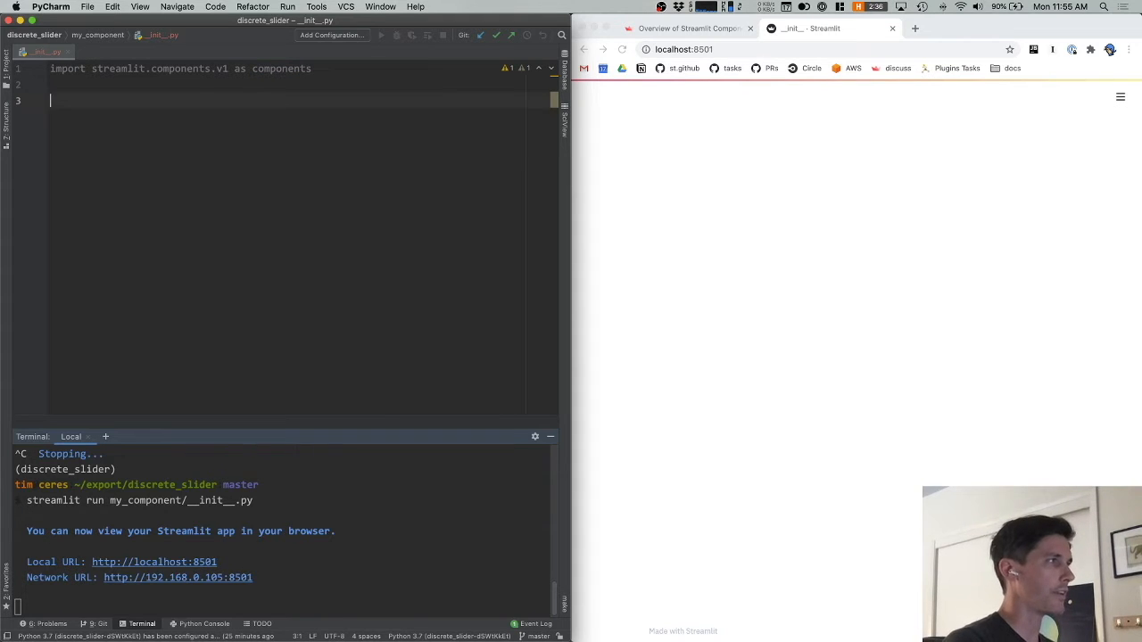
pyautogui.write('cmop')
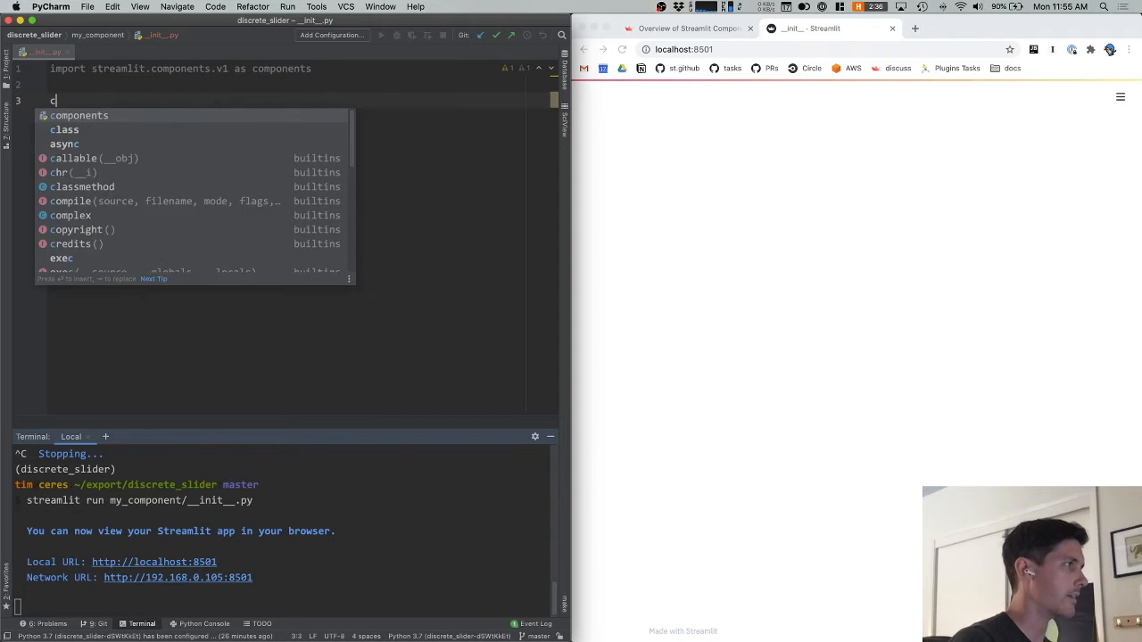
pyautogui.write('components.declare_component(')
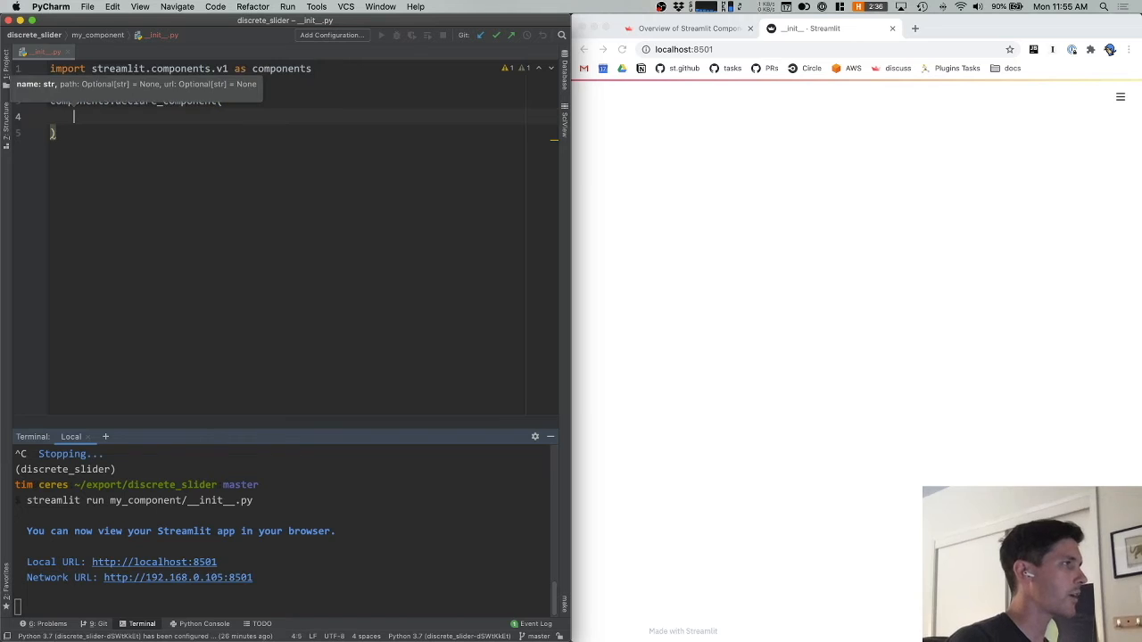
pyautogui.write('my_component",')
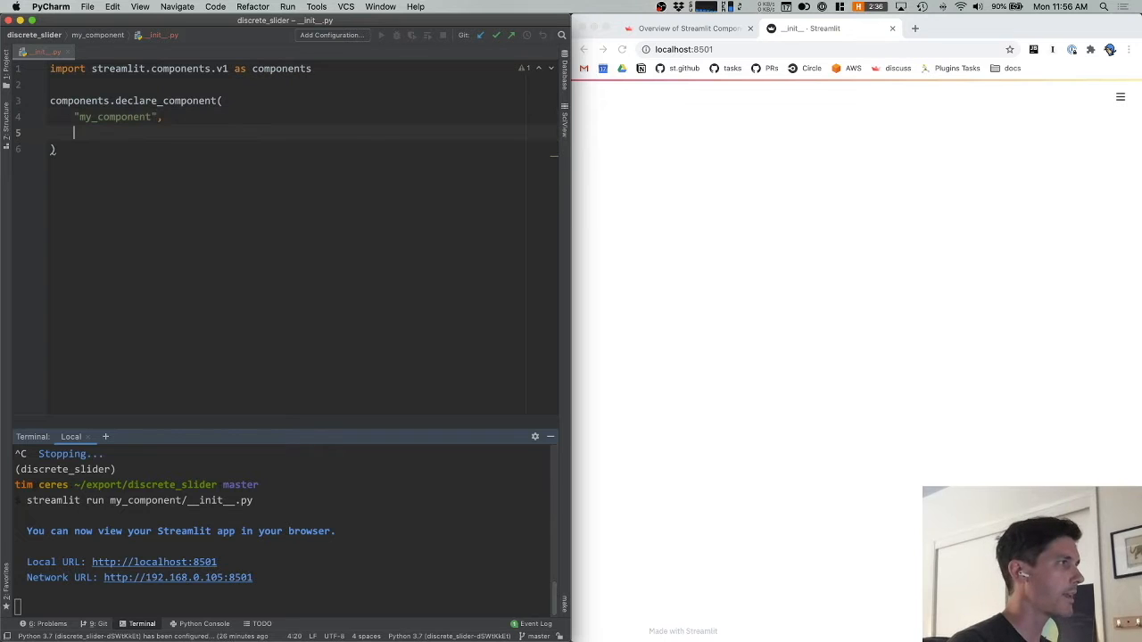
pyautogui.write('url=')
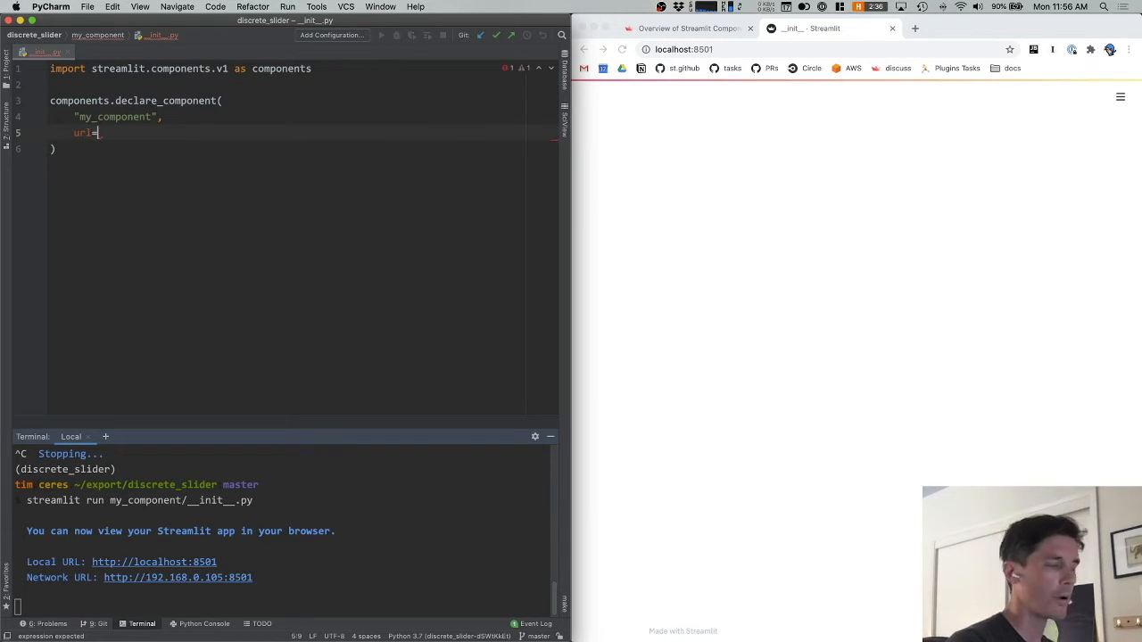
pyautogui.write('"http://localhost:3001')
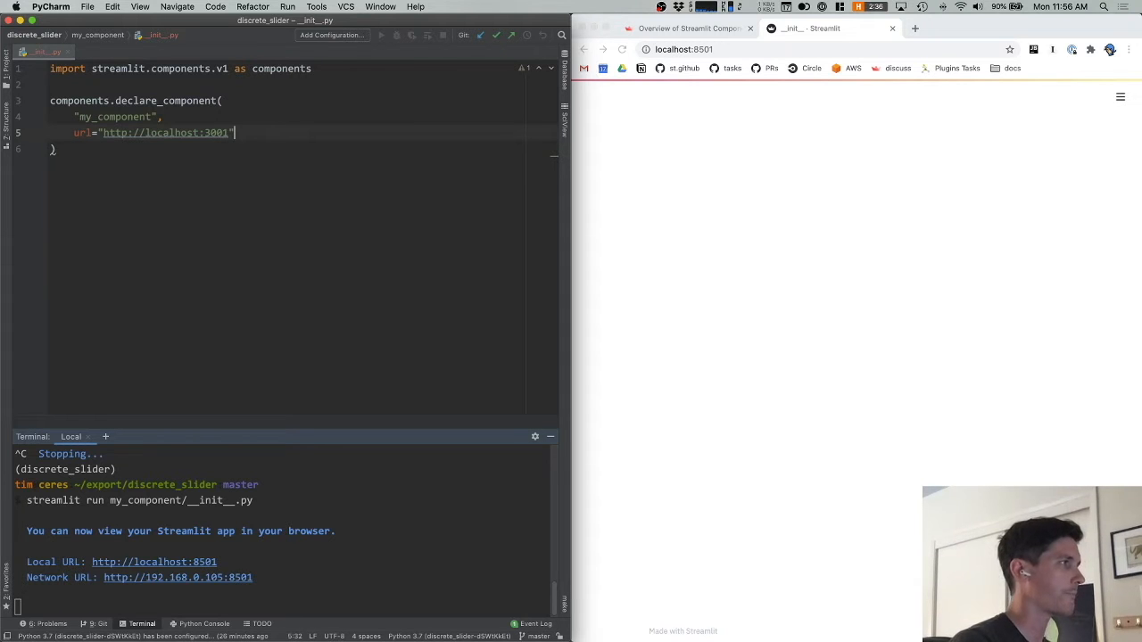
pyautogui.press('Return')
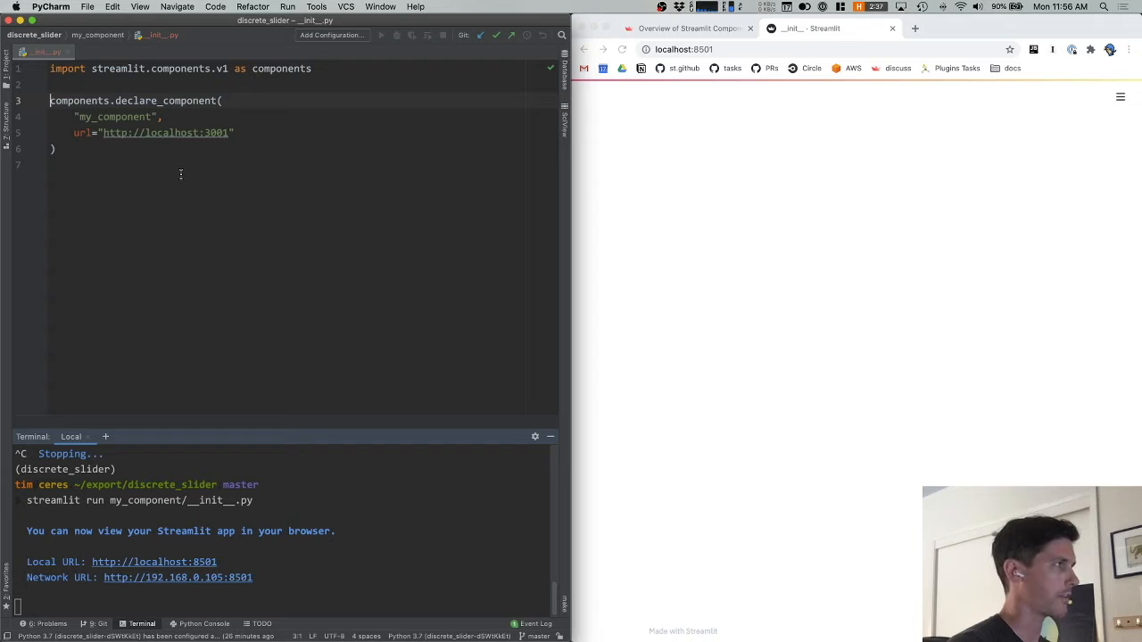
pyautogui.write('_my_component =')
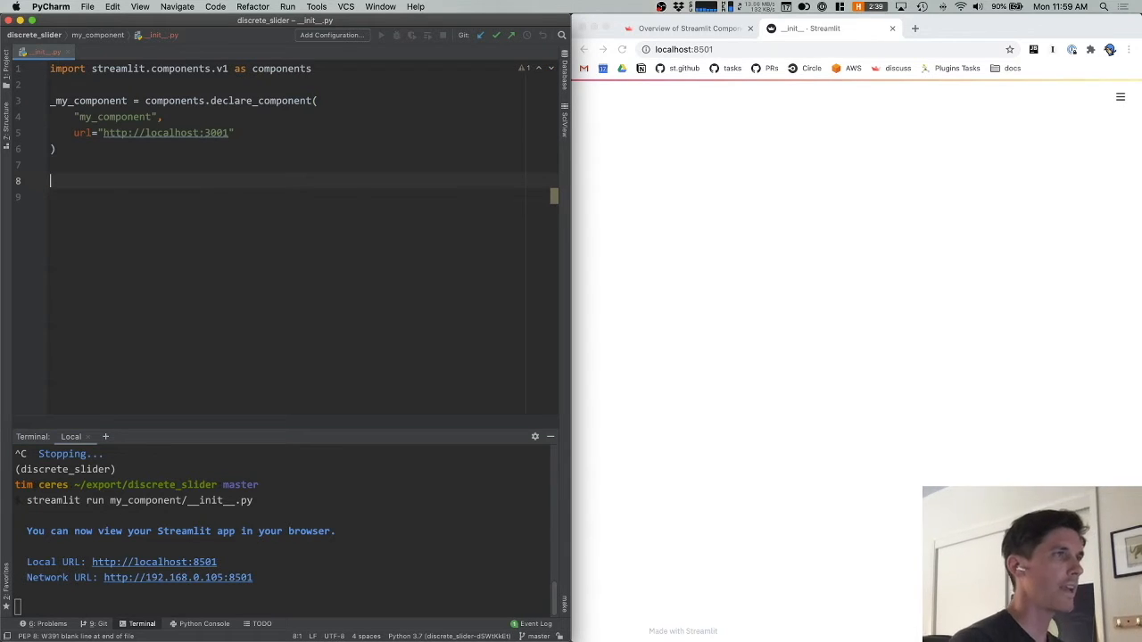
# Step: Add _my_component() calls keyed foo, bar and baz to avoid the DuplicateWidgetID error
pyautogui.write('_my_component')
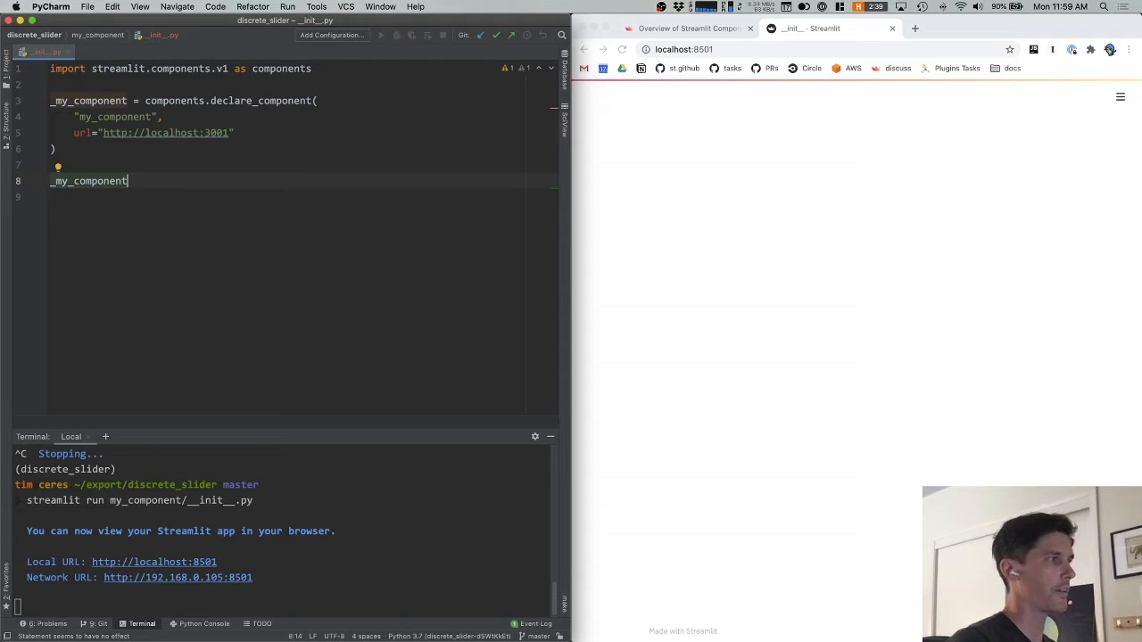
pyautogui.write('()')
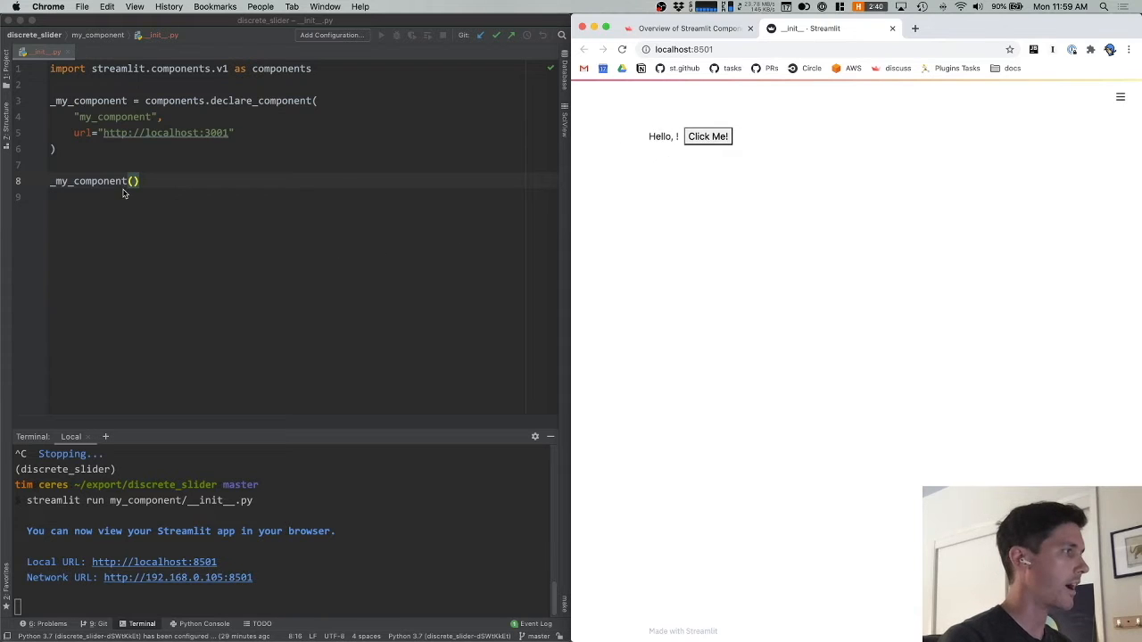
pyautogui.write('my_component(')
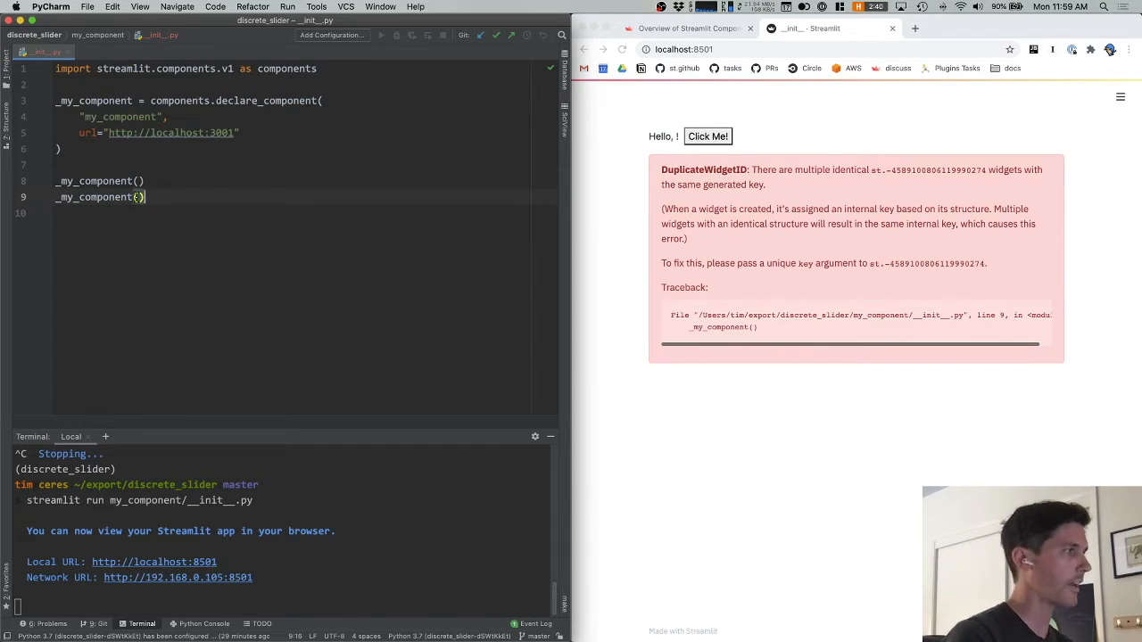
pyautogui.write('key+')
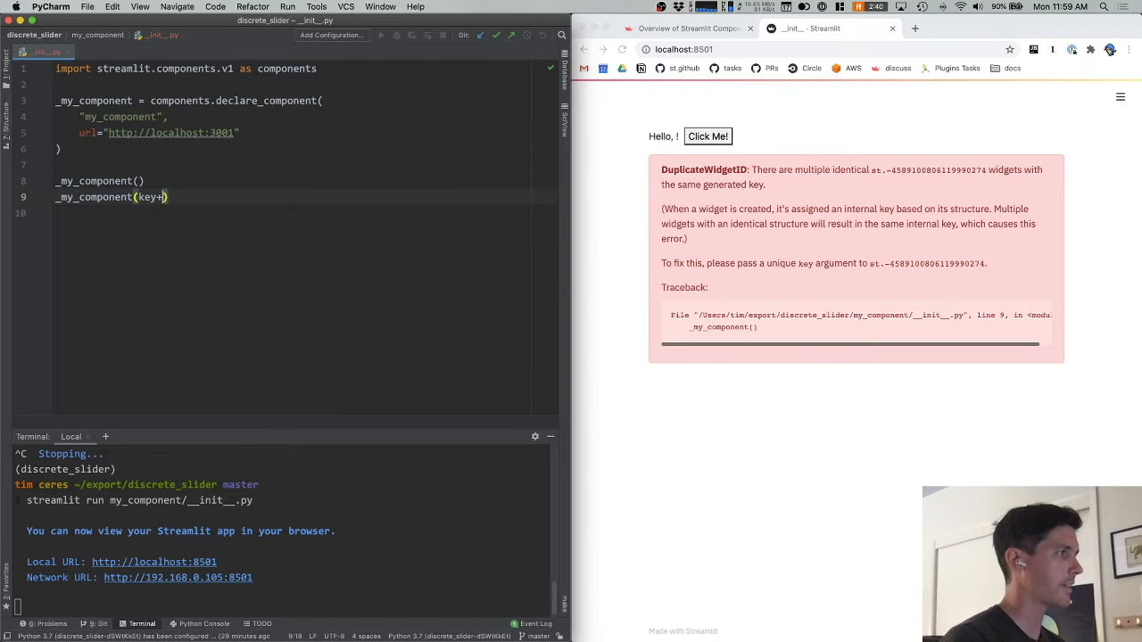
pyautogui.write('="foo"')
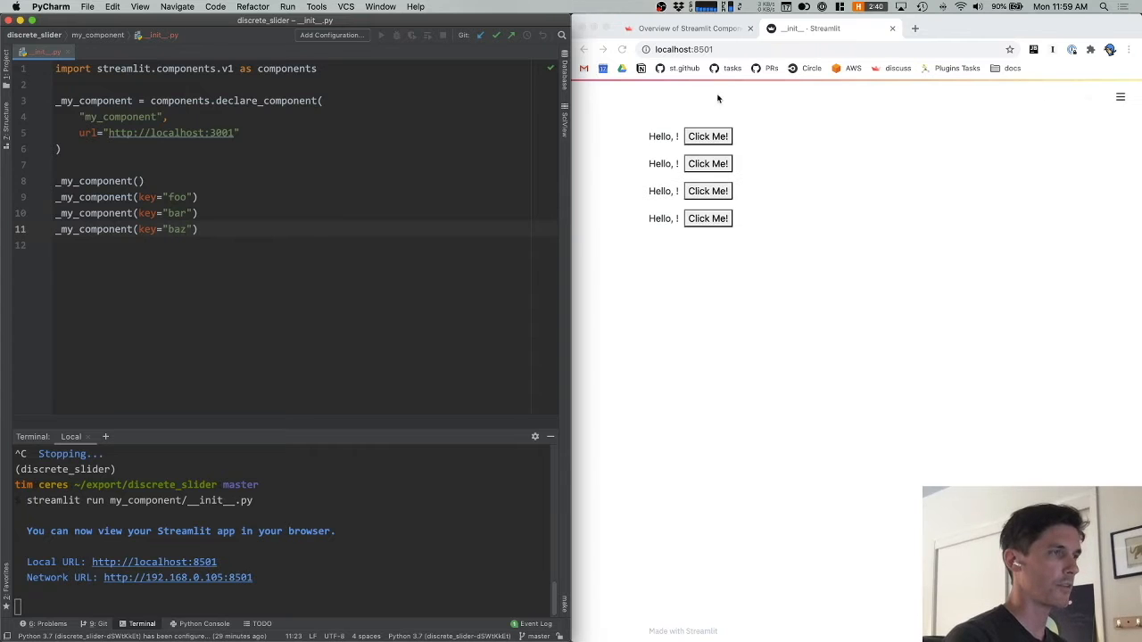
pyautogui.moveTo(781, 178)
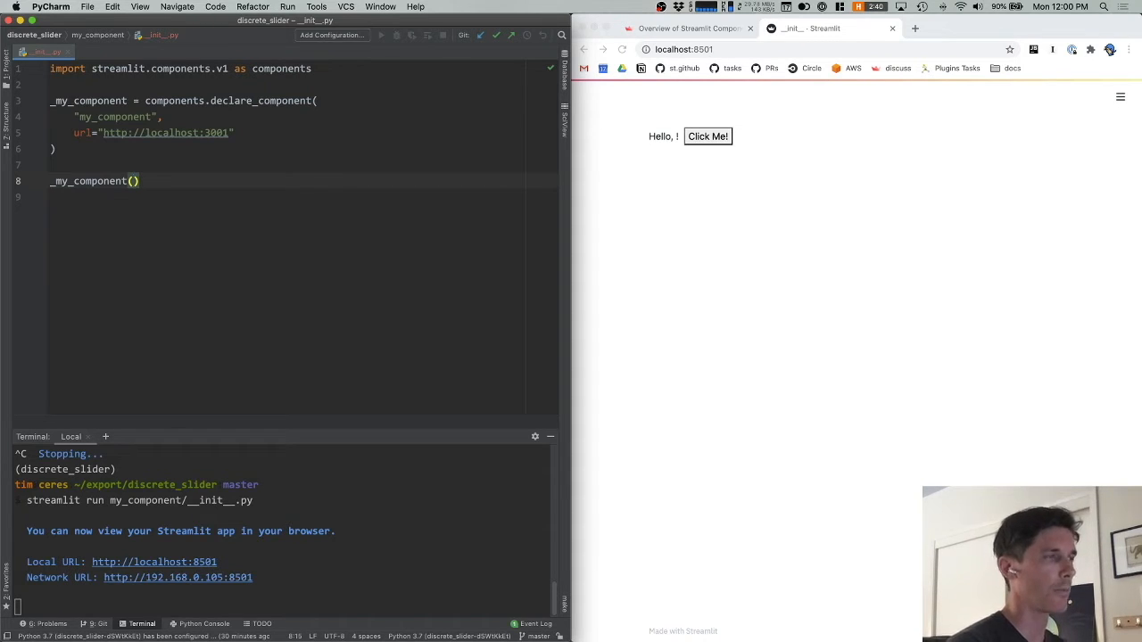
pyautogui.write('name="Stream')
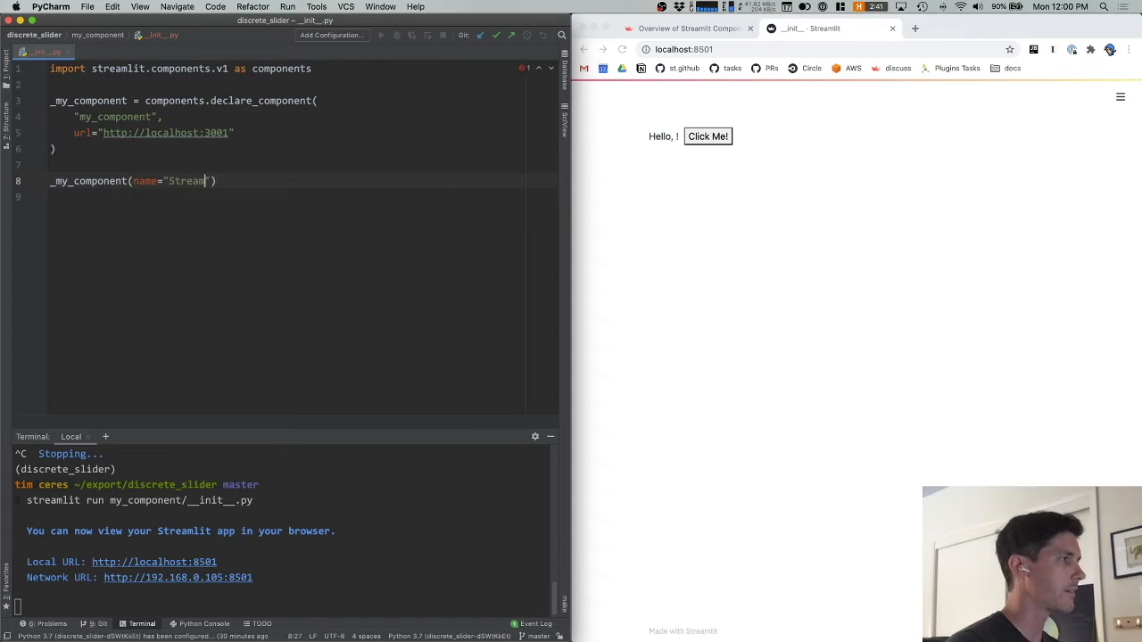
pyautogui.write('lit')
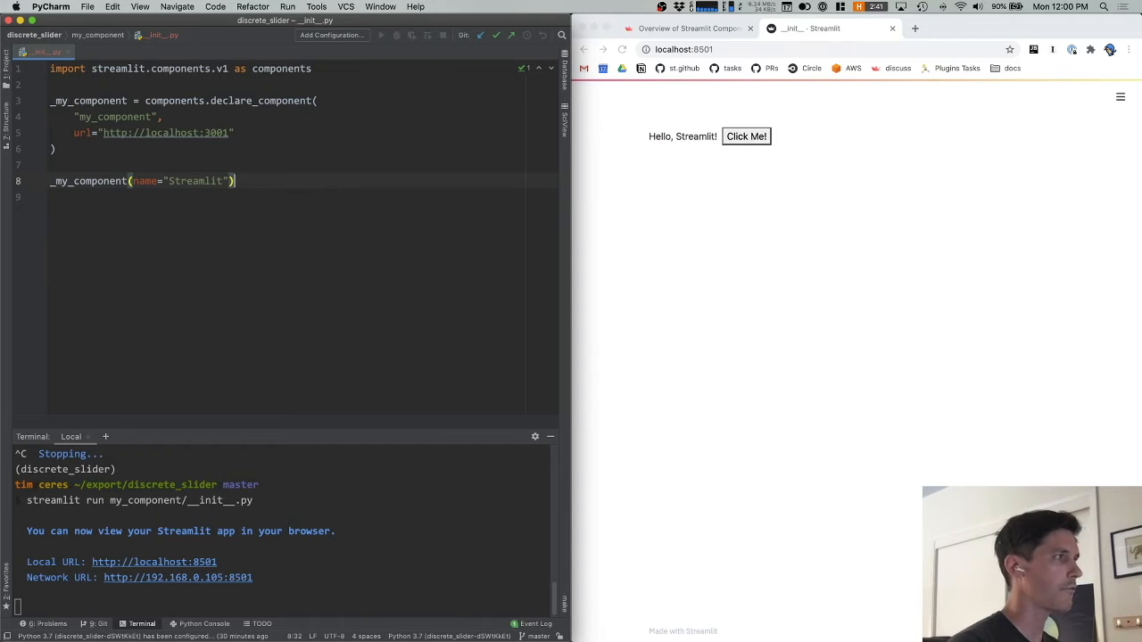
pyautogui.moveTo(692, 164)
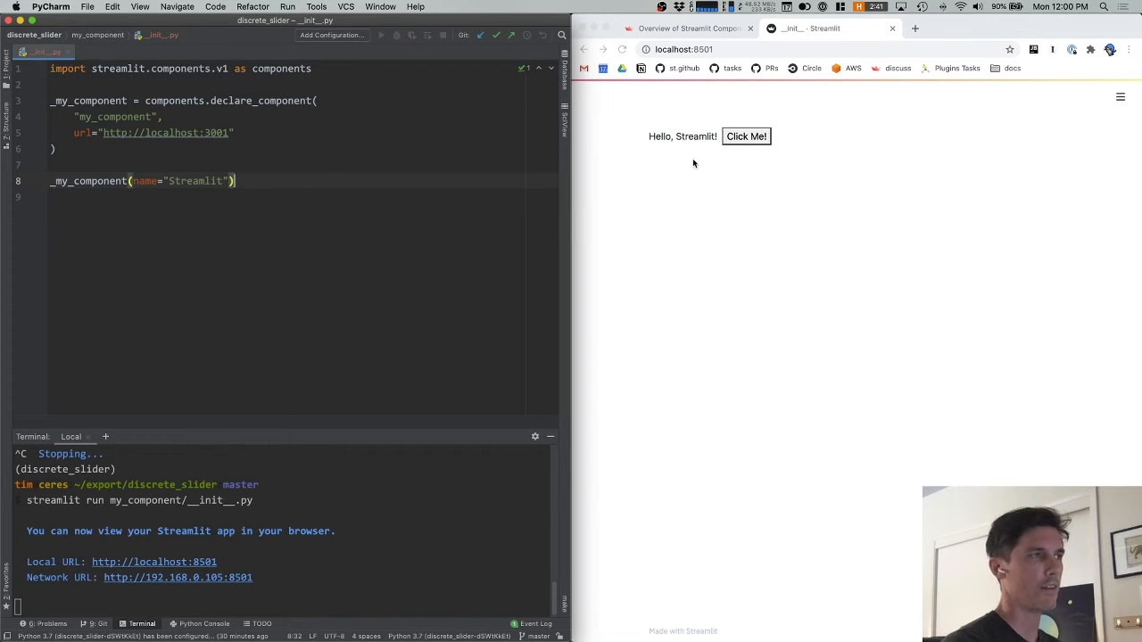
pyautogui.moveTo(378, 335)
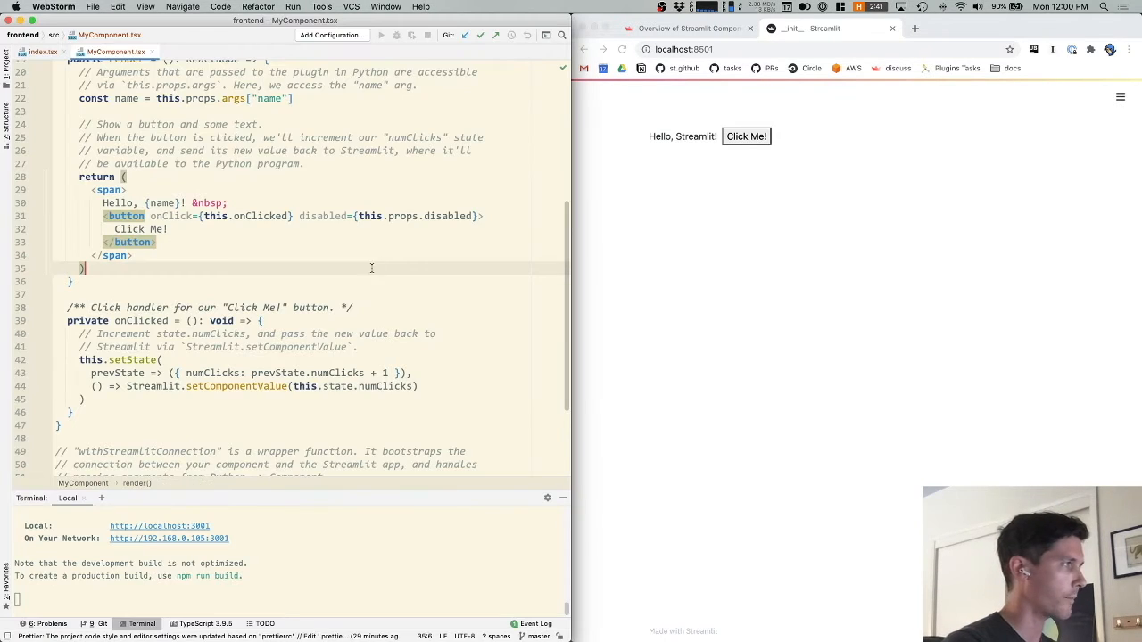
# Step: Add const greeting = this.props.args["greeting"] and render {greeting} in place of Hello, then check Chrome
pyautogui.scroll(3)
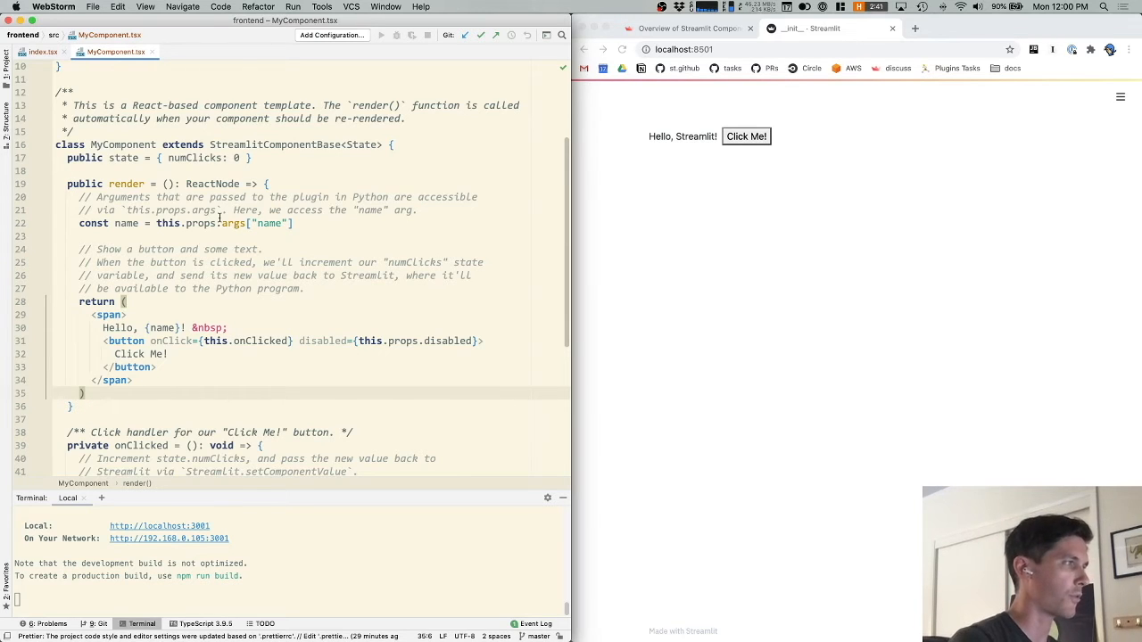
pyautogui.moveTo(233, 223)
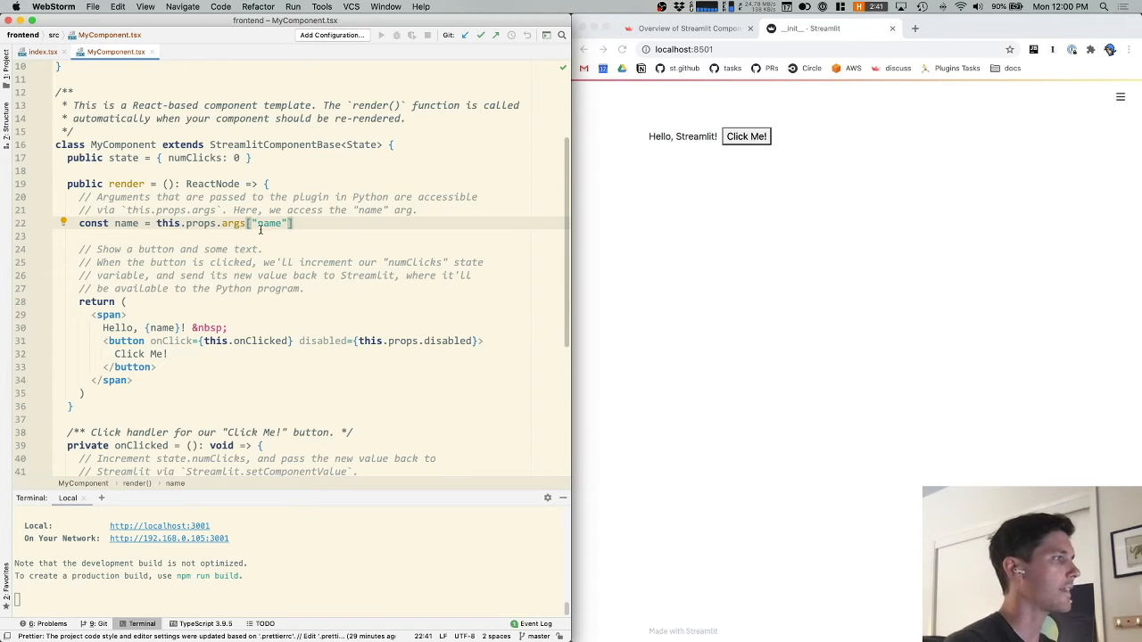
pyautogui.moveTo(168, 223)
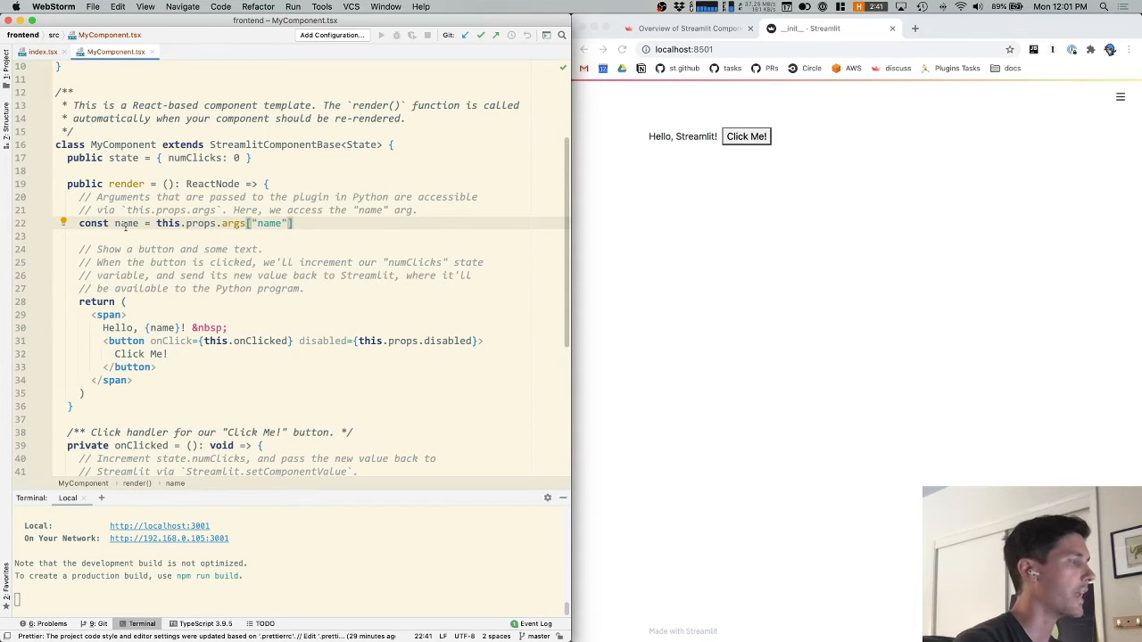
pyautogui.click(294, 223)
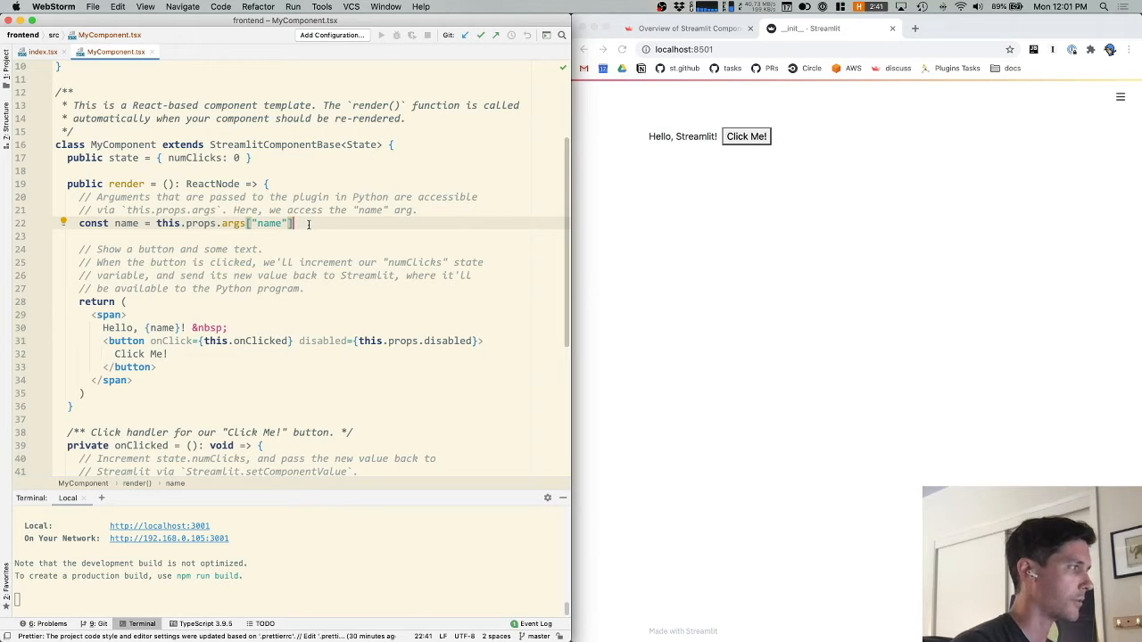
pyautogui.write('const g')
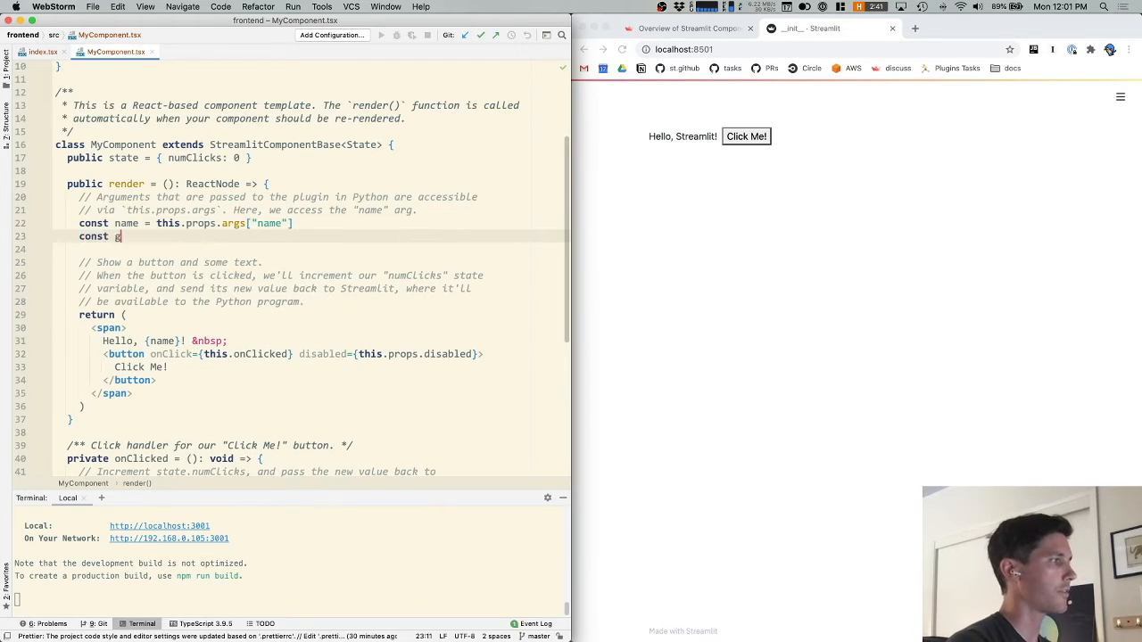
pyautogui.write('reeting = this.p')
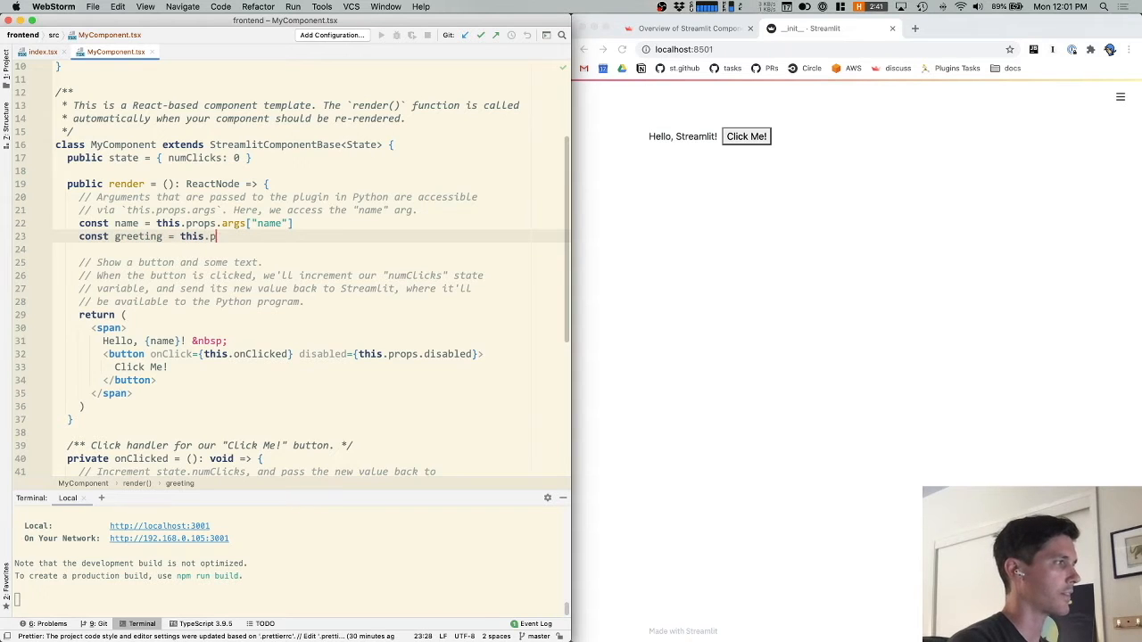
pyautogui.write('rops.args["greeting')
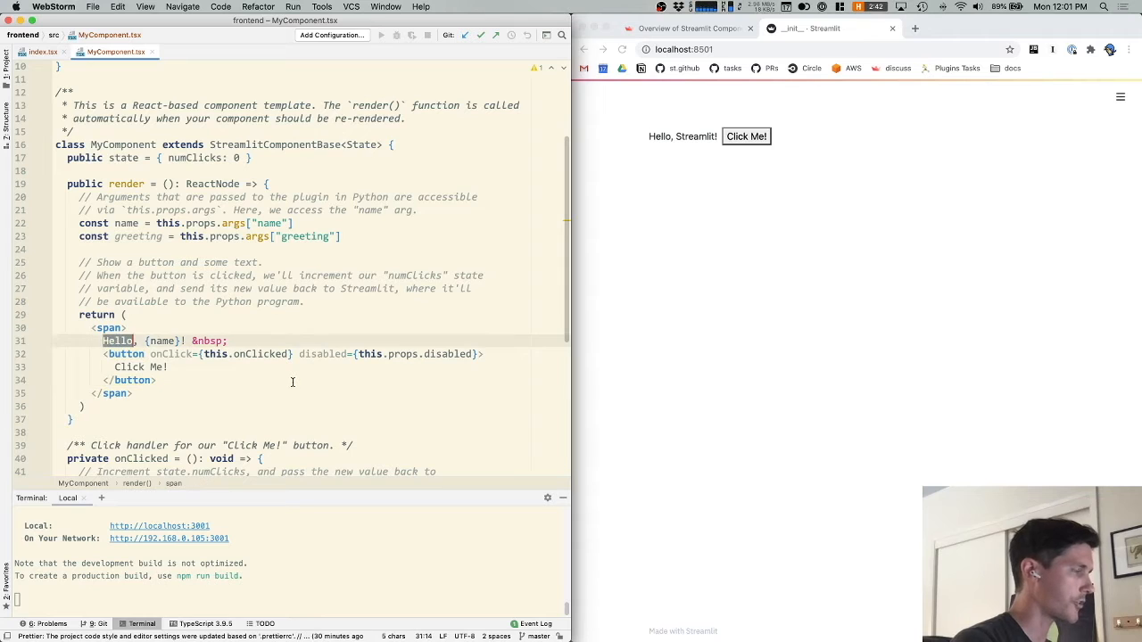
pyautogui.write('{greeting')
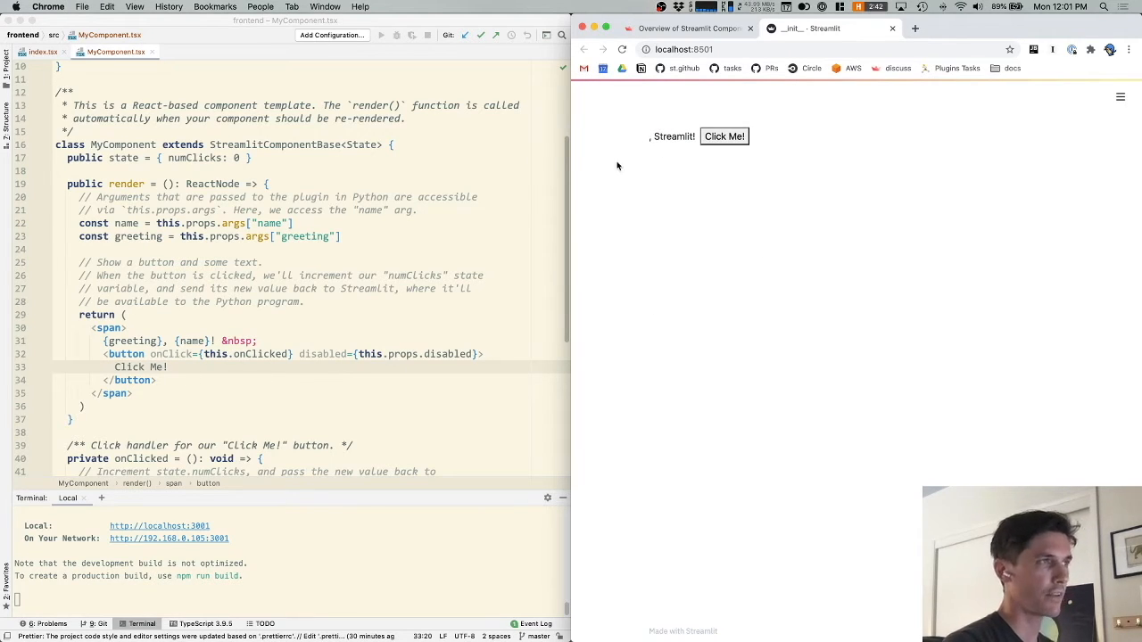
pyautogui.click(432, 250)
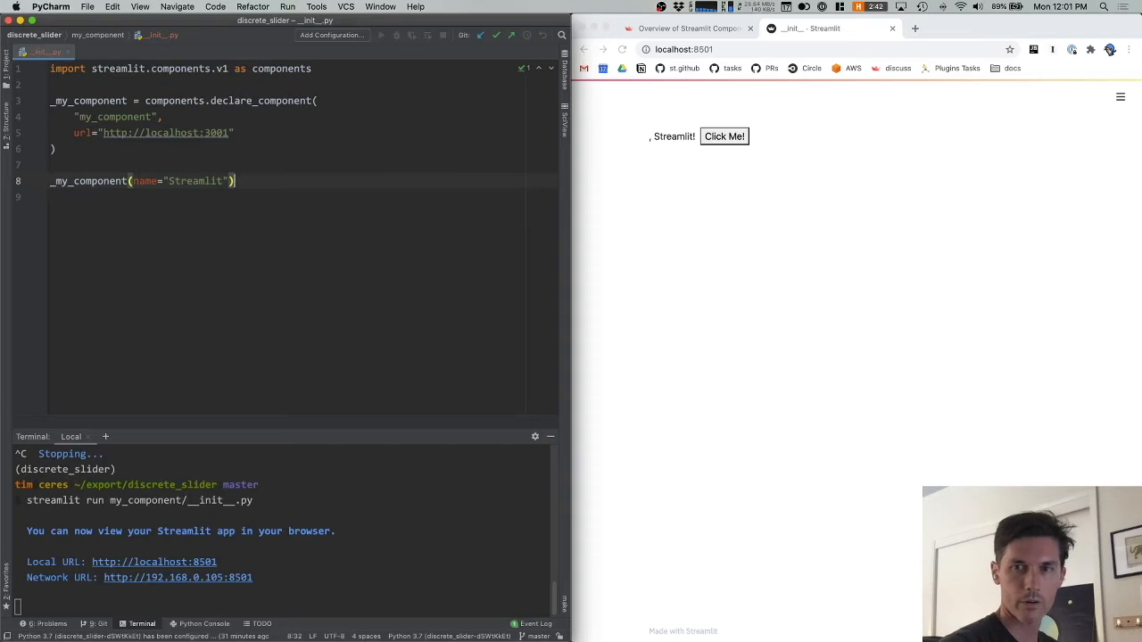
# Step: Pass greeting="Ahoy" to the _my_component call and begin assigning it to return_value
pyautogui.write('greeting="Ahoy",')
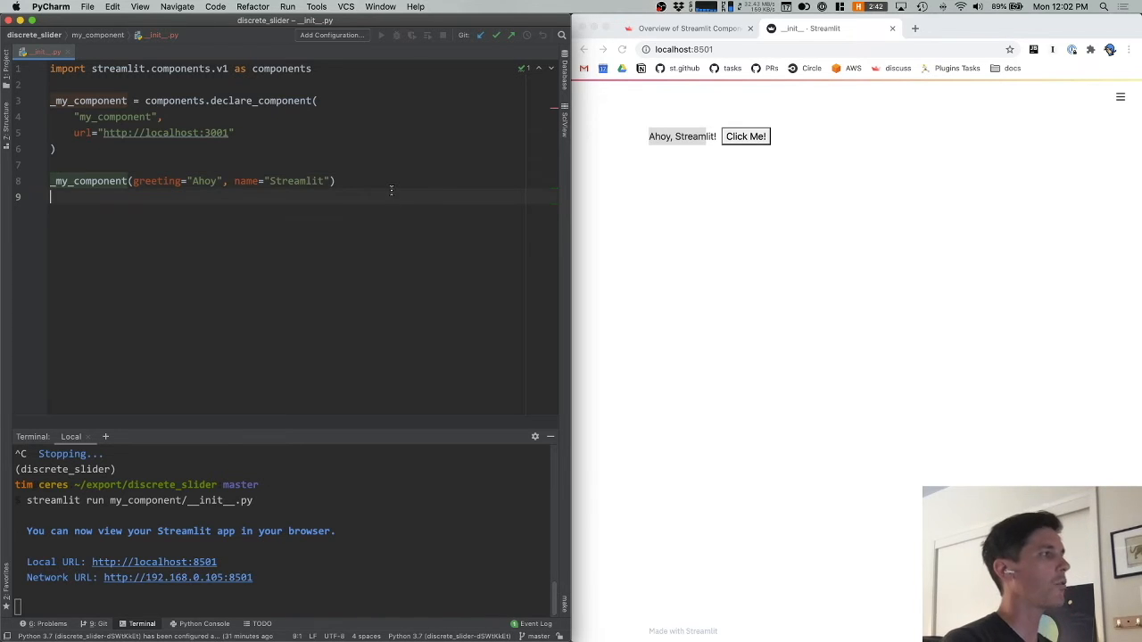
pyautogui.click(335, 182)
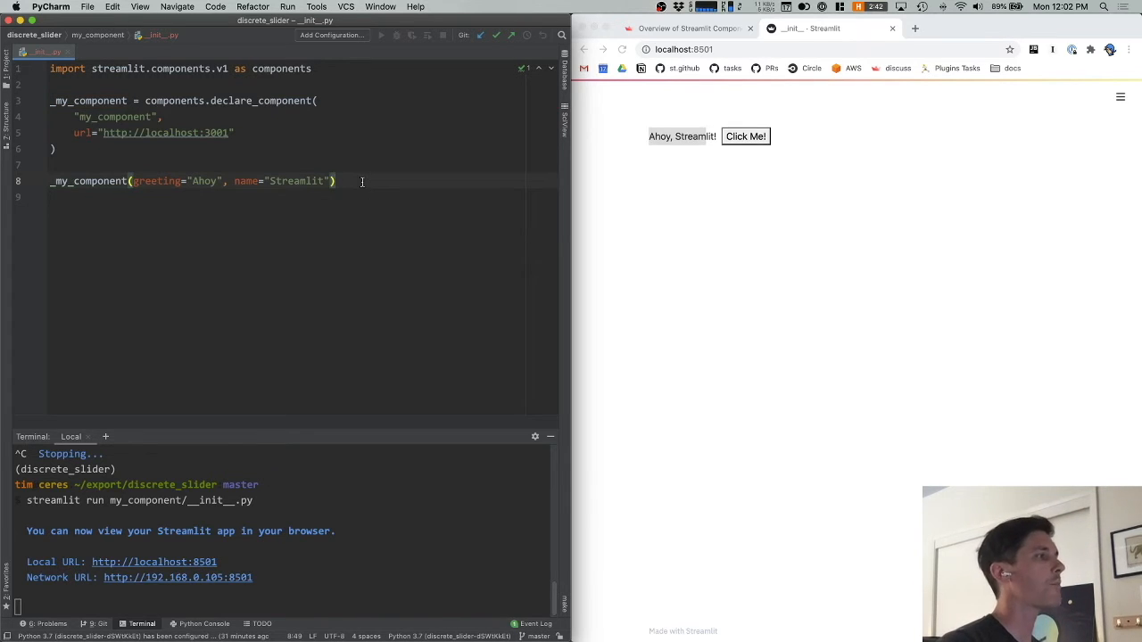
pyautogui.write('return_value =')
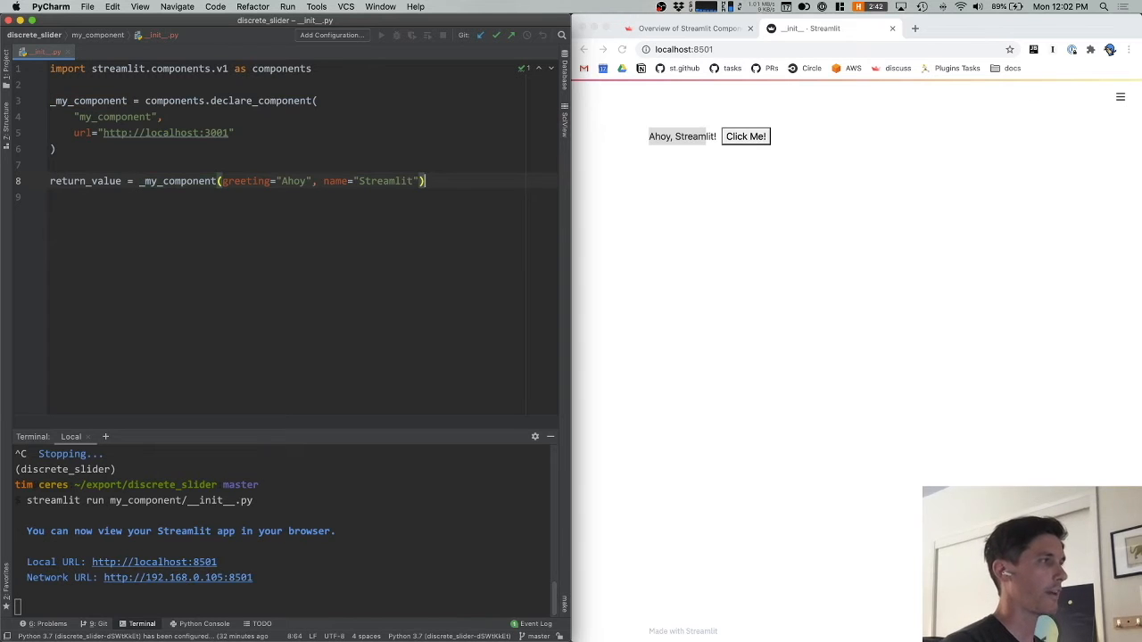
# Step: Add st.write(return_value) and import streamlit as st in __init__.py
pyautogui.write('st.wri')
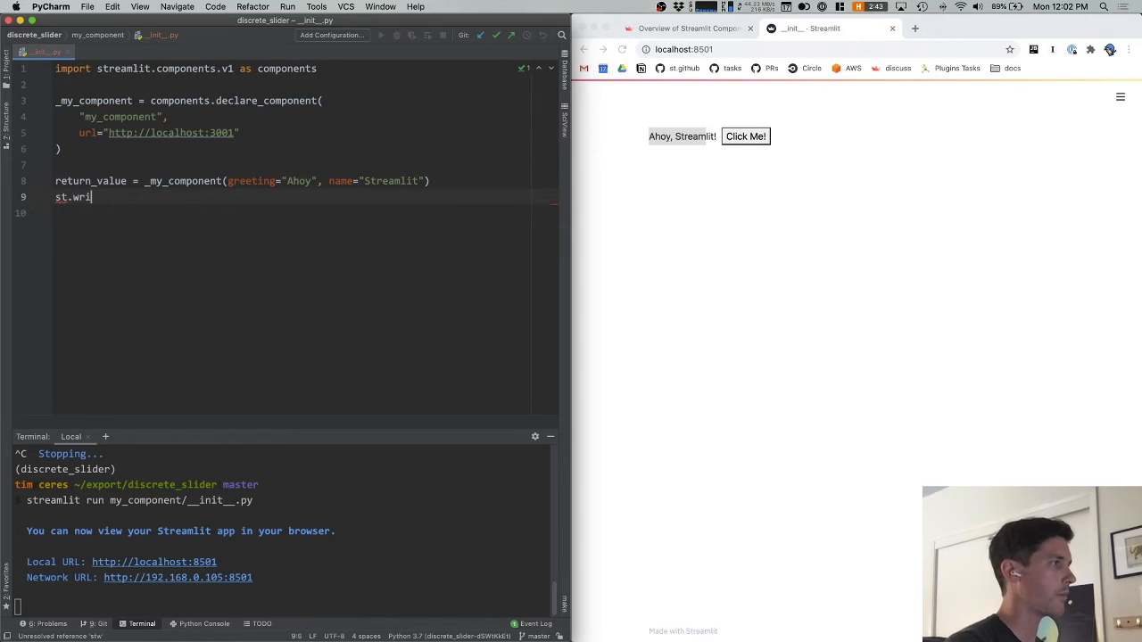
pyautogui.write('te(return_value)')
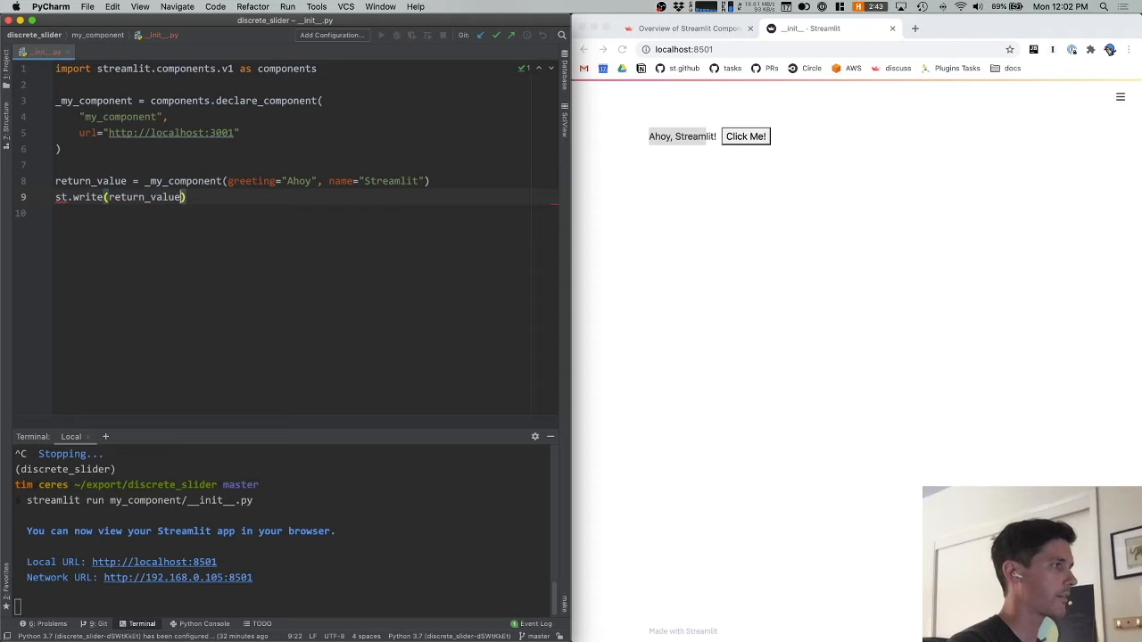
pyautogui.write('import')
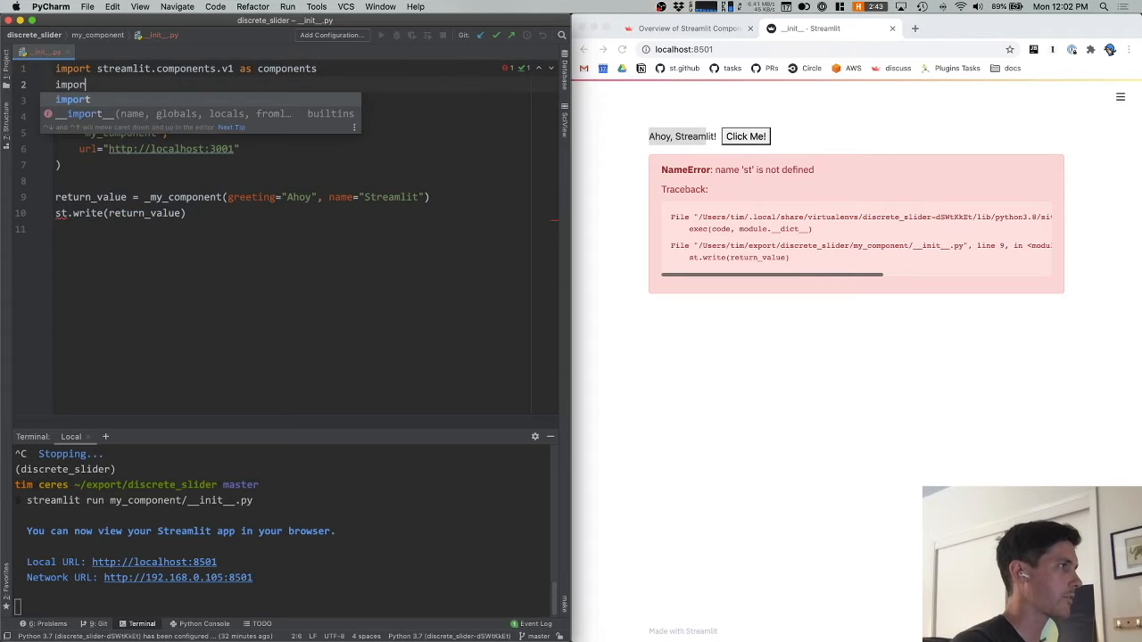
pyautogui.write('streamlit as st')
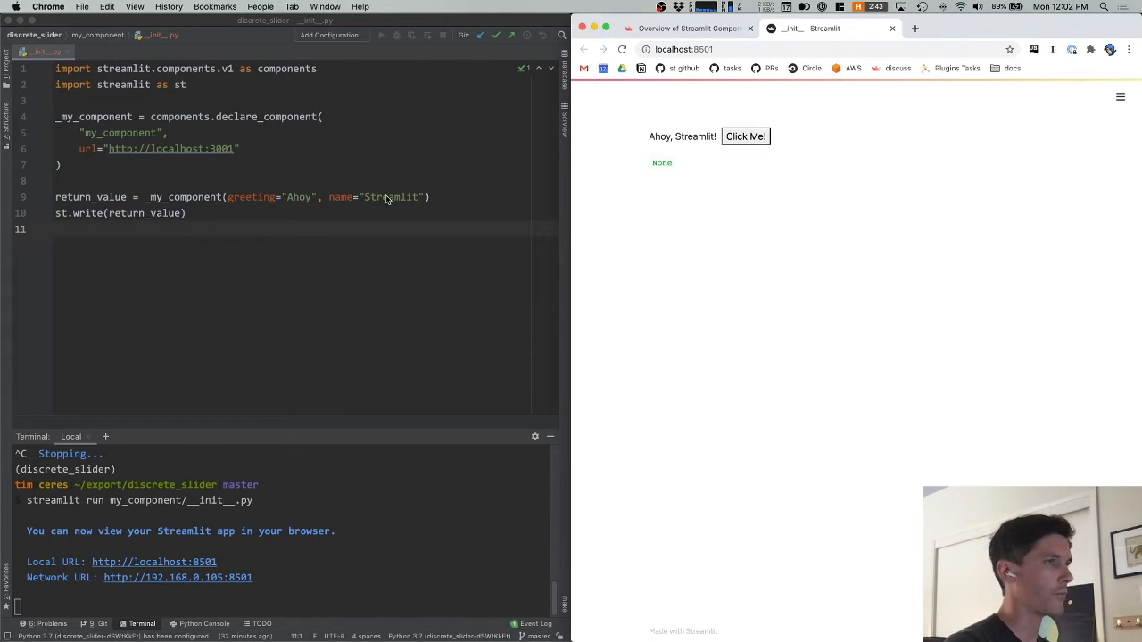
pyautogui.moveTo(863, 189)
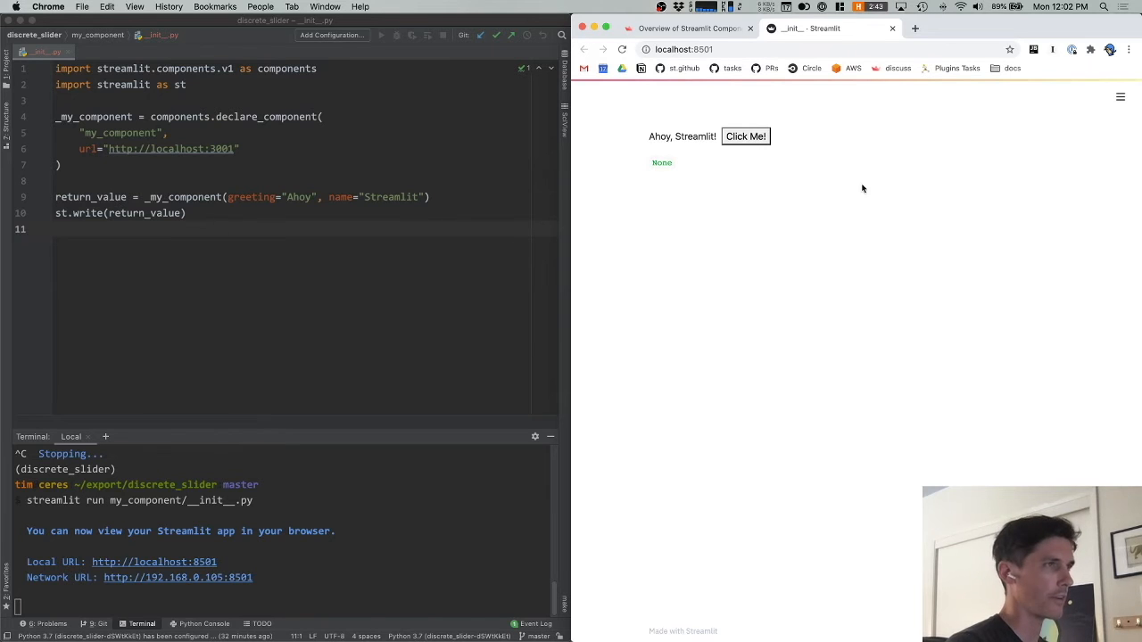
# Step: Click the component's Click Me button in Chrome several times to watch the returned count grow
pyautogui.click(746, 136)
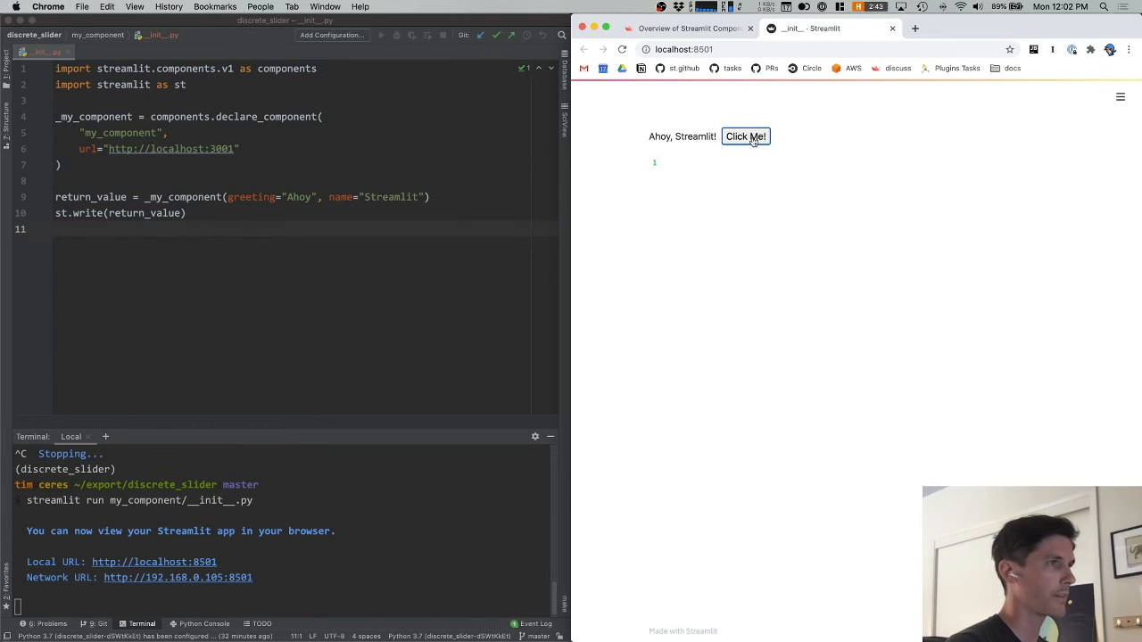
pyautogui.click(746, 136)
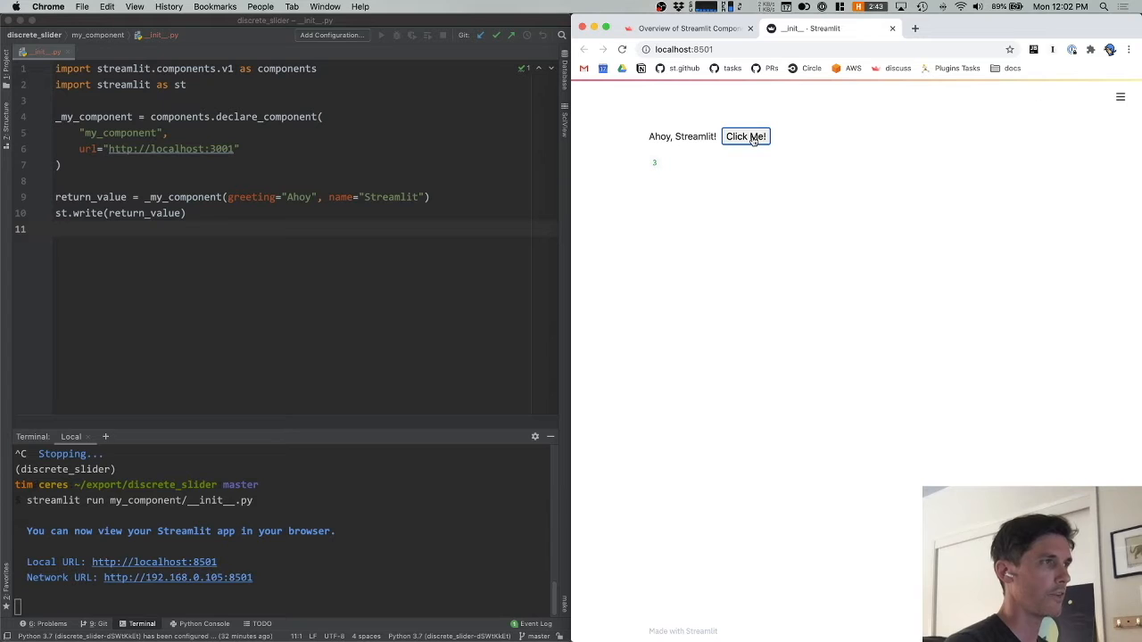
pyautogui.click(746, 135)
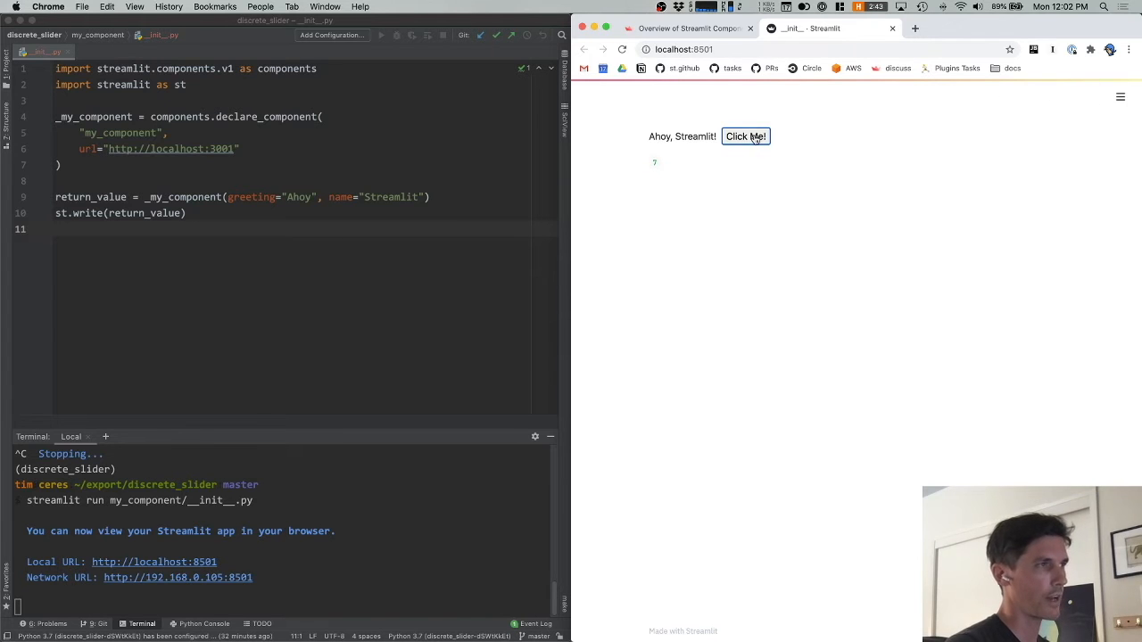
pyautogui.click(746, 136)
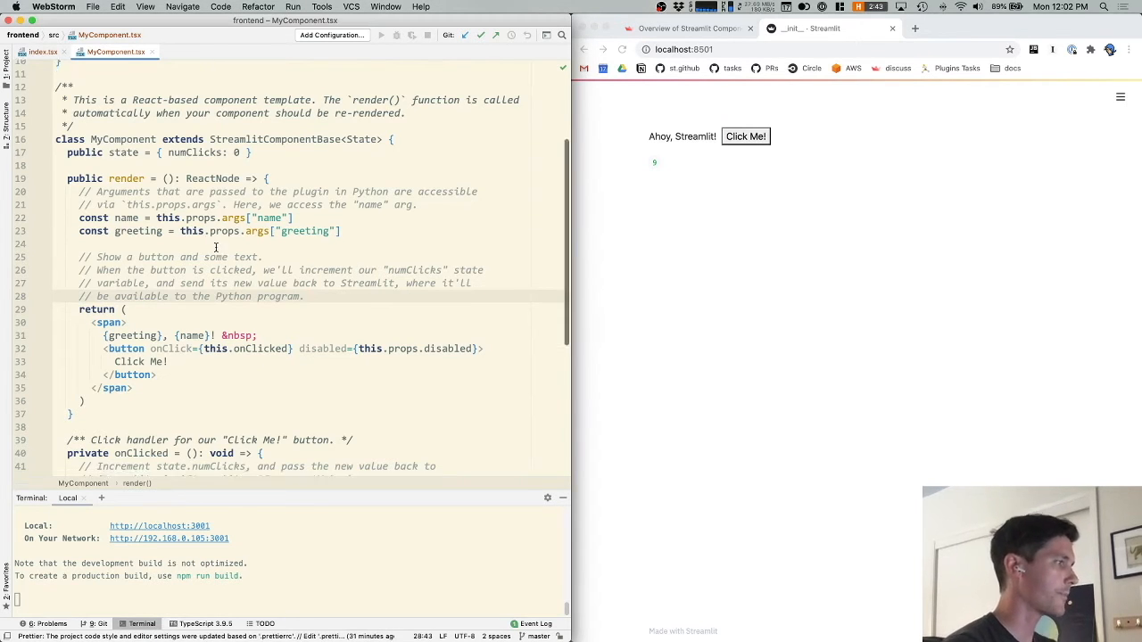
# Step: Change onClicked to call Streamlit.setComponentValue("I am a return value!")
pyautogui.scroll(-3)
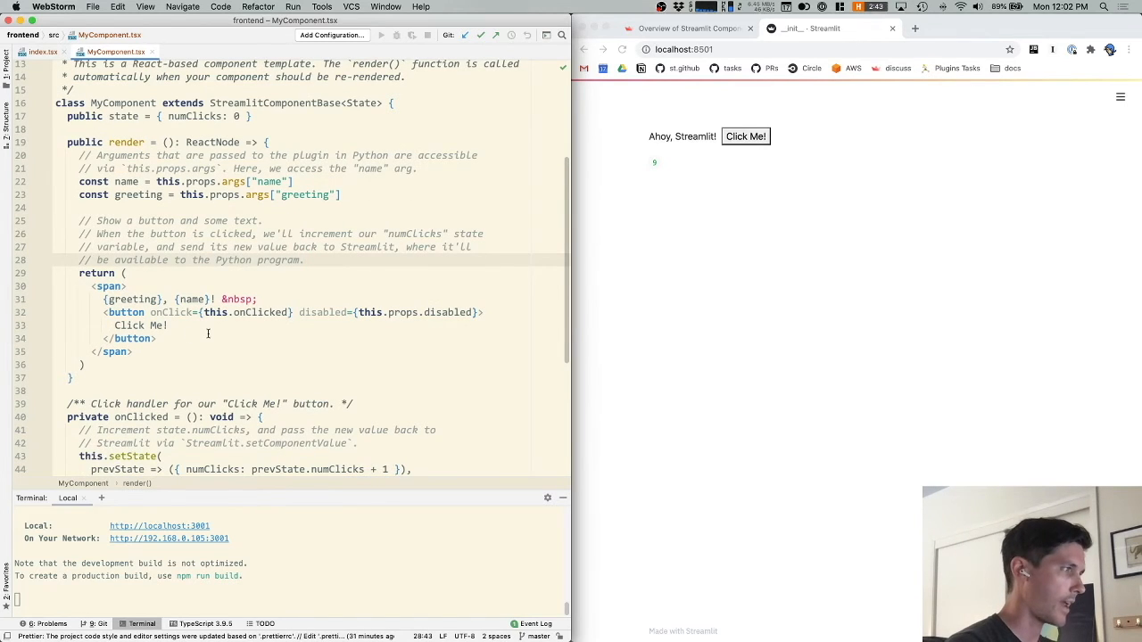
pyautogui.scroll(-3)
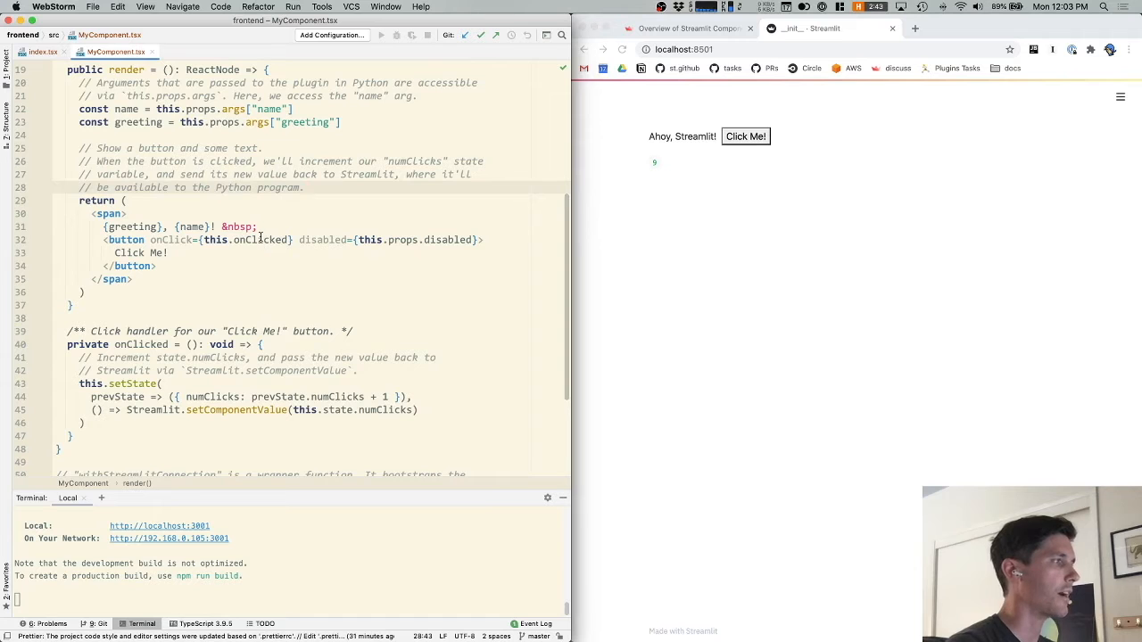
pyautogui.scroll(-3)
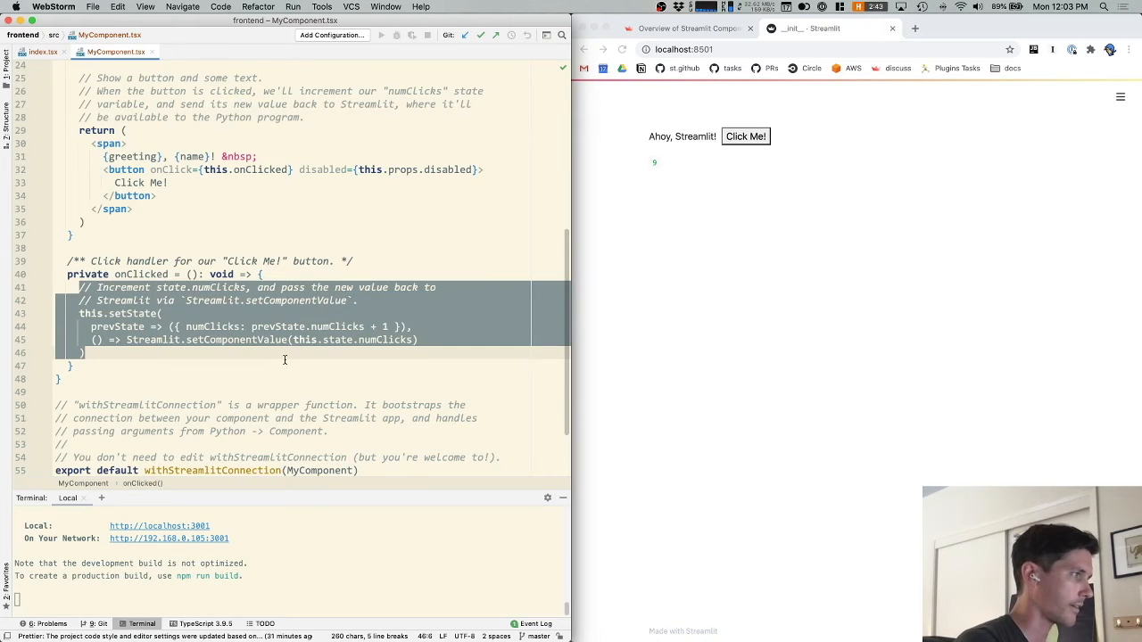
pyautogui.write('Streamlit')
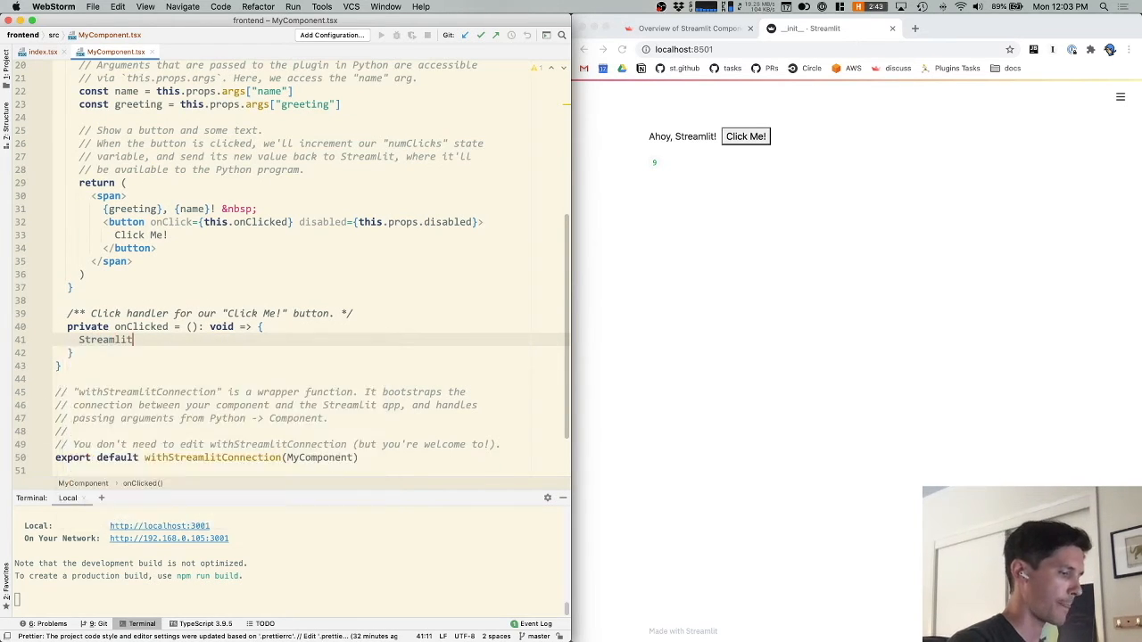
pyautogui.write('.set')
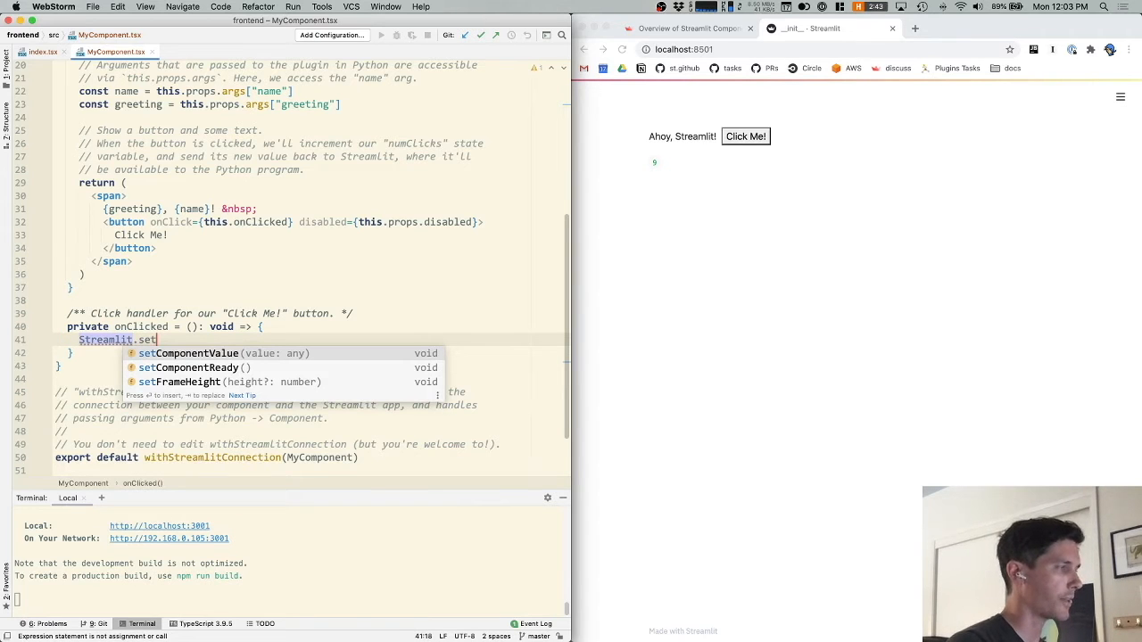
pyautogui.click(189, 353)
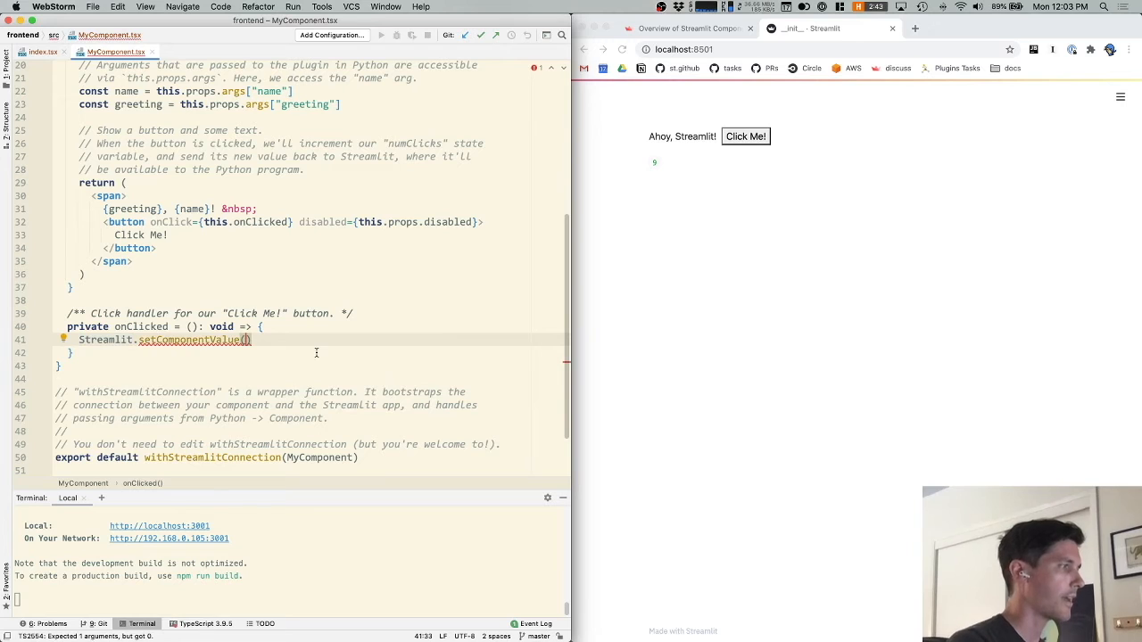
pyautogui.moveTo(229, 339)
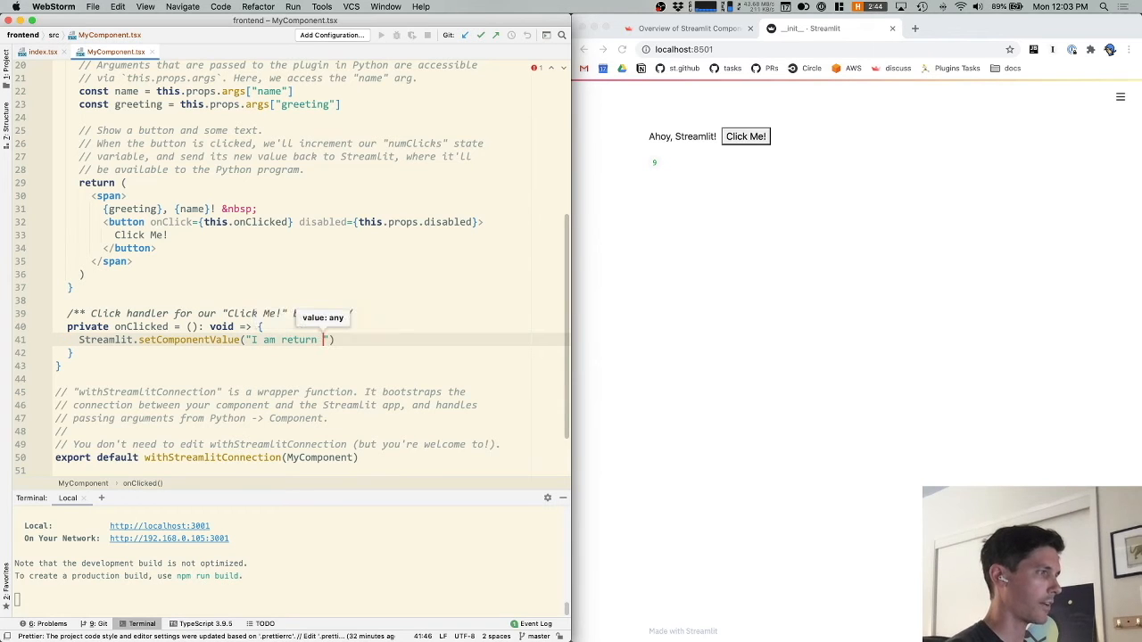
pyautogui.write('a return')
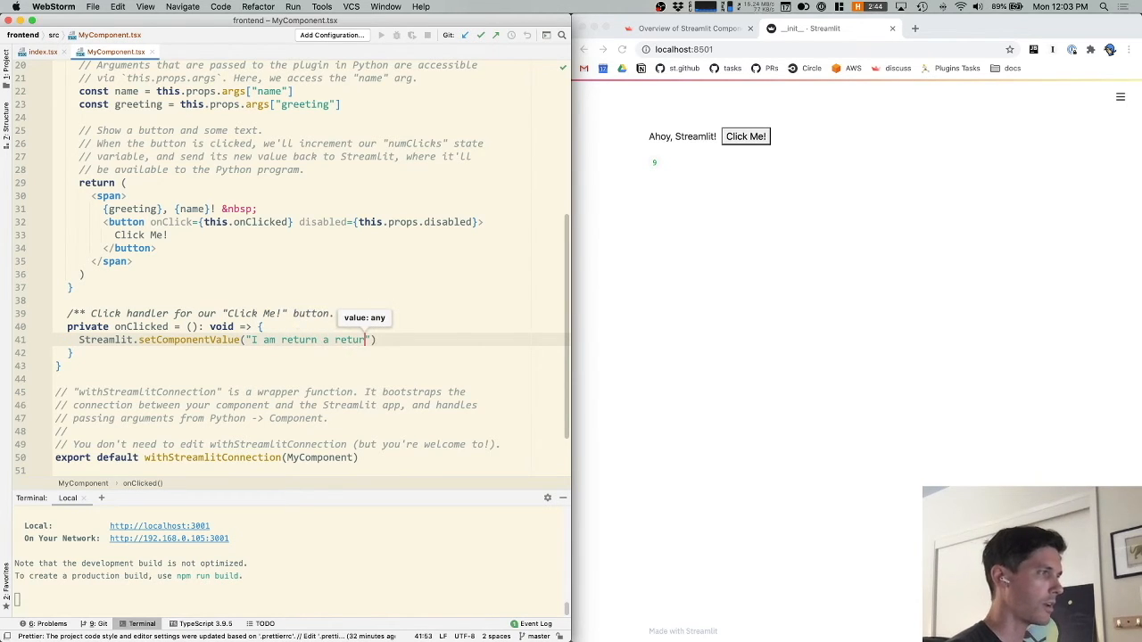
pyautogui.write('e!')
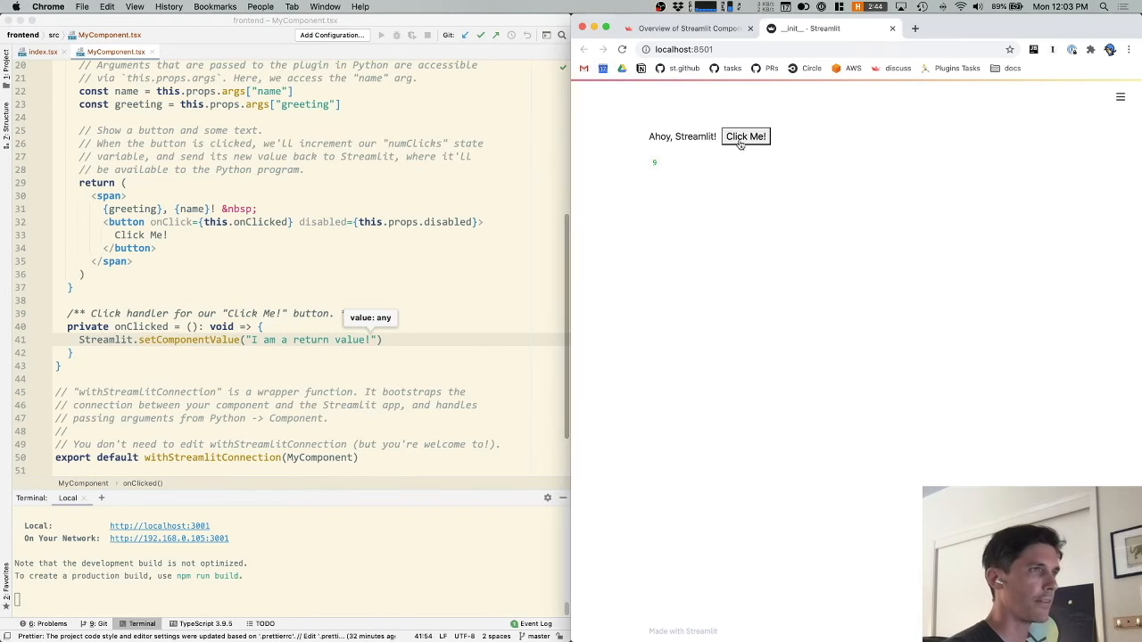
# Step: Trigger the button in Chrome to see the returned text, then return to the click handler code
pyautogui.click(746, 136)
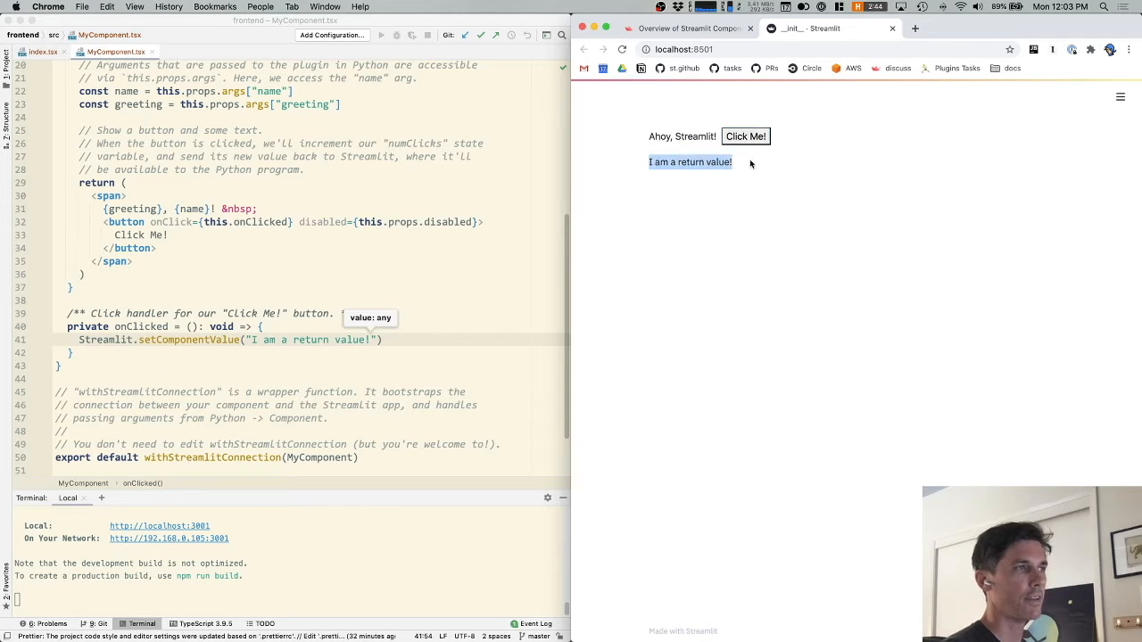
pyautogui.click(427, 348)
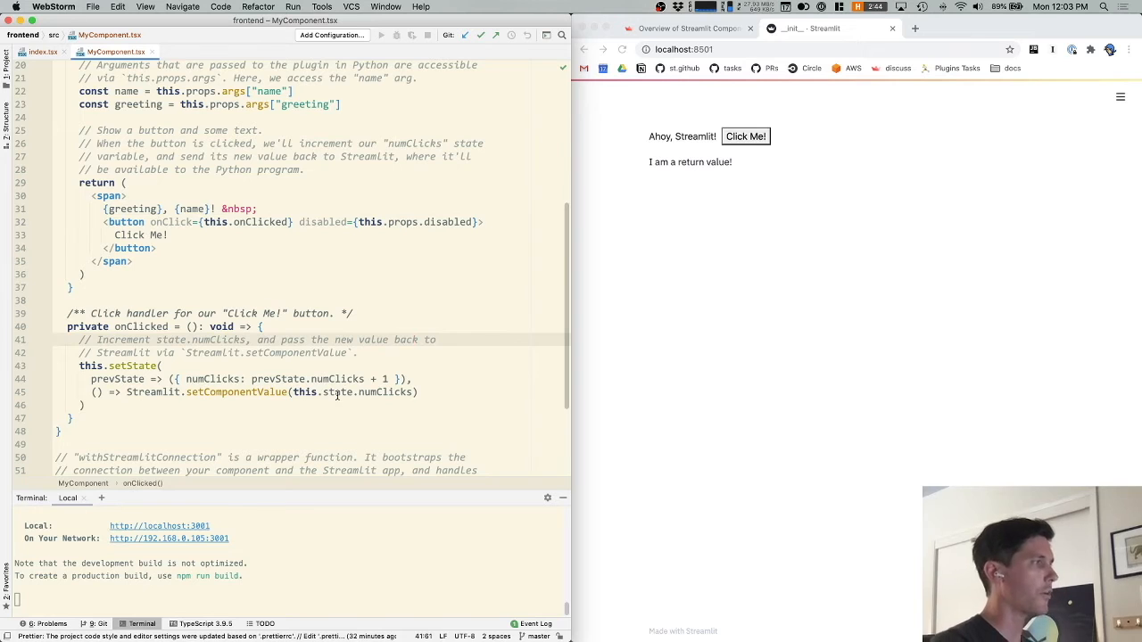
# Step: Review the State interface and setState-based onClicked in MyComponent.tsx, then test the numeric count in Chrome
pyautogui.scroll(3)
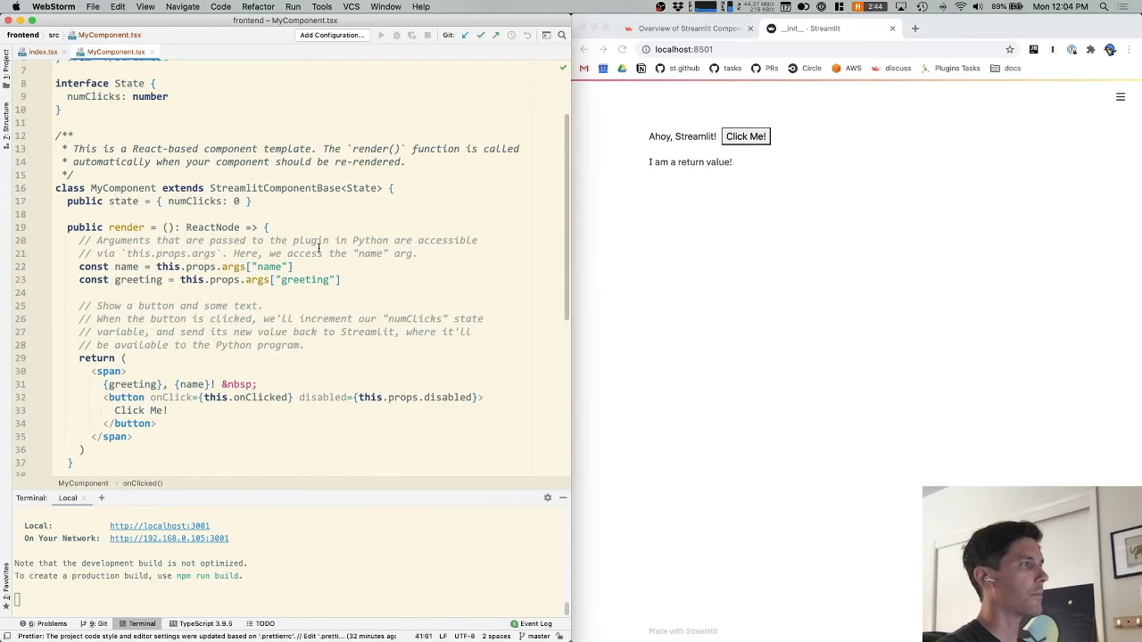
pyautogui.scroll(3)
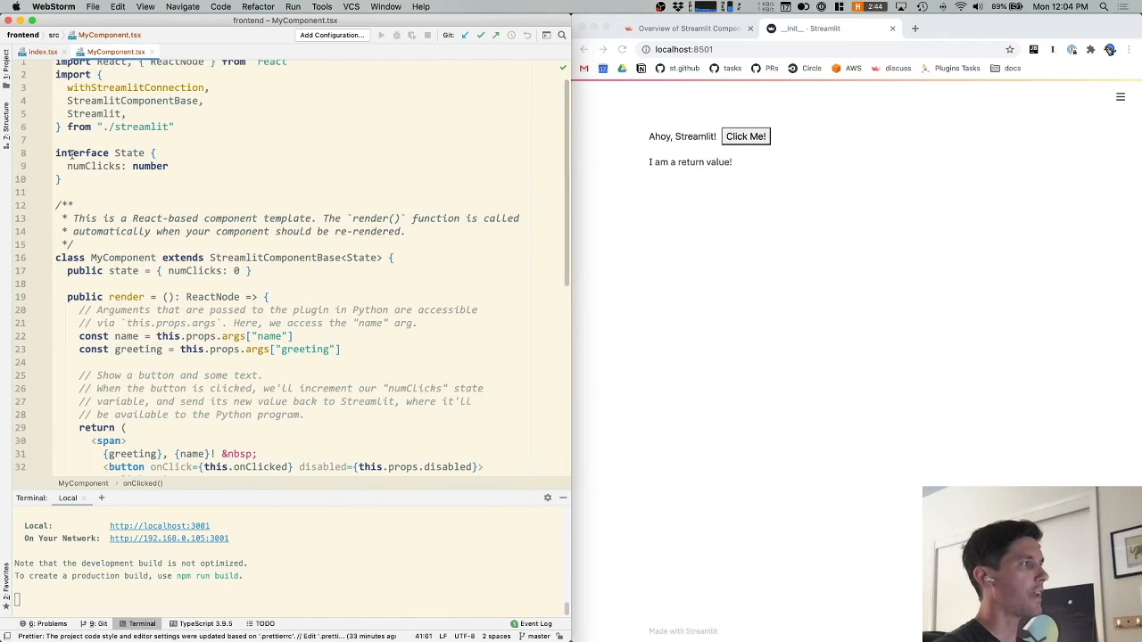
pyautogui.scroll(-3)
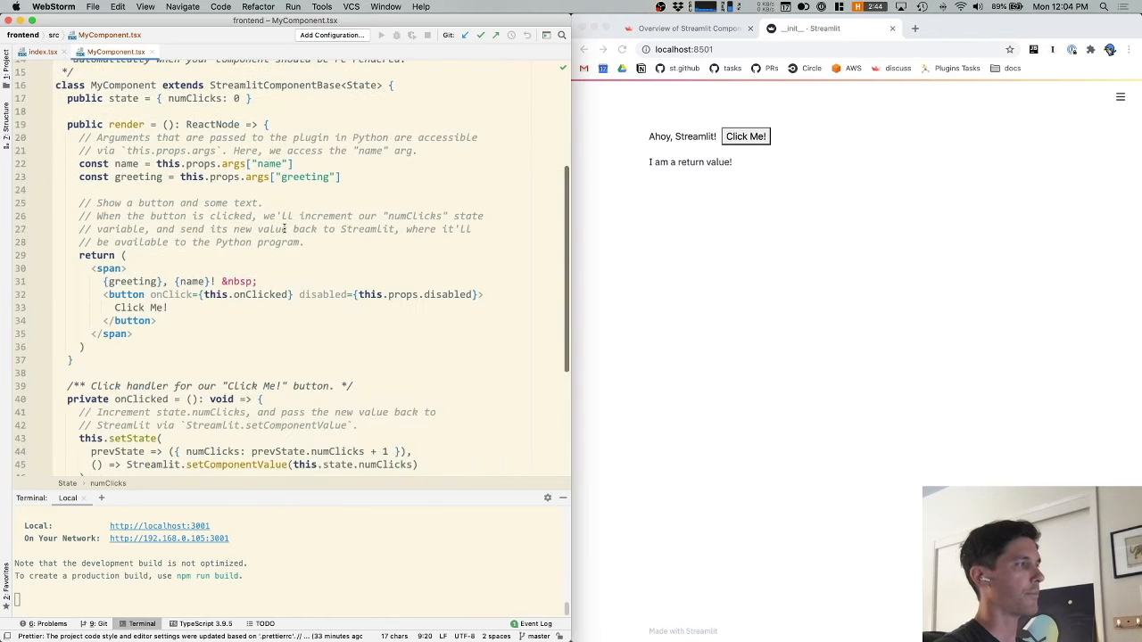
pyautogui.scroll(-3)
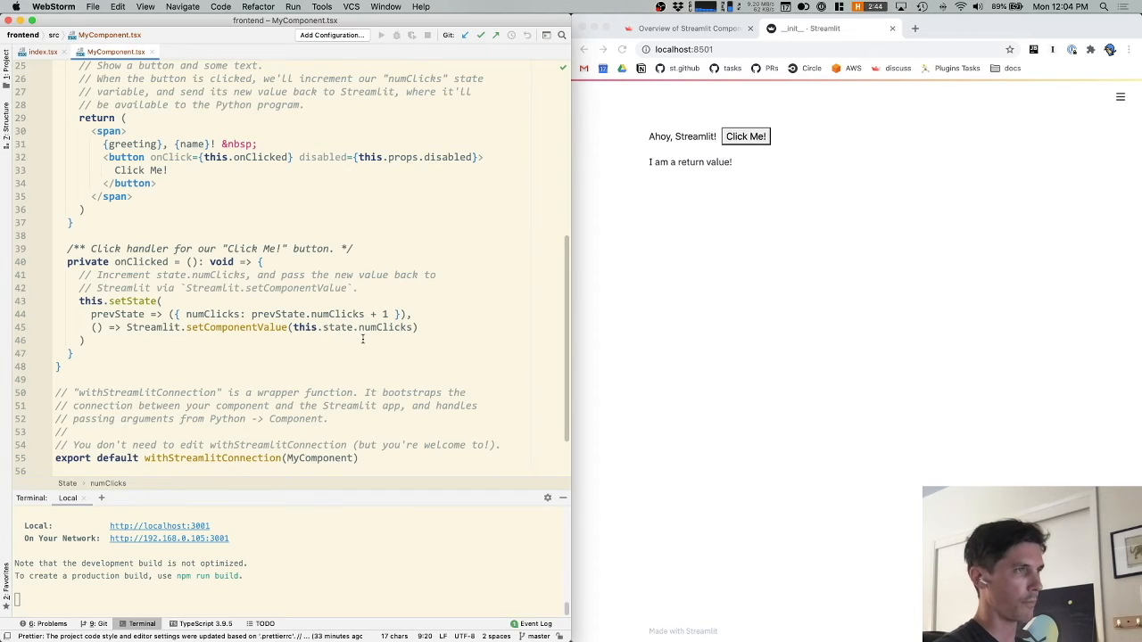
pyautogui.click(746, 135)
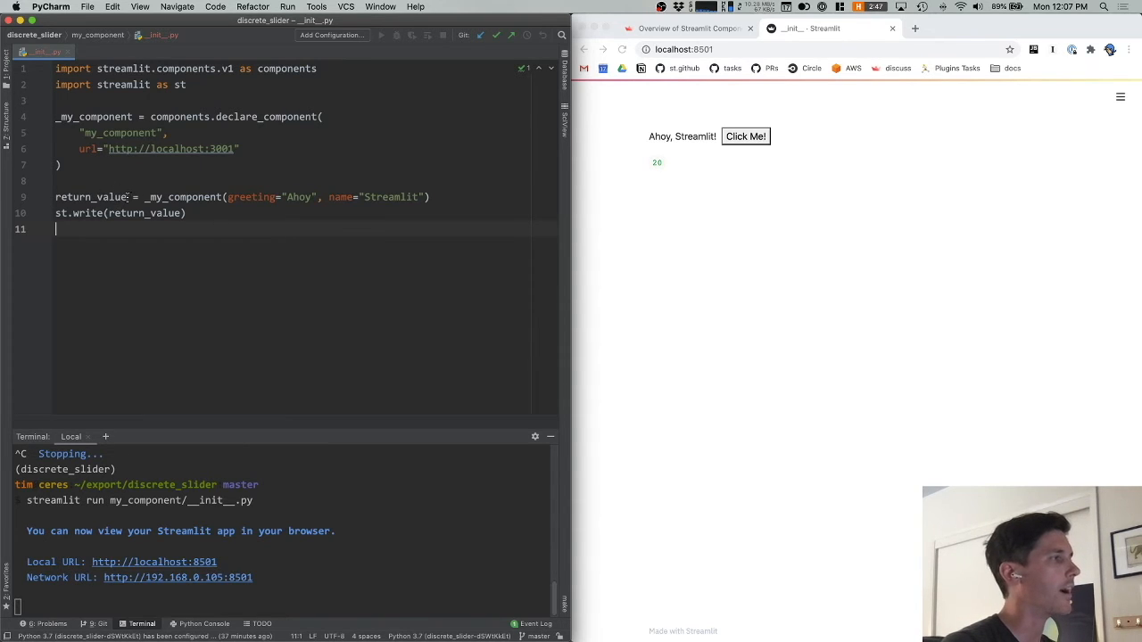
# Step: Stop streamlit in the terminal and run which python / which streamlit to locate the executables
pyautogui.doubleClick(89, 196)
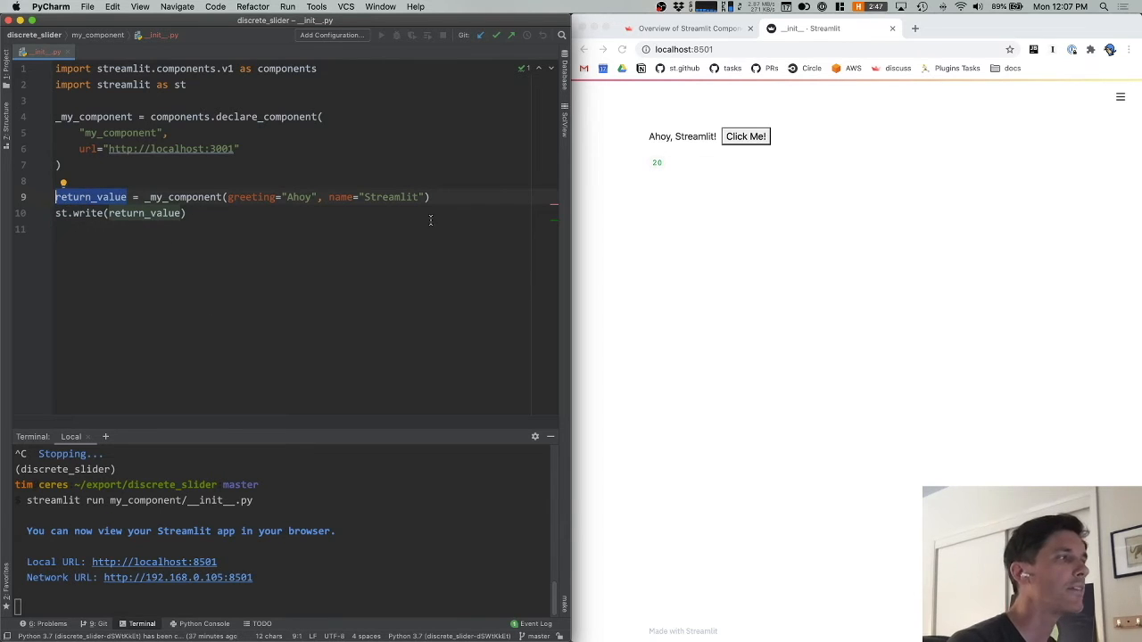
pyautogui.moveTo(349, 585)
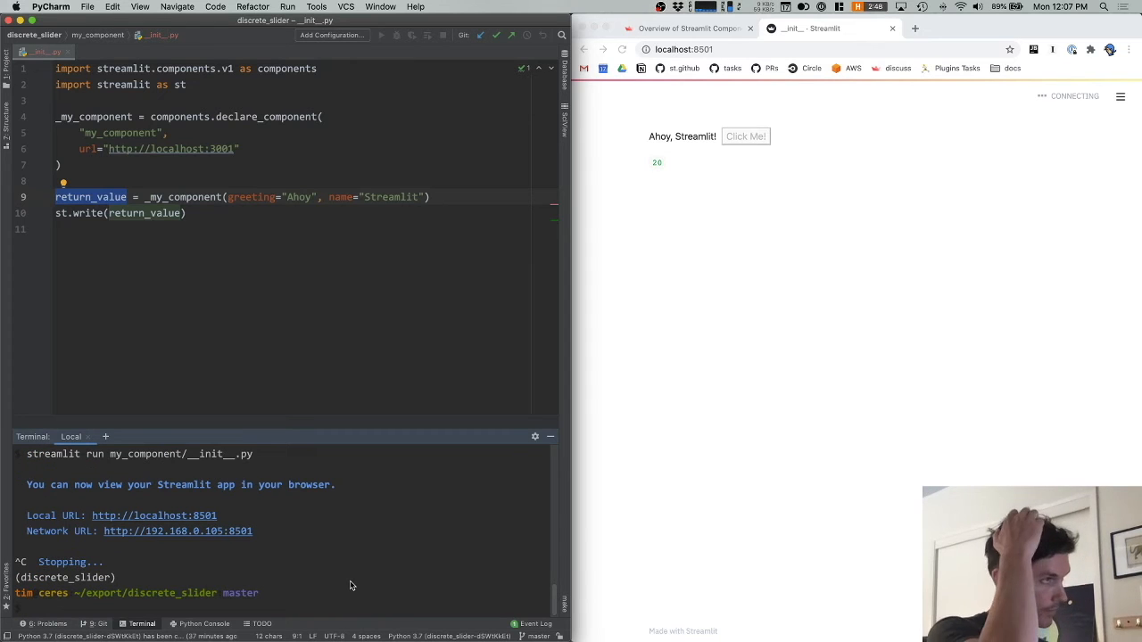
pyautogui.write('which streamlit')
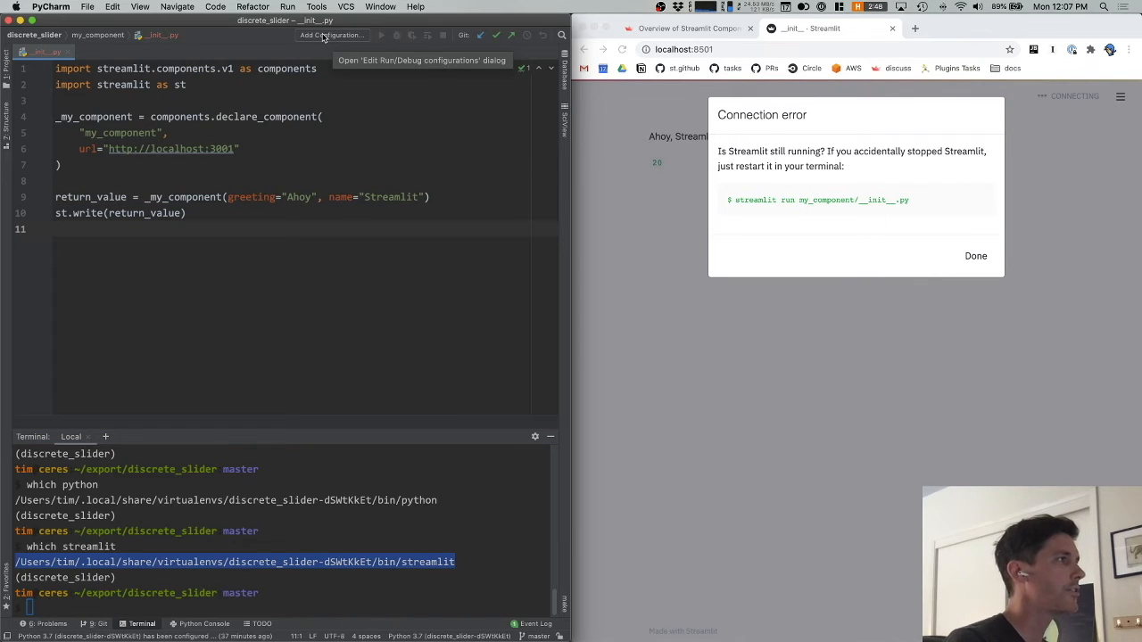
# Step: Create a Python run configuration using the streamlit binary, parameters run my_component/__init__.py, working directory discrete_slider
pyautogui.click(332, 35)
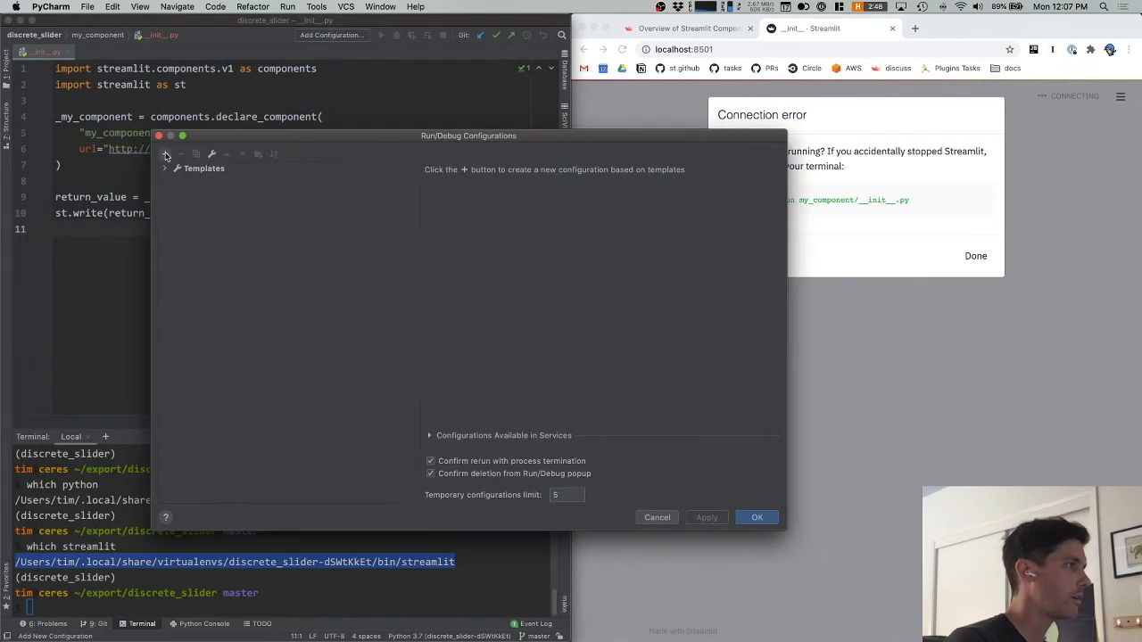
pyautogui.click(166, 153)
pyautogui.write('my_component')
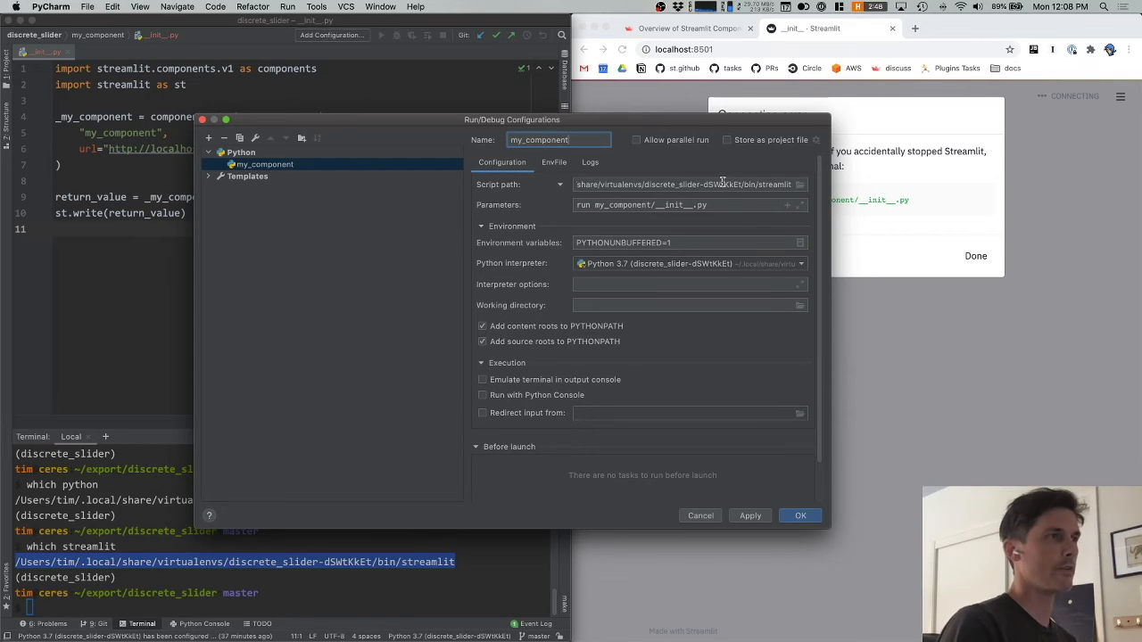
pyautogui.moveTo(714, 223)
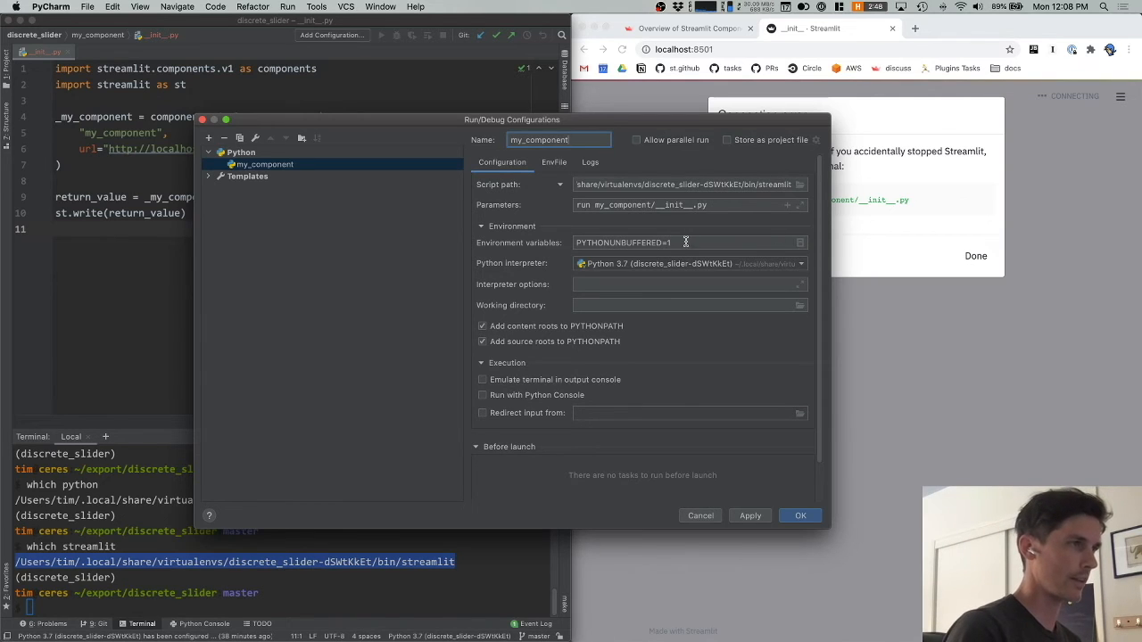
pyautogui.click(687, 303)
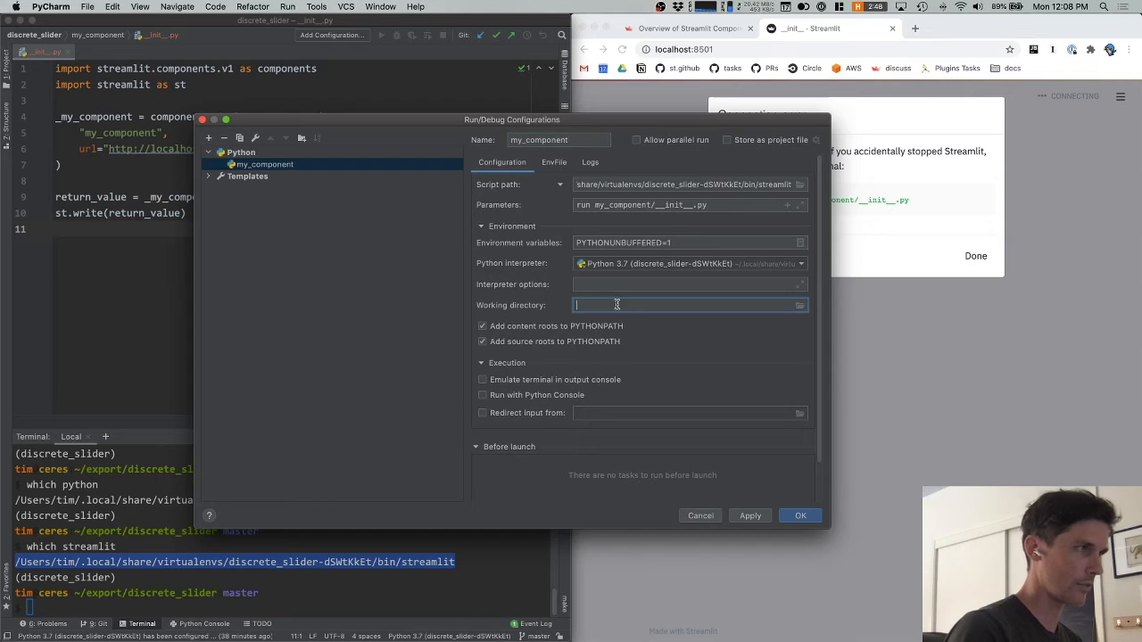
pyautogui.click(799, 303)
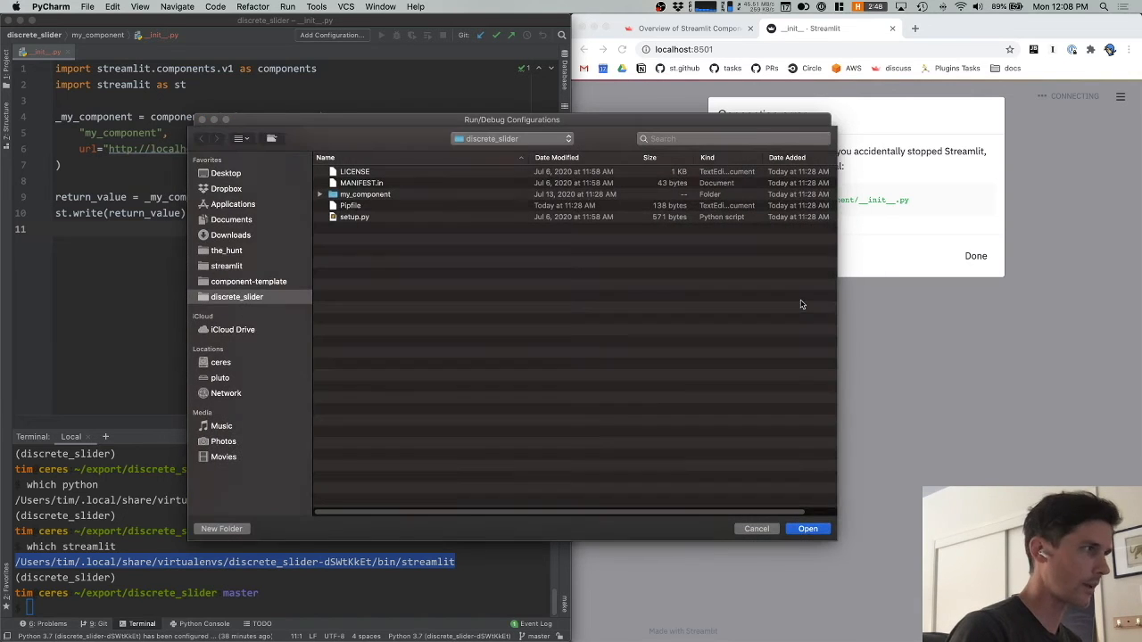
pyautogui.click(806, 528)
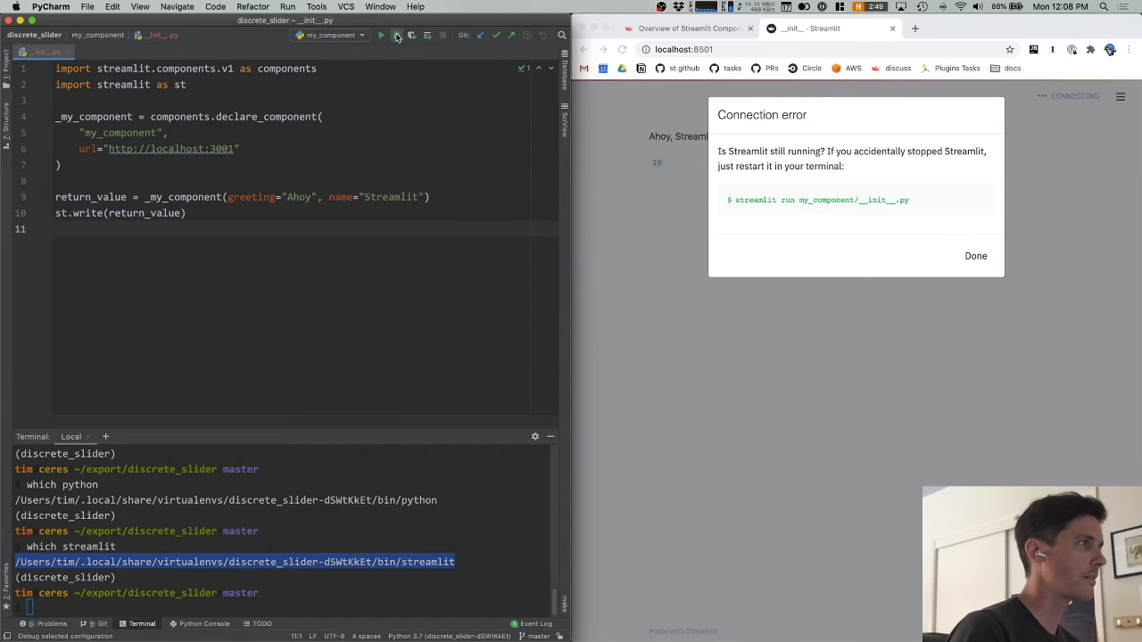
# Step: Launch my_component under the debugger and click the counter in the running app
pyautogui.click(396, 35)
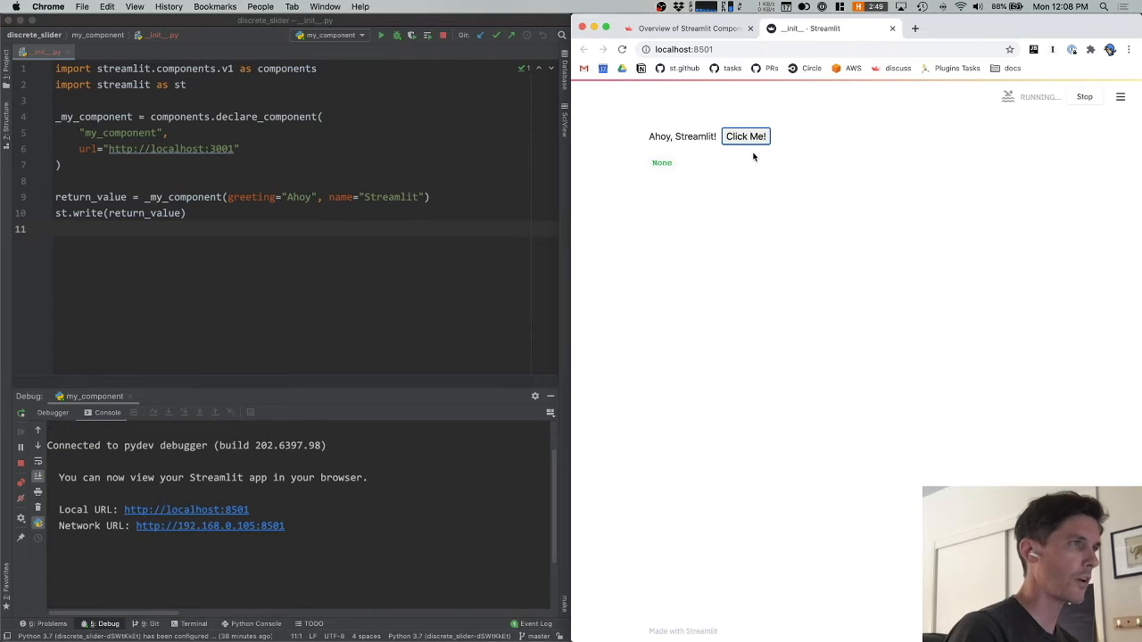
pyautogui.click(746, 136)
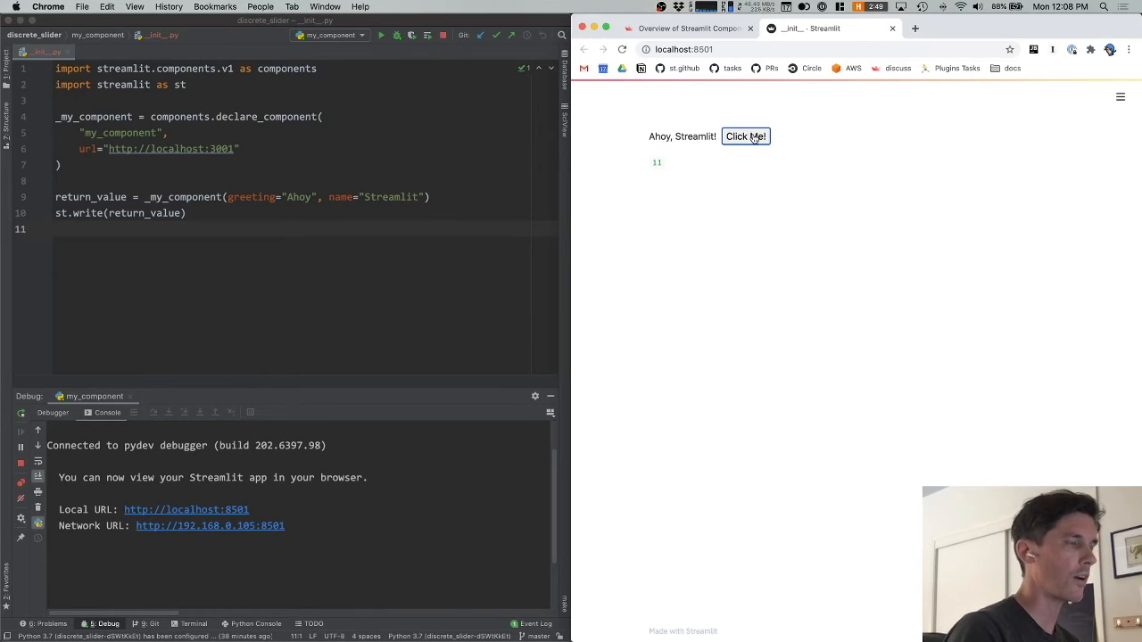
pyautogui.moveTo(253, 375)
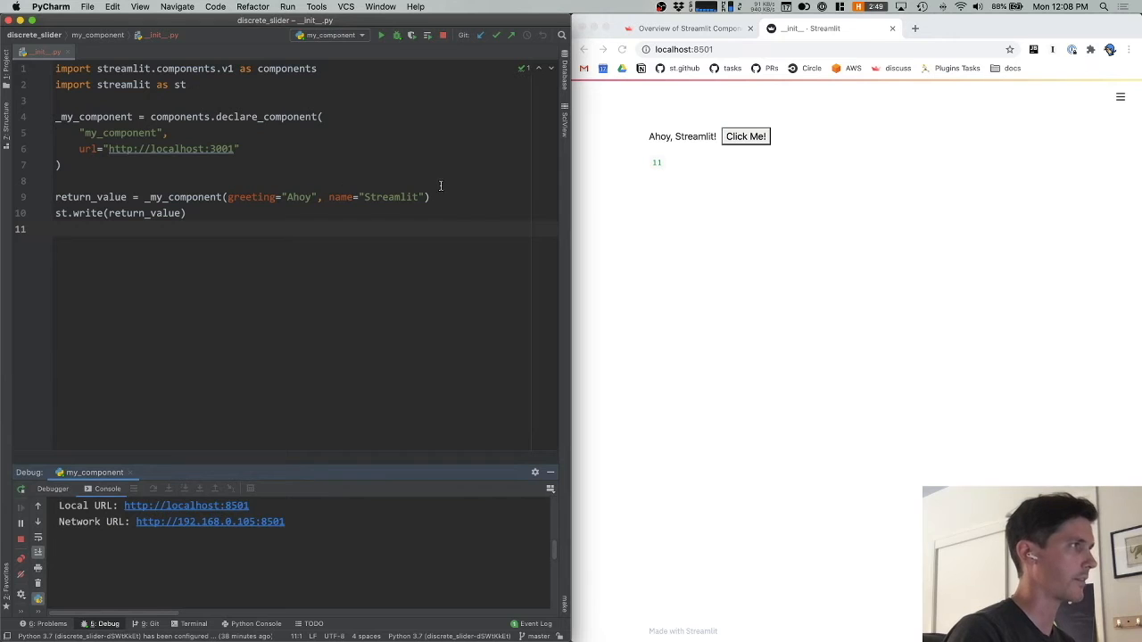
# Step: Add st.title("Component tutorial!") and label st.write with "Return value: ", stop the app and set a breakpoint on the title line
pyautogui.write('st.title')
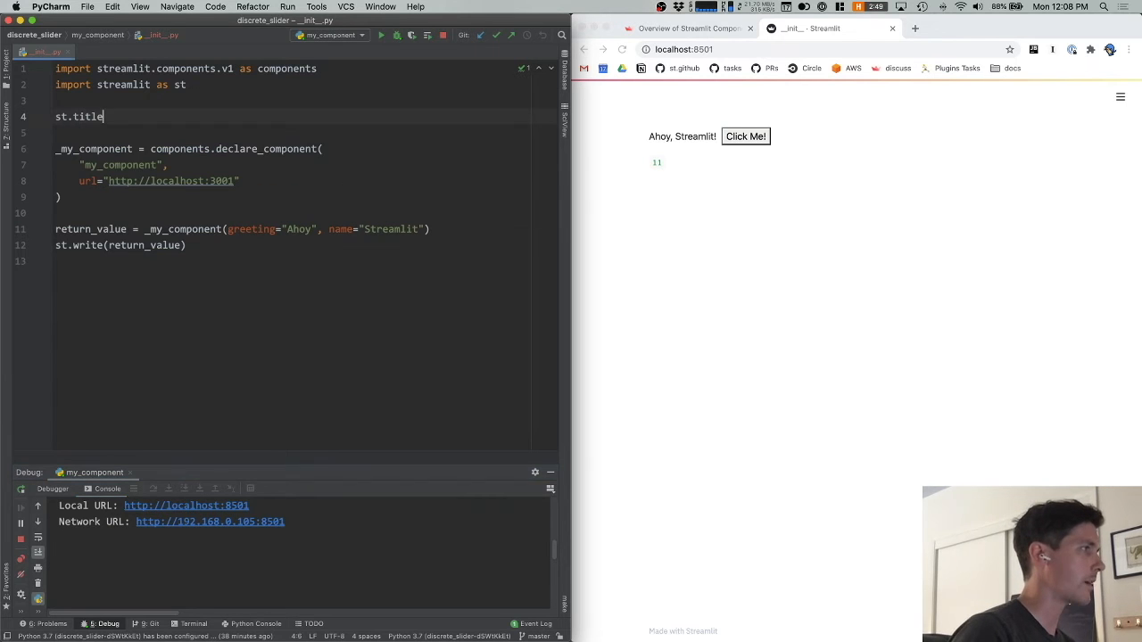
pyautogui.write('("")')
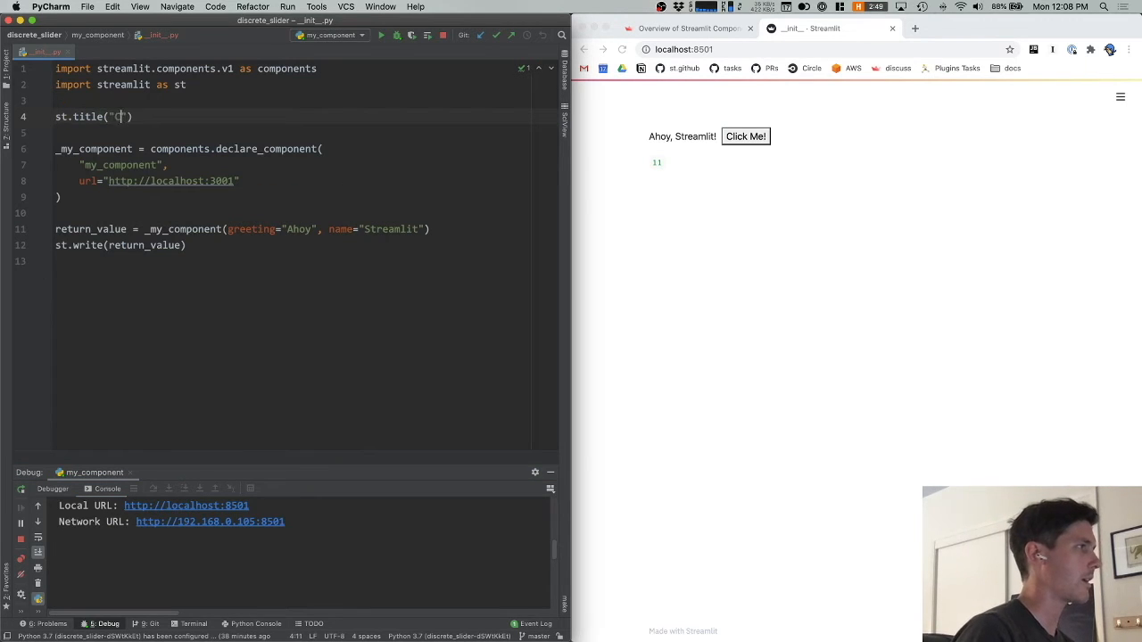
pyautogui.write('Component tutorial!')
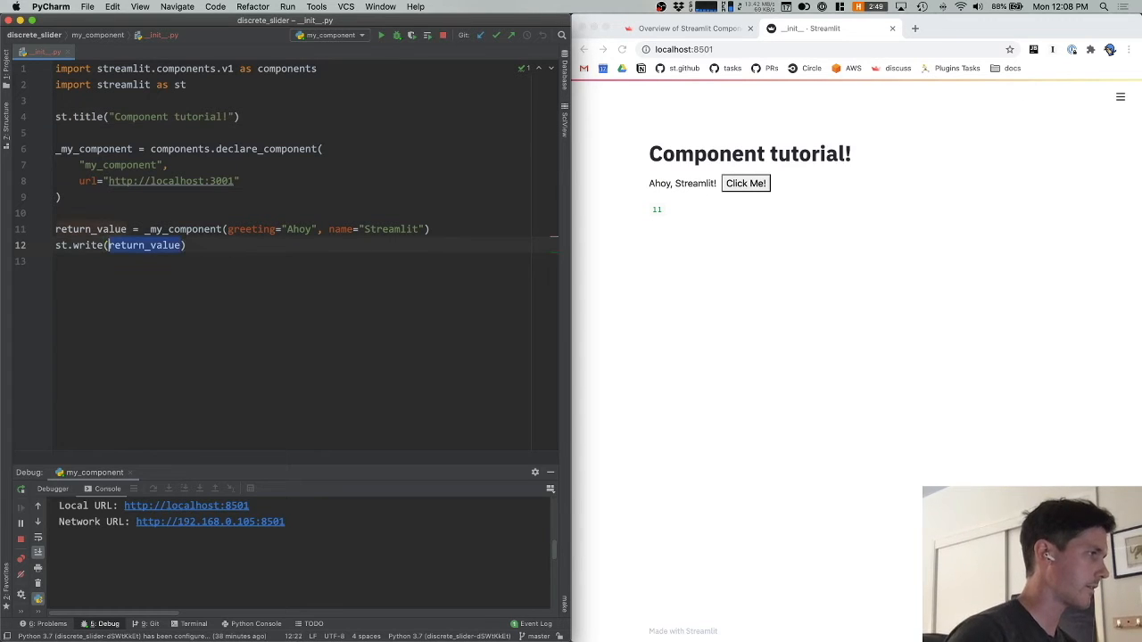
pyautogui.write('"Return value: "')
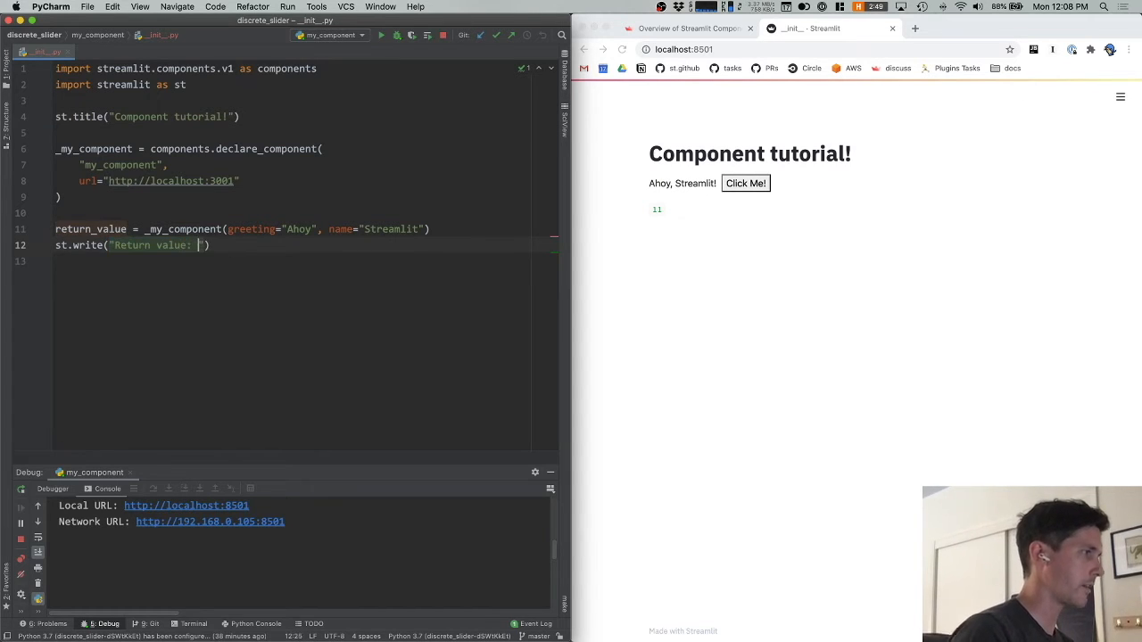
pyautogui.click(443, 36)
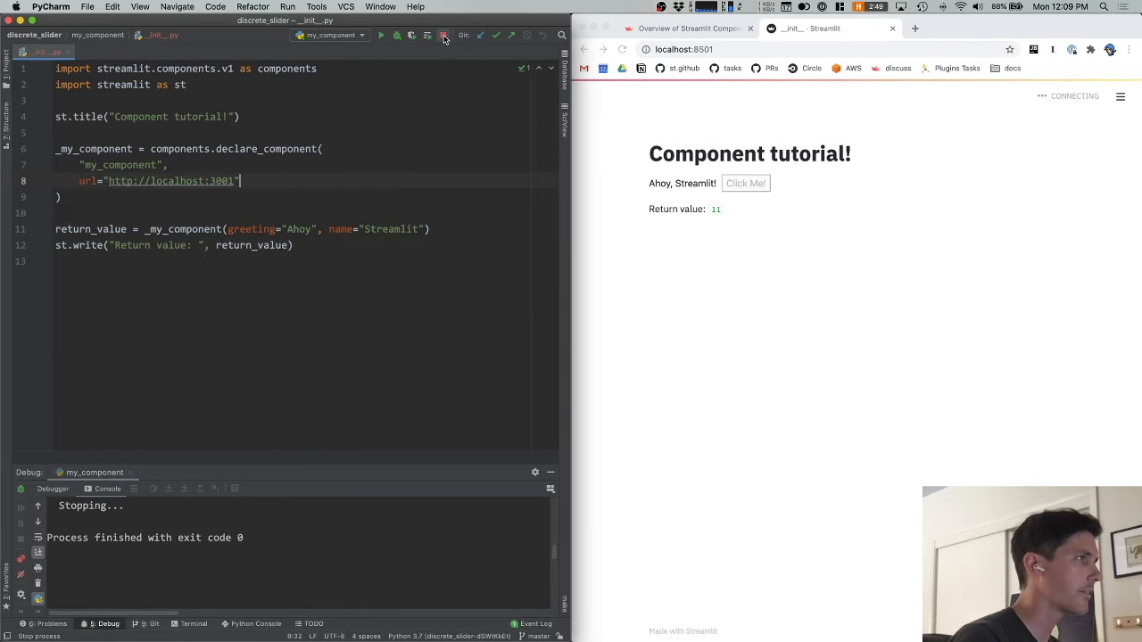
pyautogui.click(687, 29)
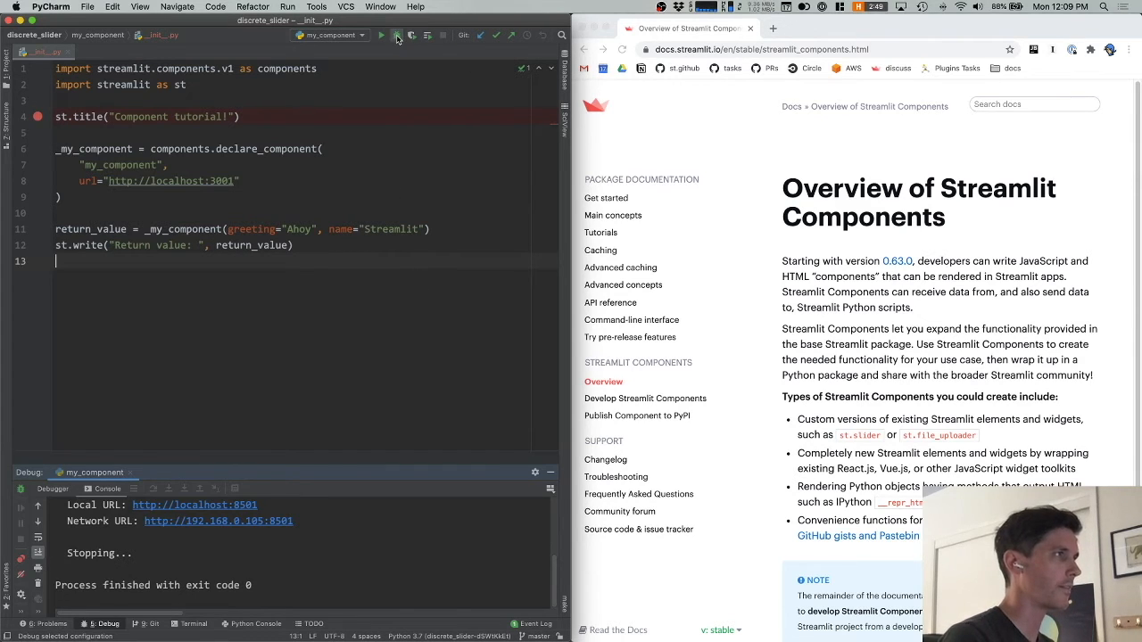
# Step: Start the debugger again and Step Over past the st.title line to the component call
pyautogui.click(396, 36)
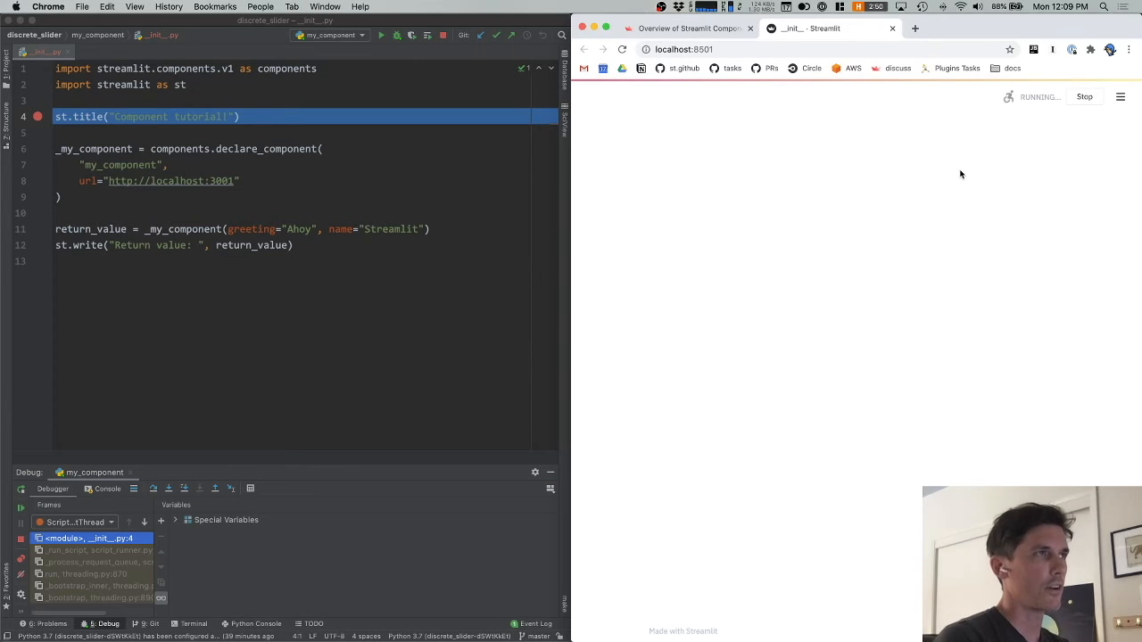
pyautogui.moveTo(862, 139)
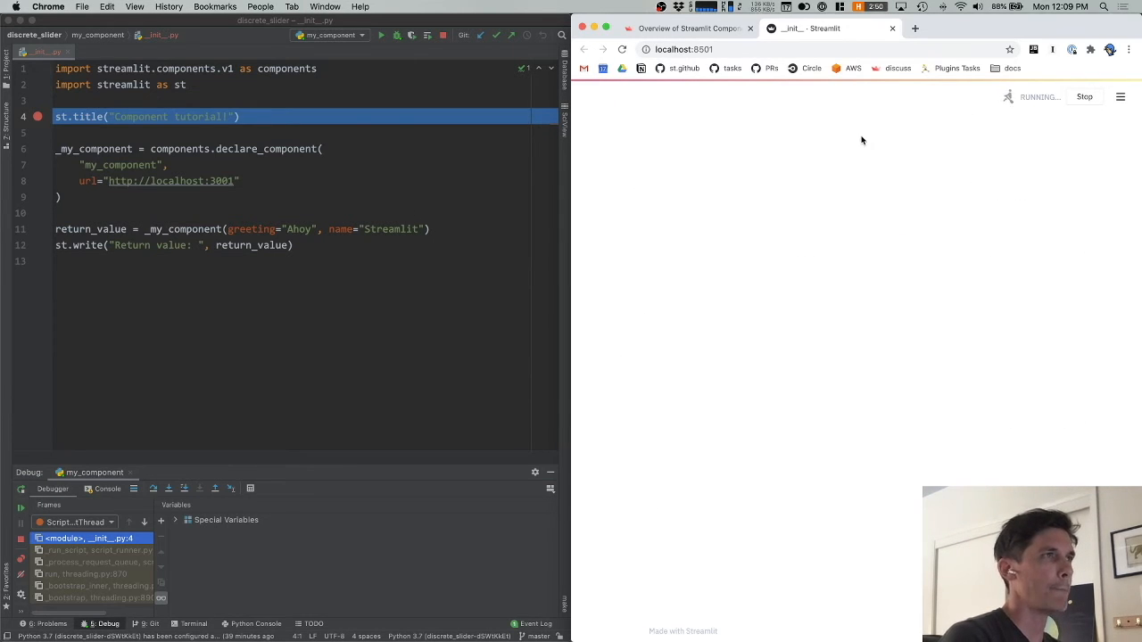
pyautogui.click(289, 164)
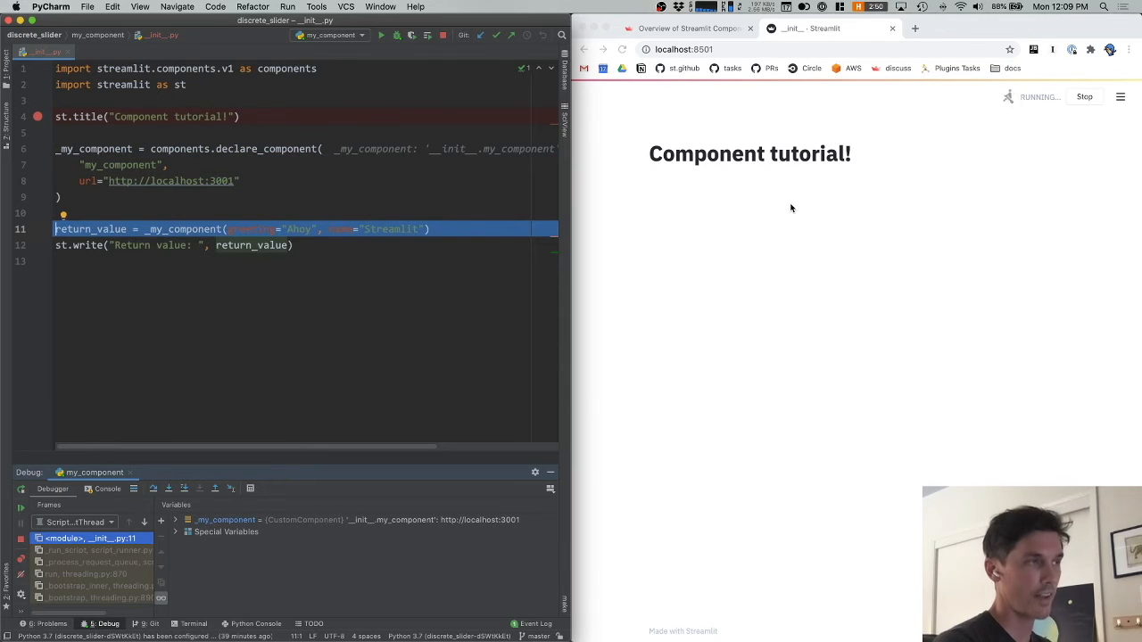
pyautogui.moveTo(774, 207)
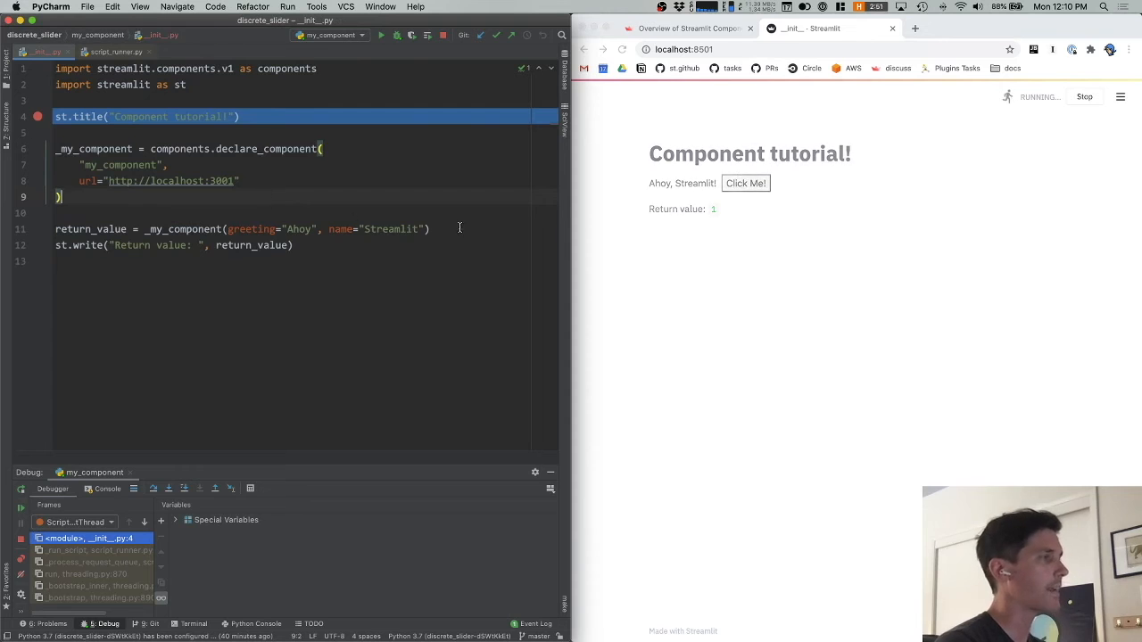
# Step: Resume the paused script so the page shows the title, component and Return value: 2
pyautogui.click(168, 489)
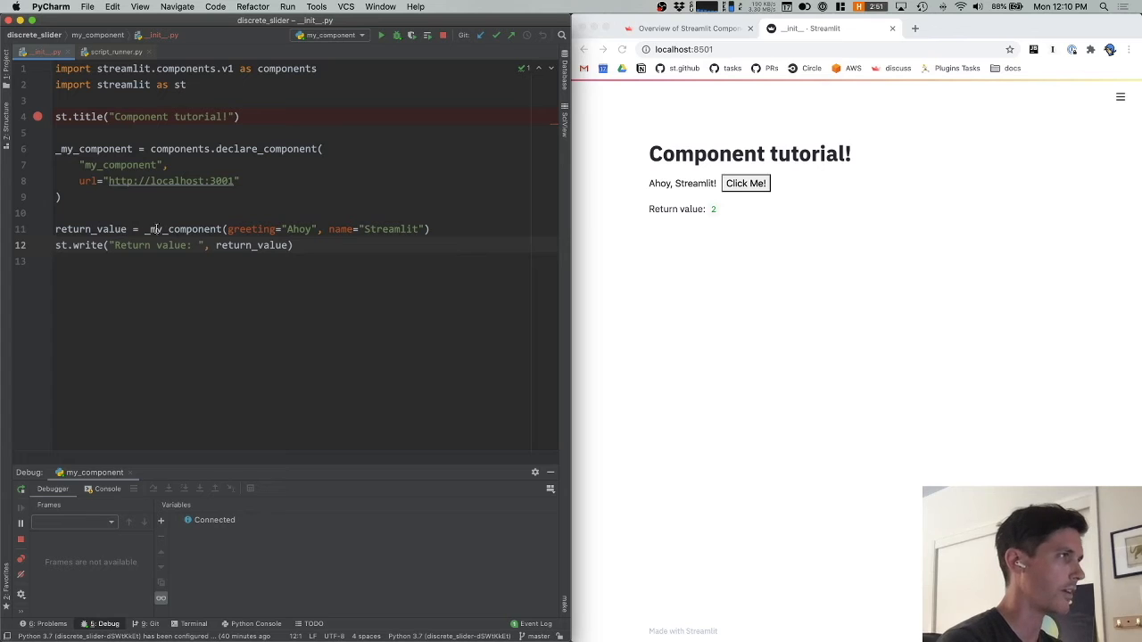
pyautogui.moveTo(769, 343)
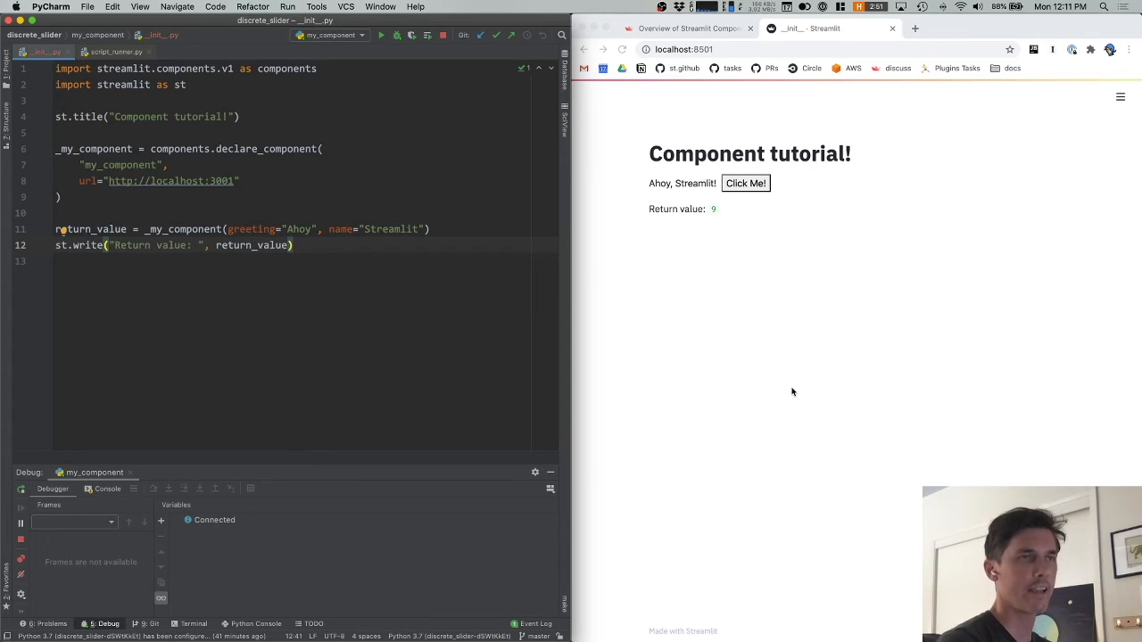
pyautogui.moveTo(660, 264)
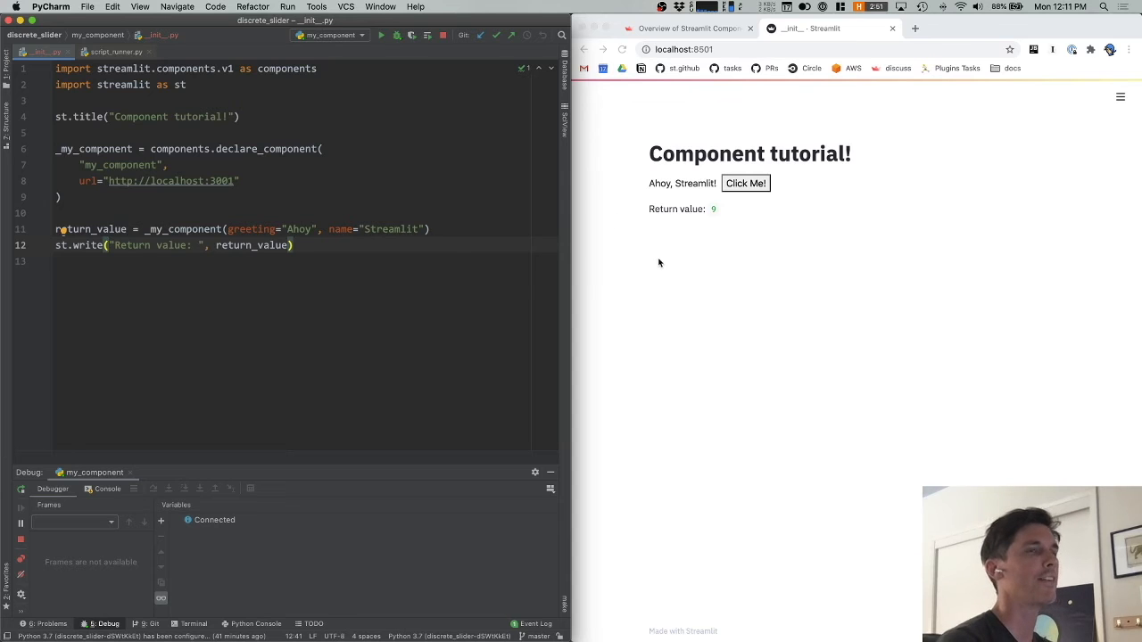
pyautogui.moveTo(700, 264)
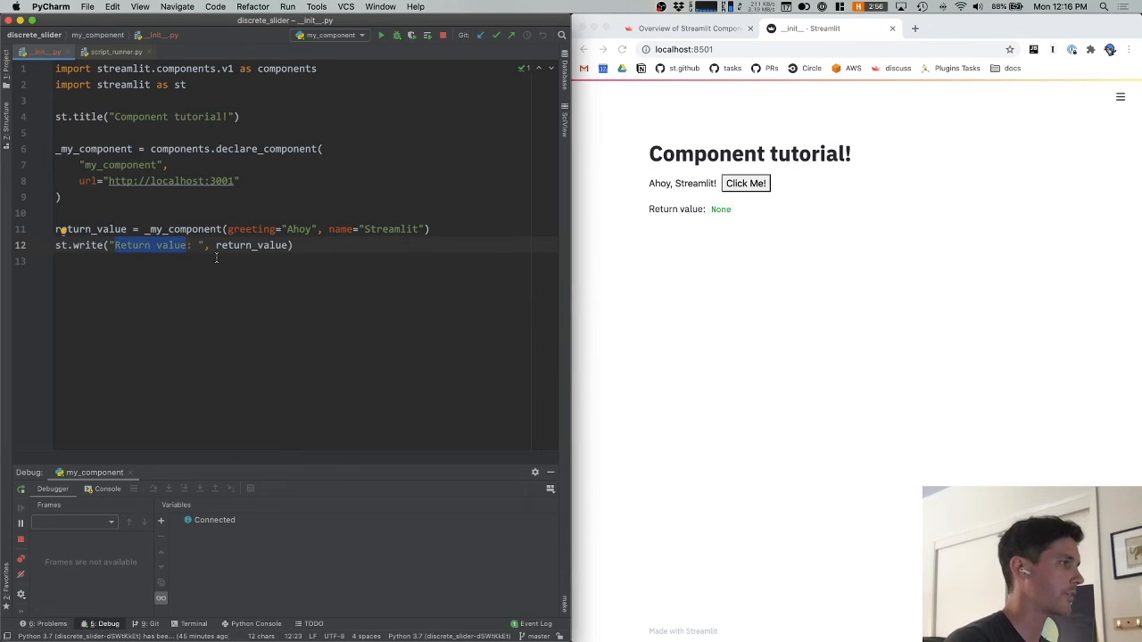
# Step: Label the st.write output "Number of clicks: " and move the return_value = _my_component(...) line down below blank space
pyautogui.write('Number of clicks')
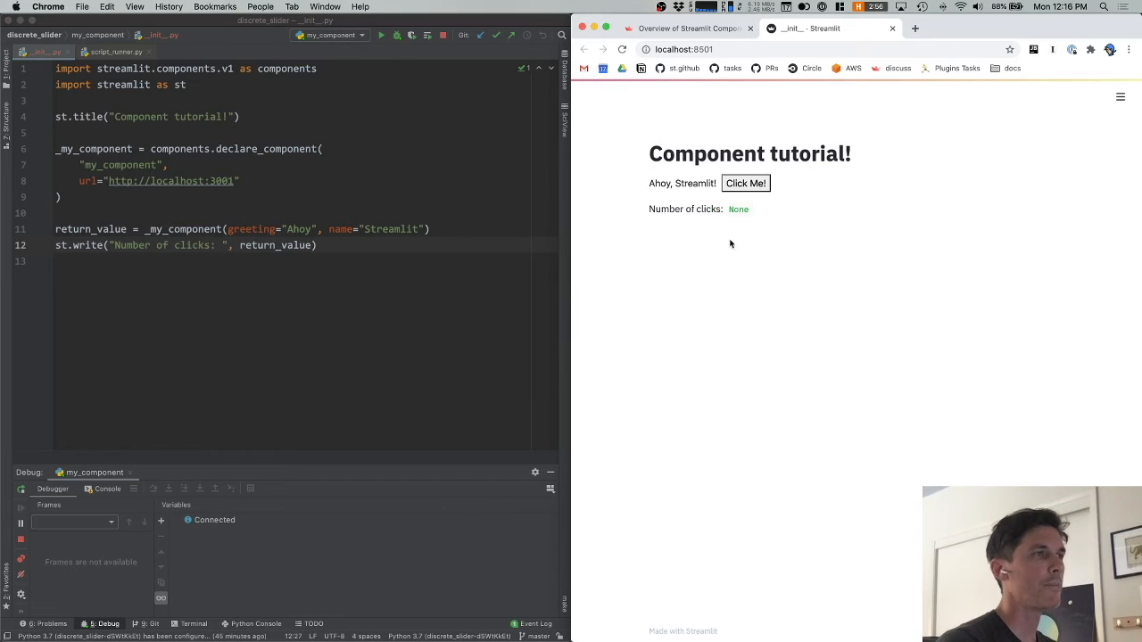
pyautogui.moveTo(774, 221)
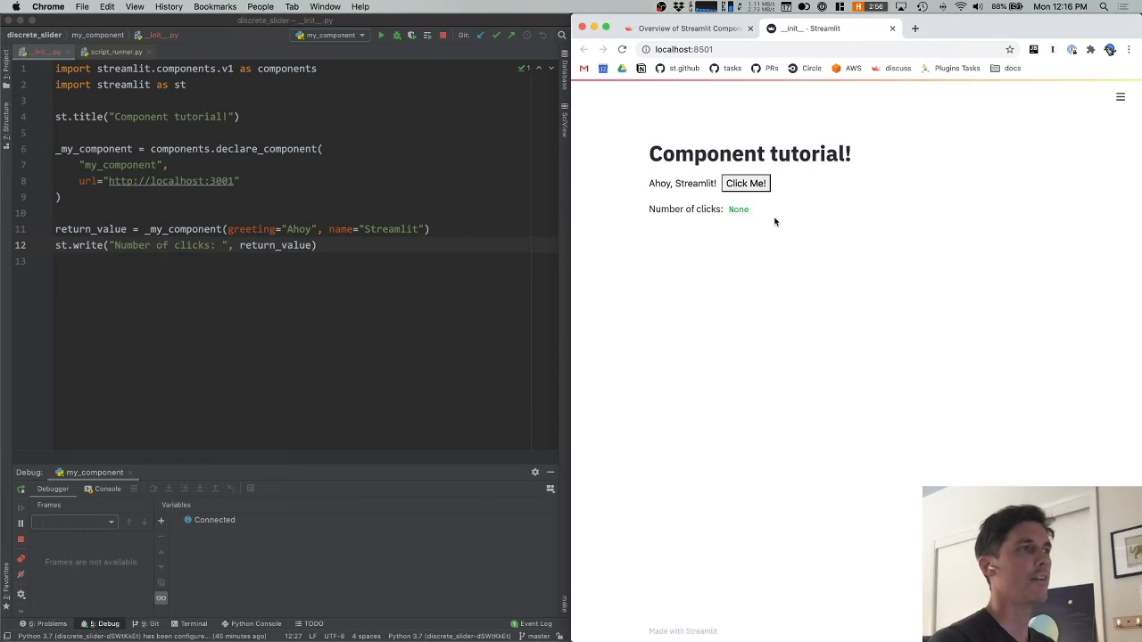
pyautogui.moveTo(738, 212)
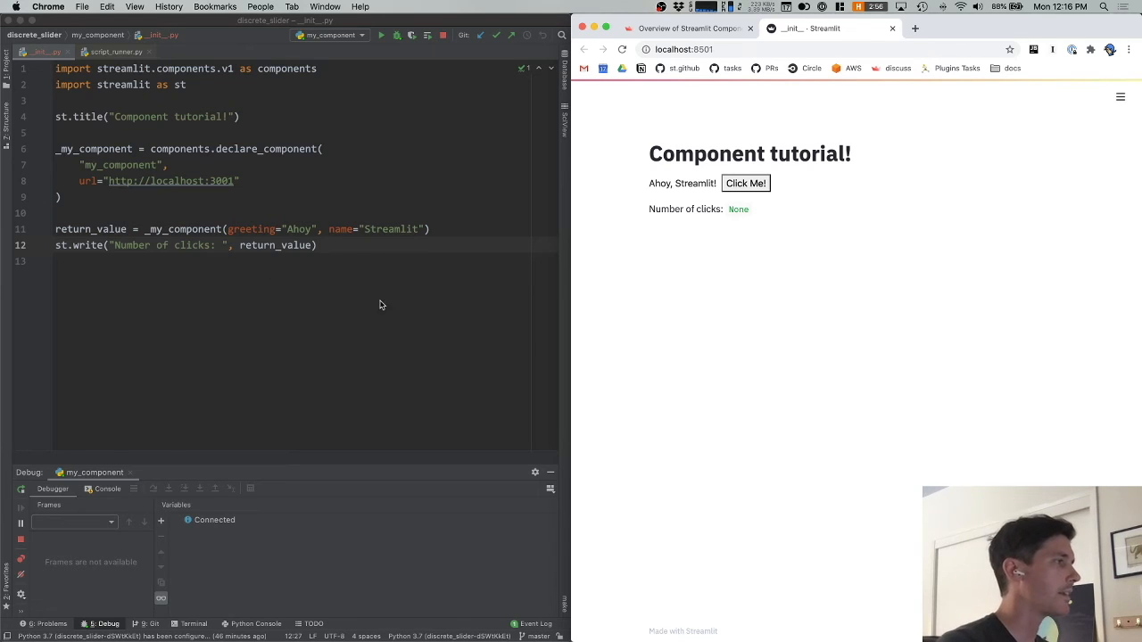
pyautogui.doubleClick(89, 228)
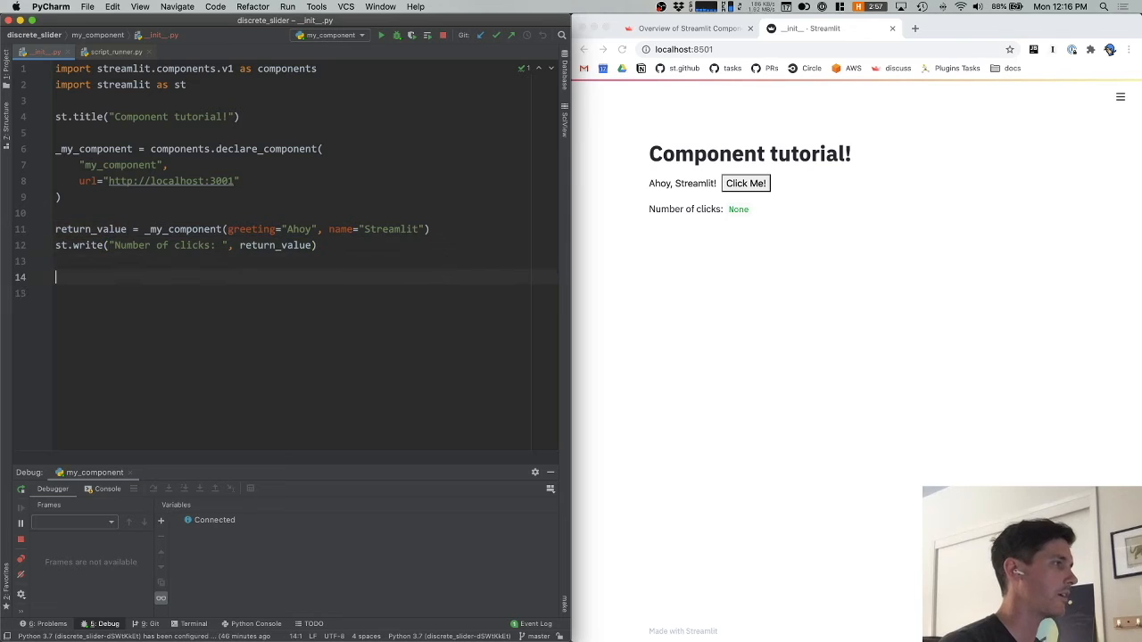
pyautogui.write('return_value = _my_component(greeting="Ahoy", name="Streamlit")')
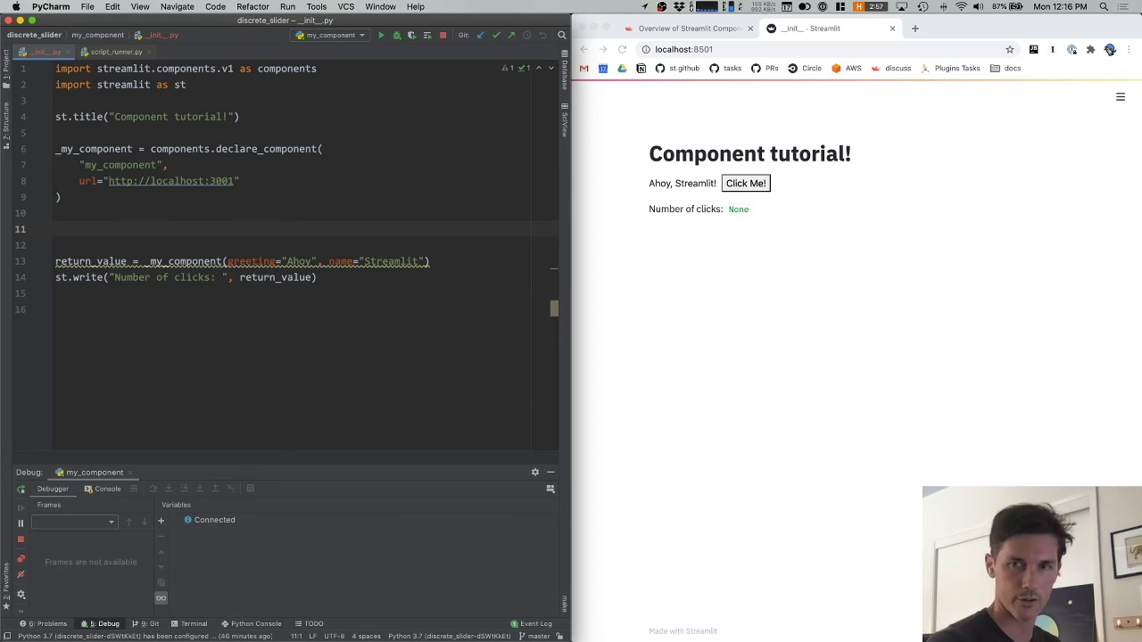
# Step: Define def my_component(greeting, name="Streamlit", key=None): as a Pythonic wrapper signature
pyautogui.write('def my_component(')
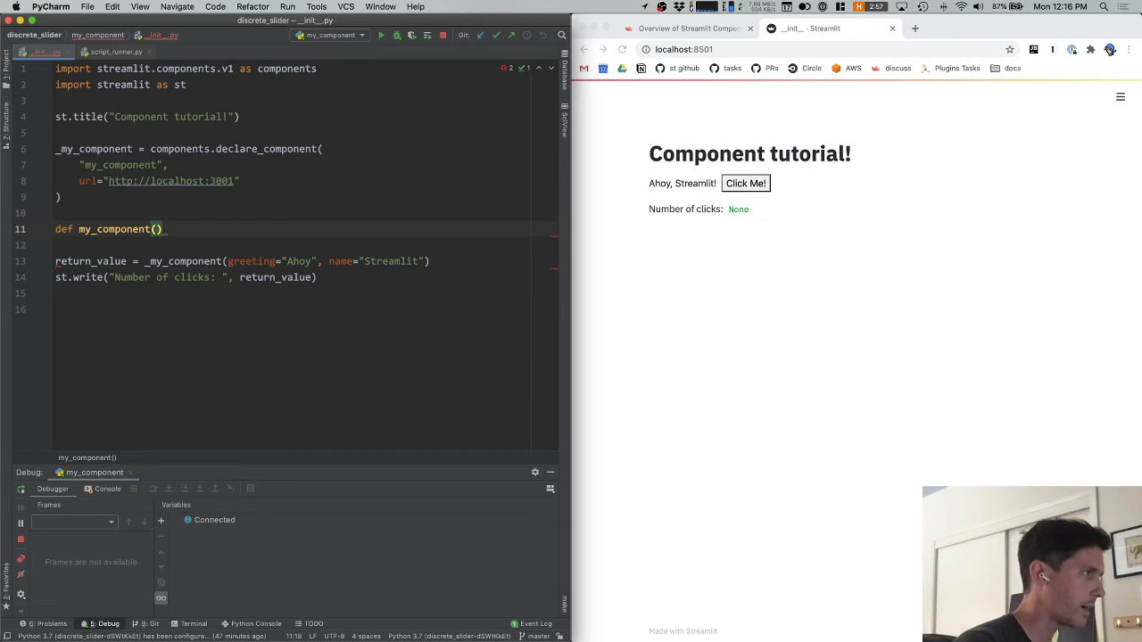
pyautogui.write('name')
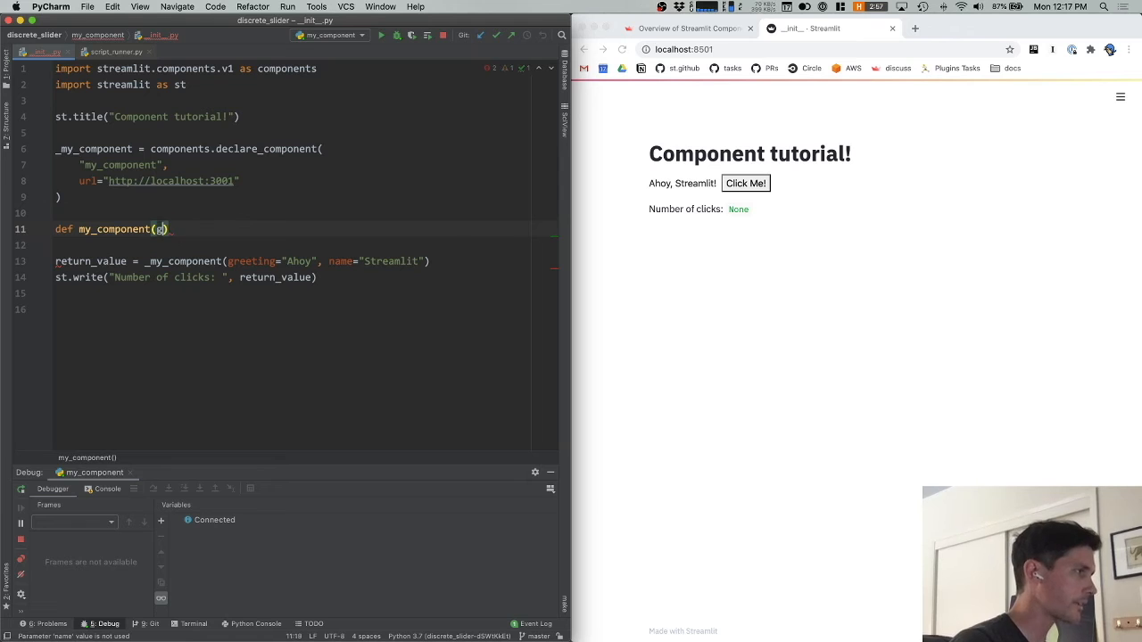
pyautogui.write('reeting, n')
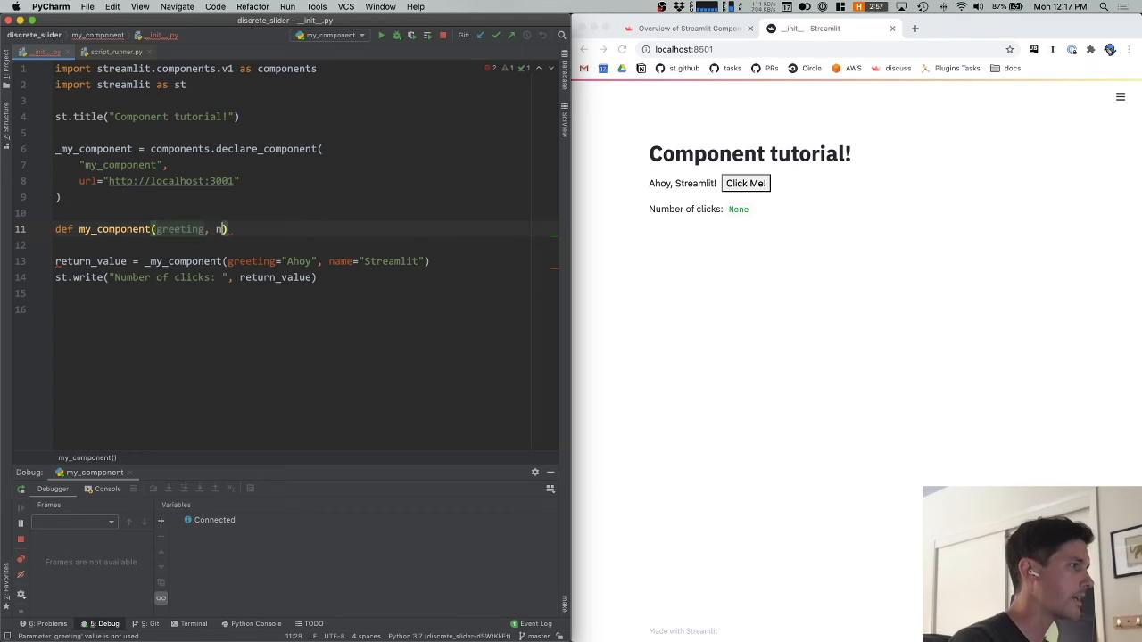
pyautogui.write('ame=')
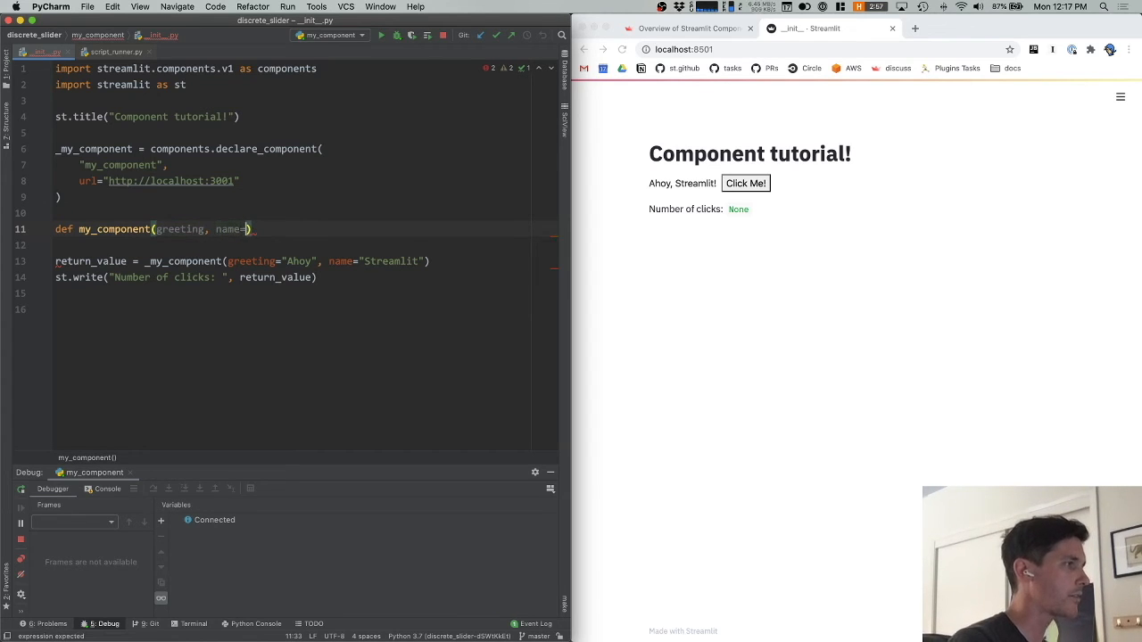
pyautogui.write('"Streamlit", key')
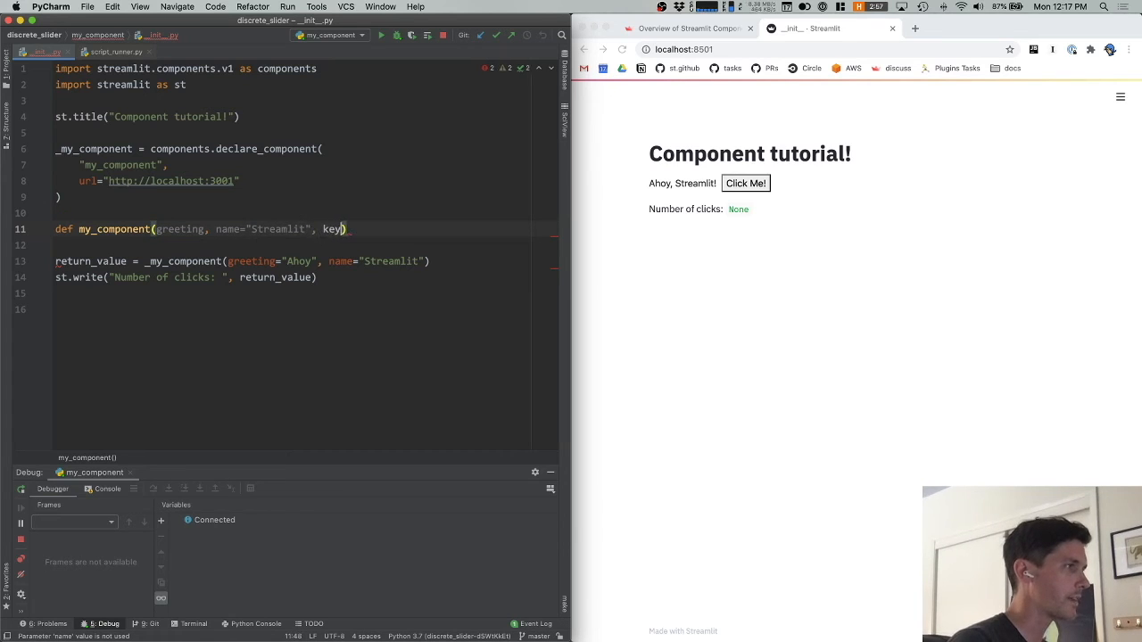
pyautogui.write('=')
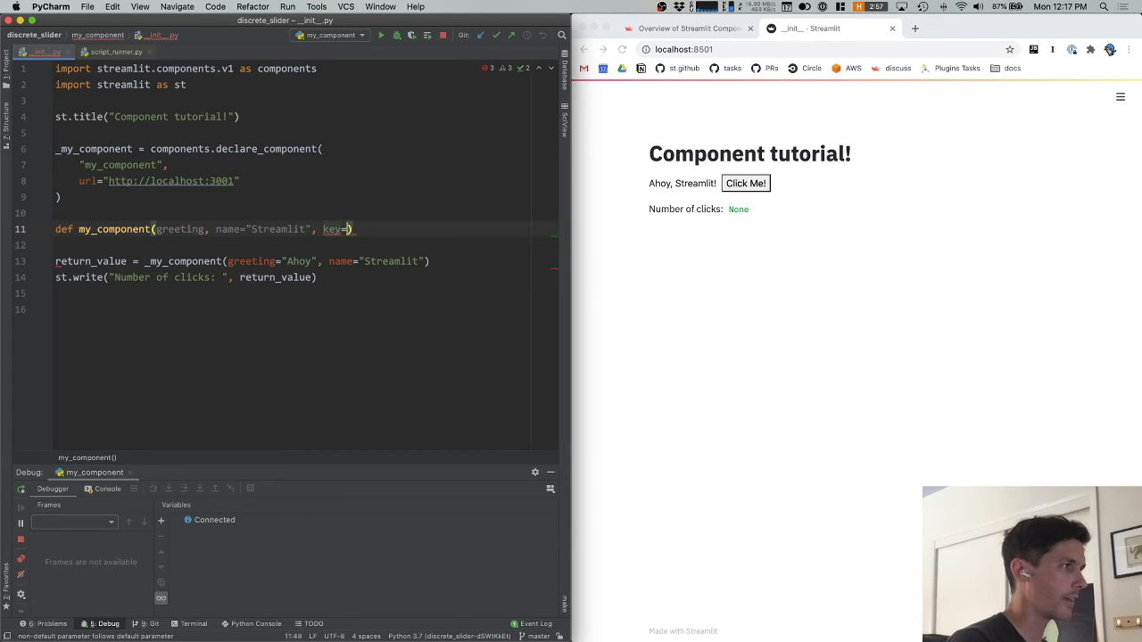
pyautogui.write('None):')
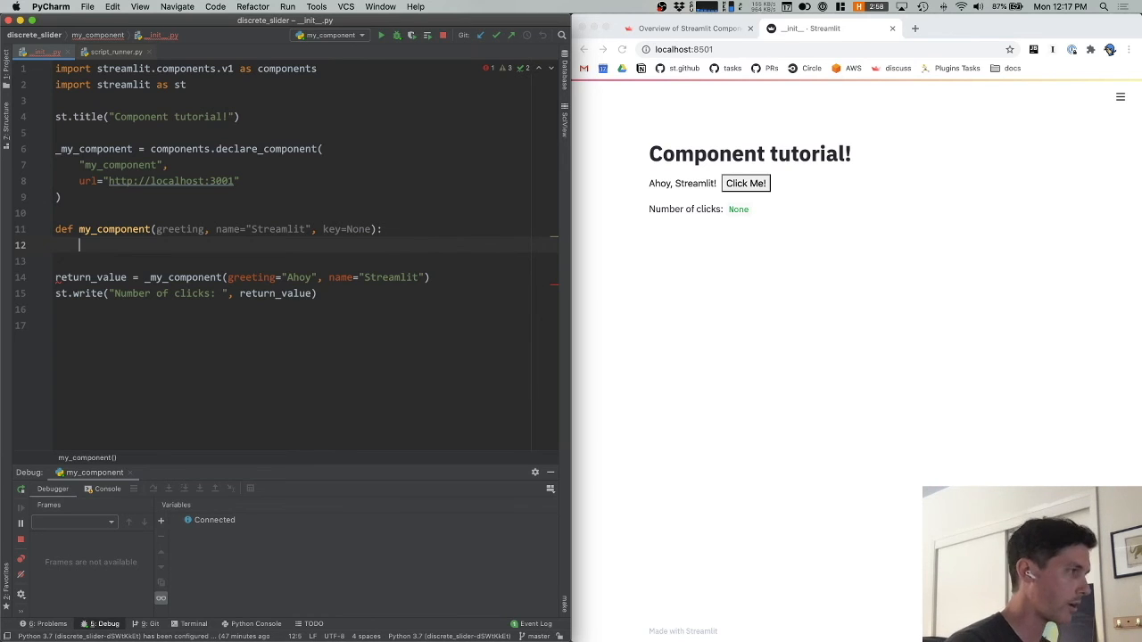
# Step: Have the wrapper return _my_component(greeting=greeting, name=name) and call my_component("Ahoy", "Streamlit")
pyautogui.write('_my_component')
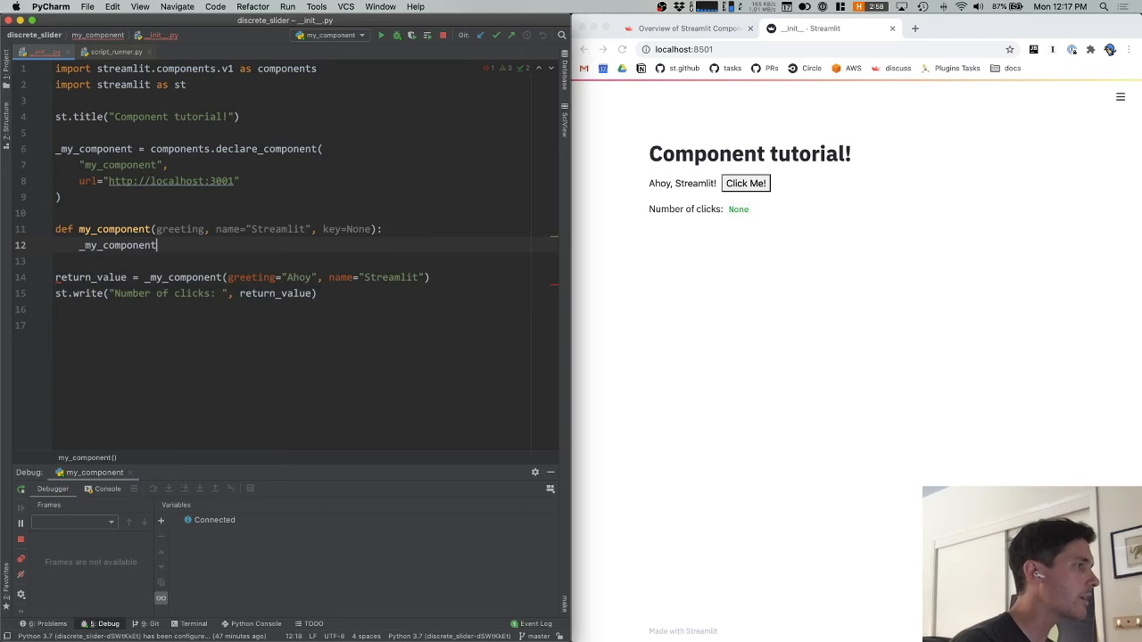
pyautogui.write('(greeting=greeting, )')
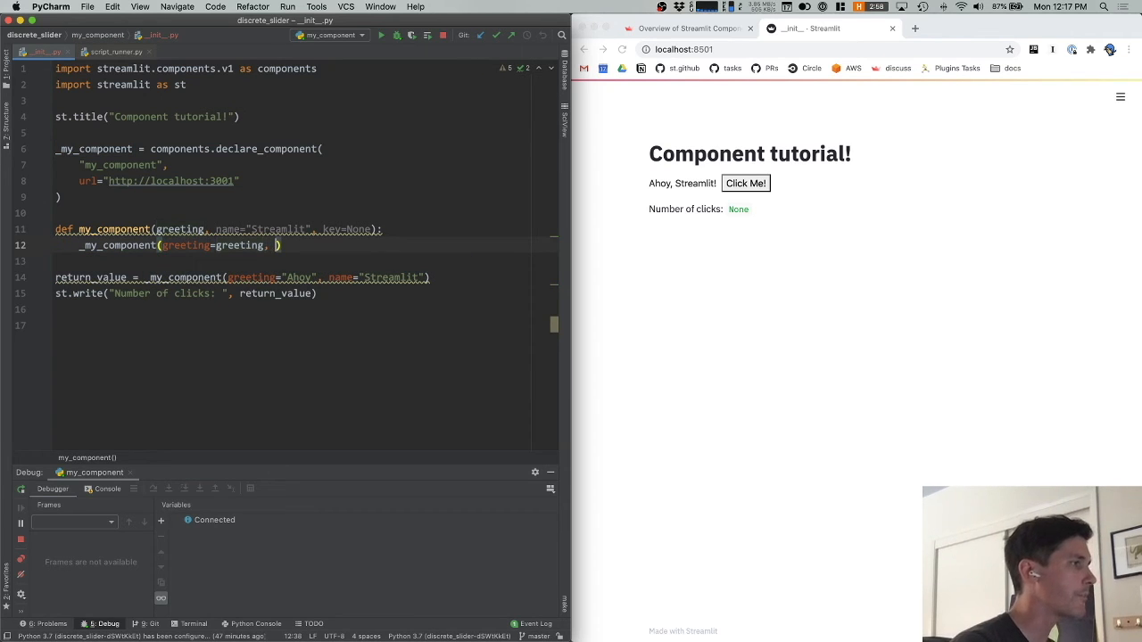
pyautogui.write('name=name')
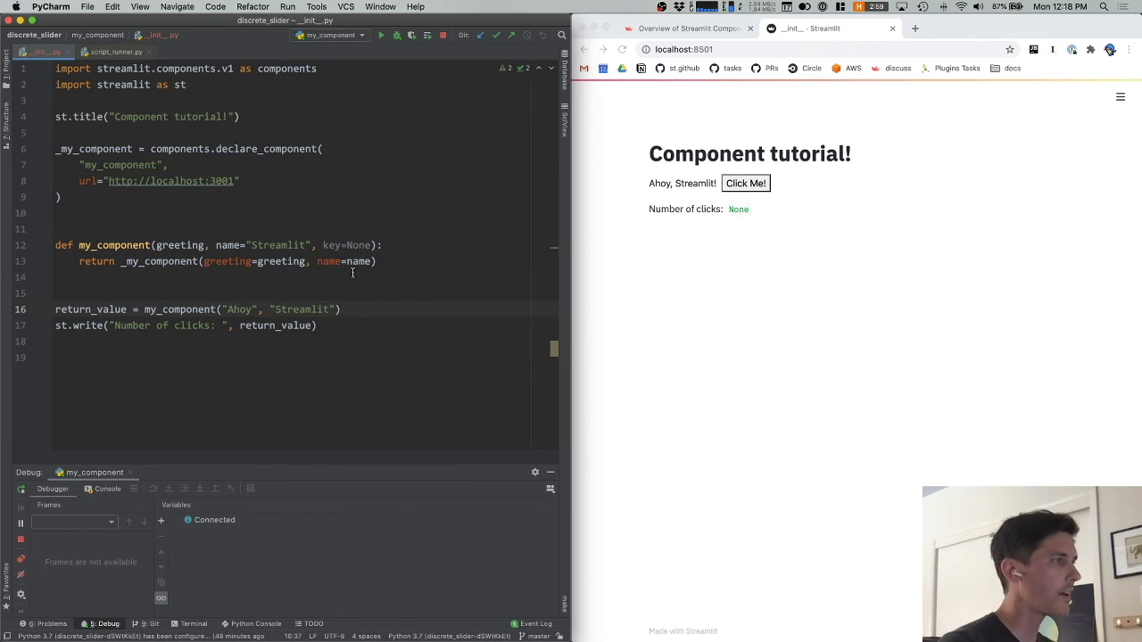
# Step: Drop the "Streamlit" argument so the call is my_component("Ahoy") and pass default=0 to _my_component
pyautogui.click(55, 277)
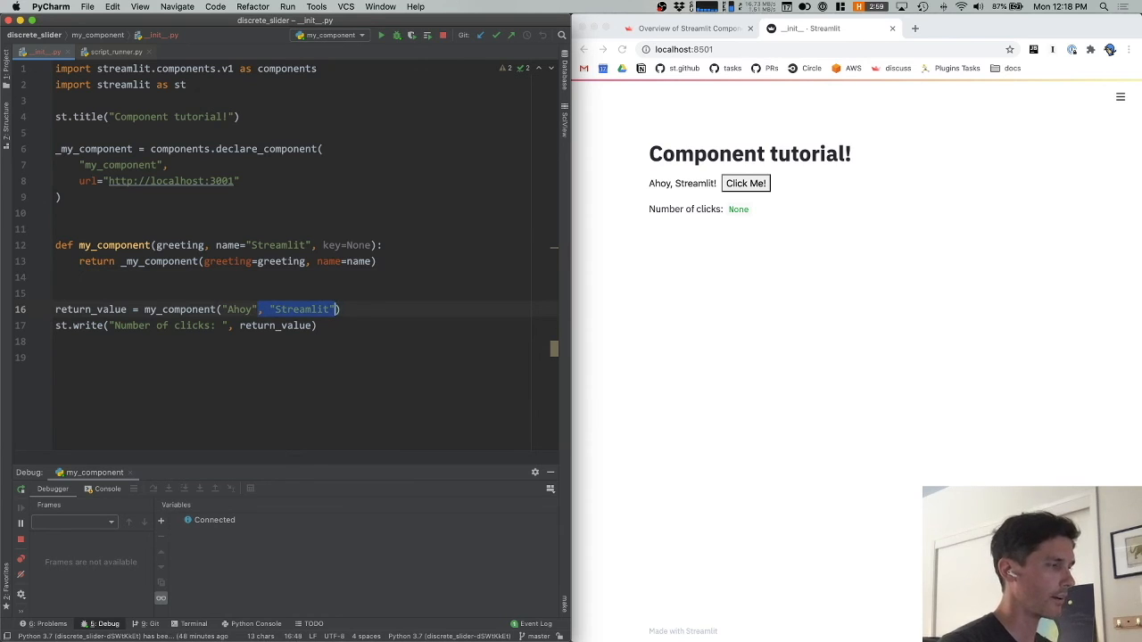
pyautogui.press('backspace')
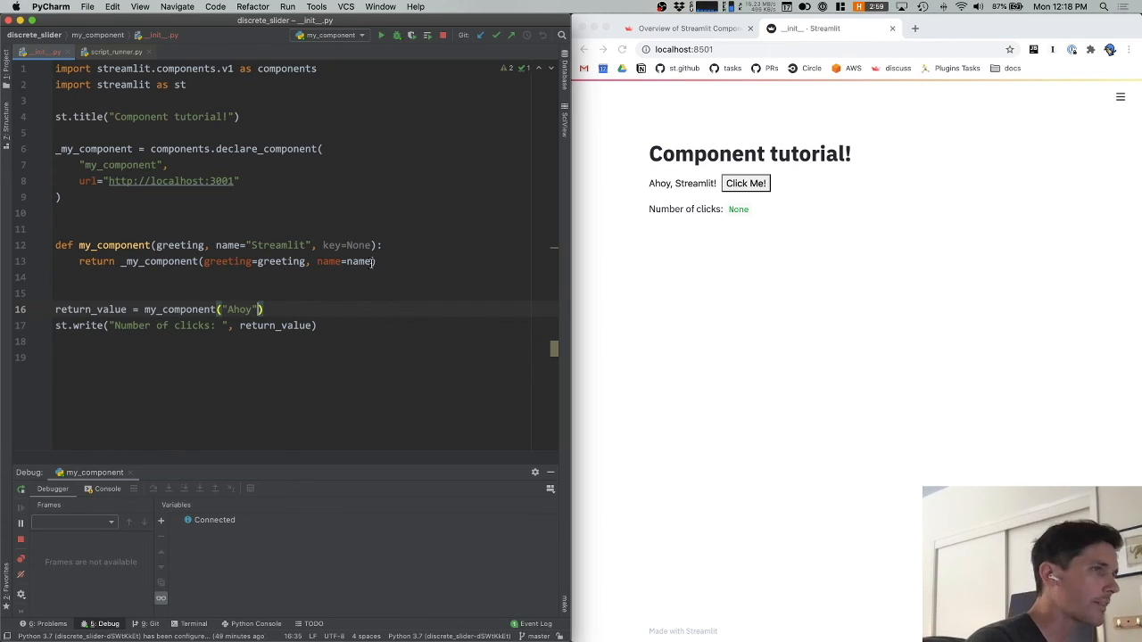
pyautogui.write(', default=')
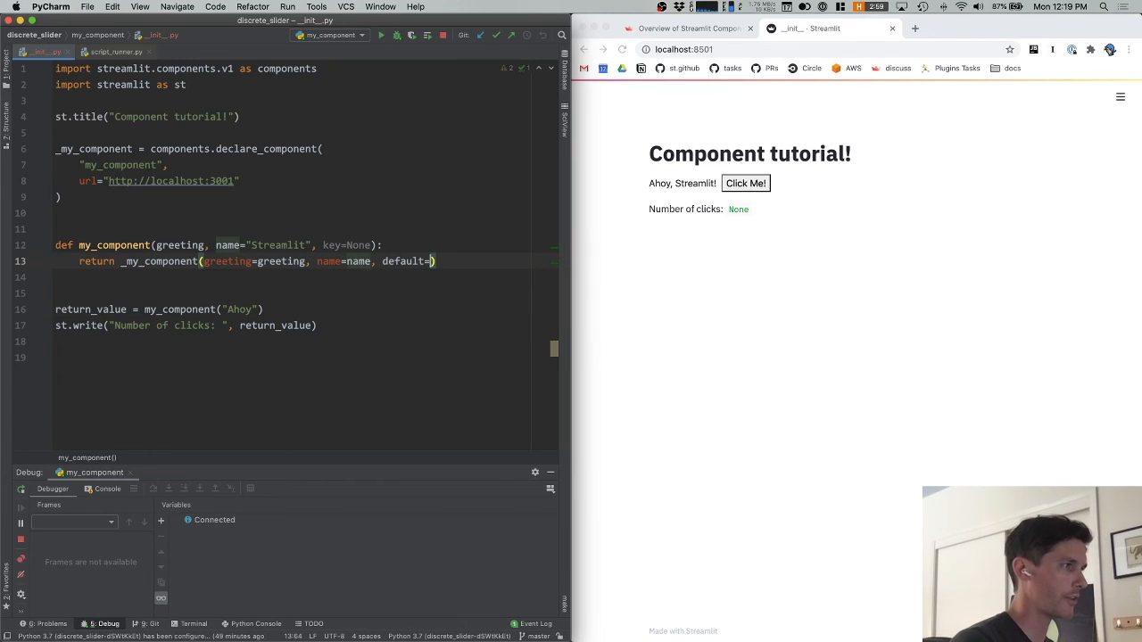
pyautogui.write('0')
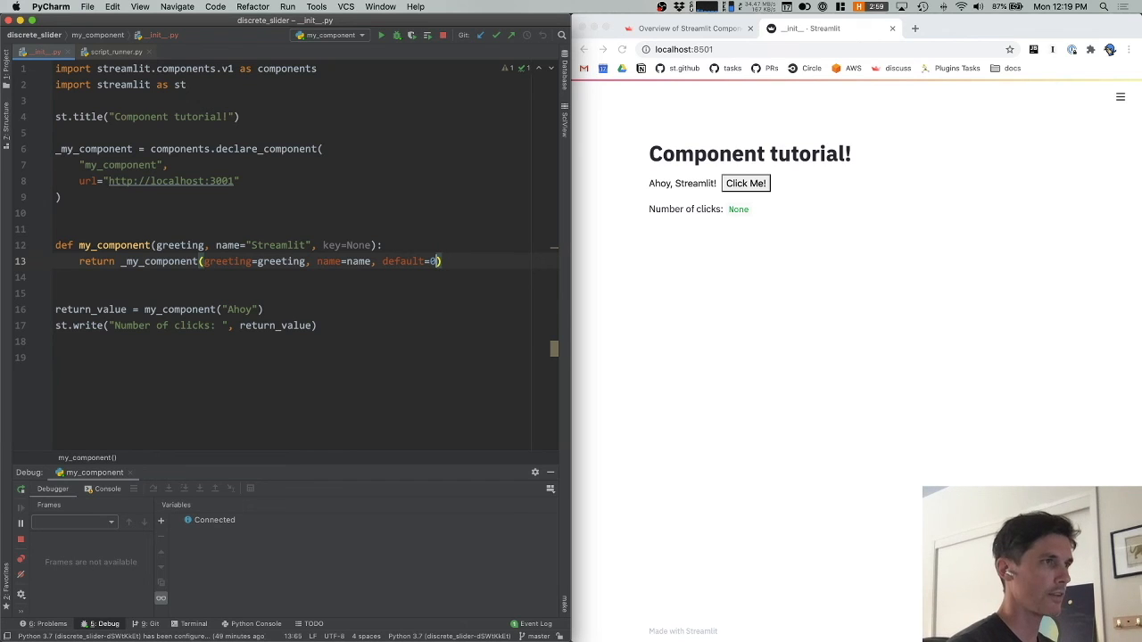
pyautogui.click(746, 182)
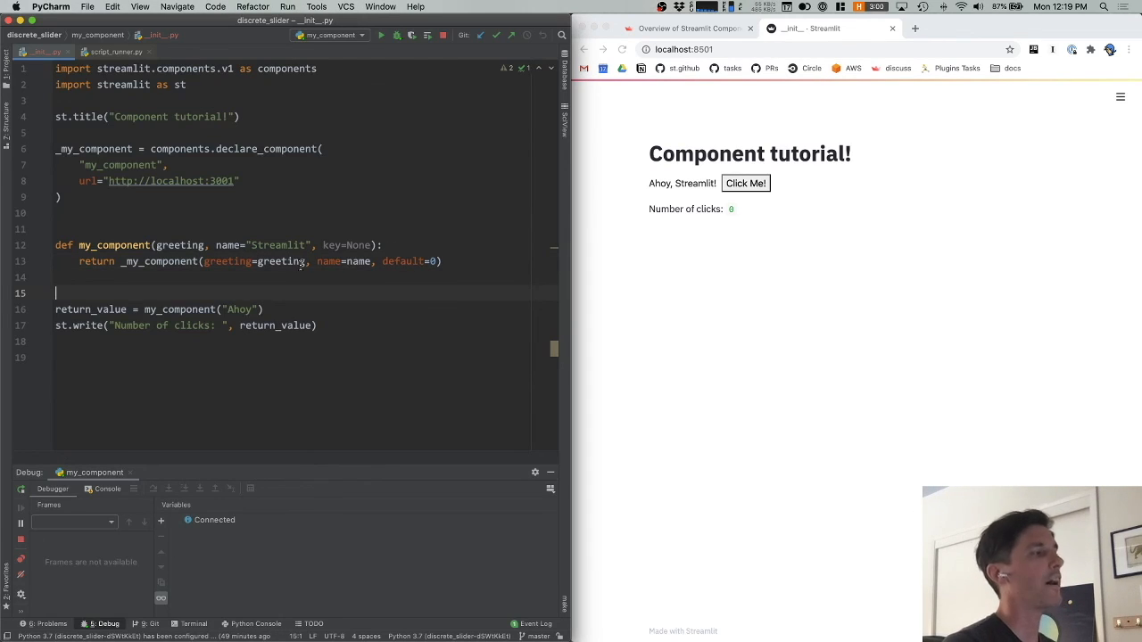
pyautogui.moveTo(157, 257)
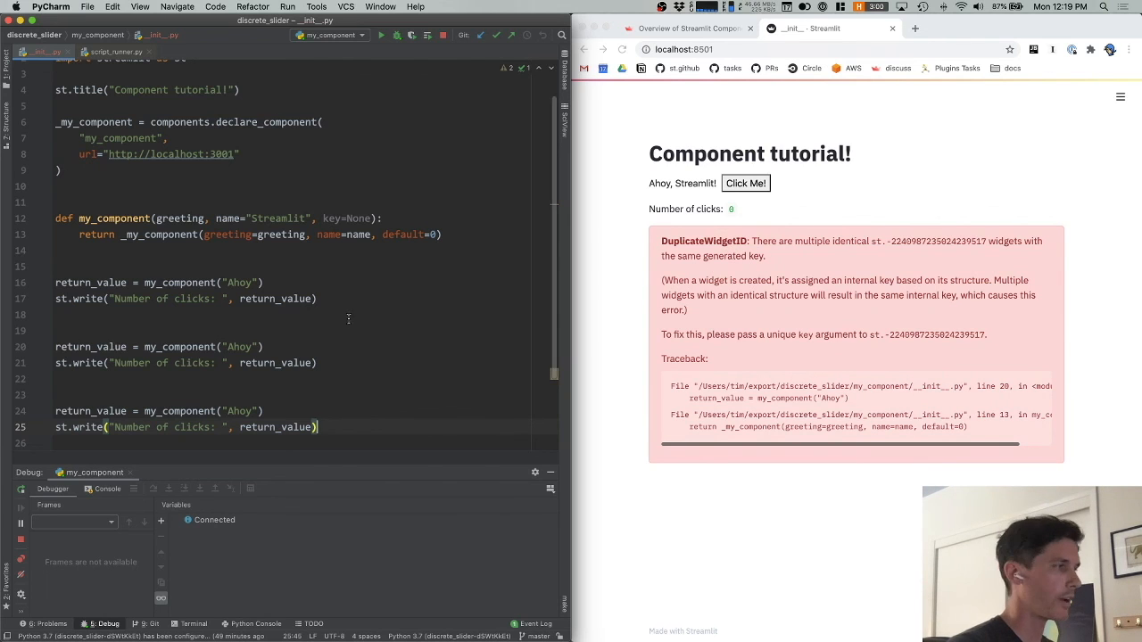
# Step: Give the copied component calls different greetings, Hello and Bonj(our)
pyautogui.scroll(3)
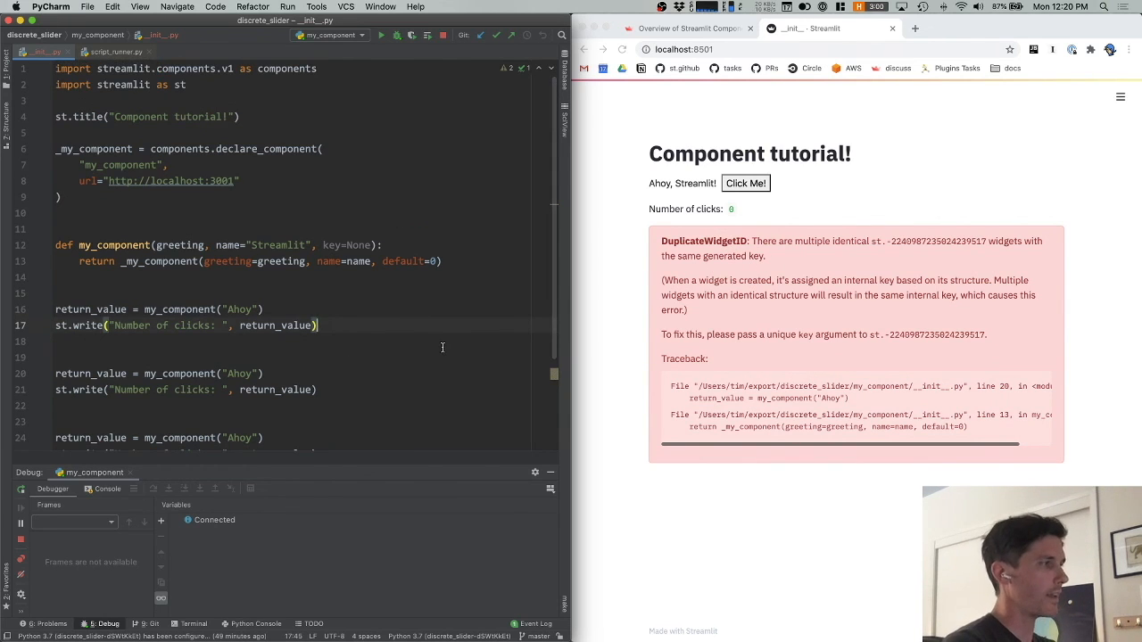
pyautogui.write('Hello')
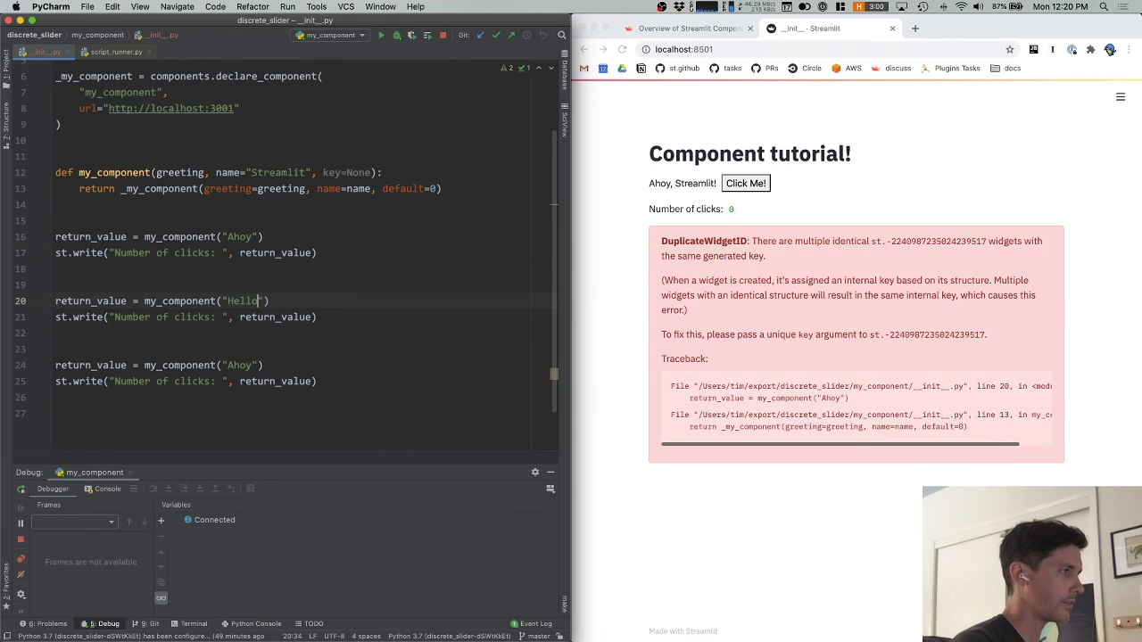
pyautogui.write('Bonjour')
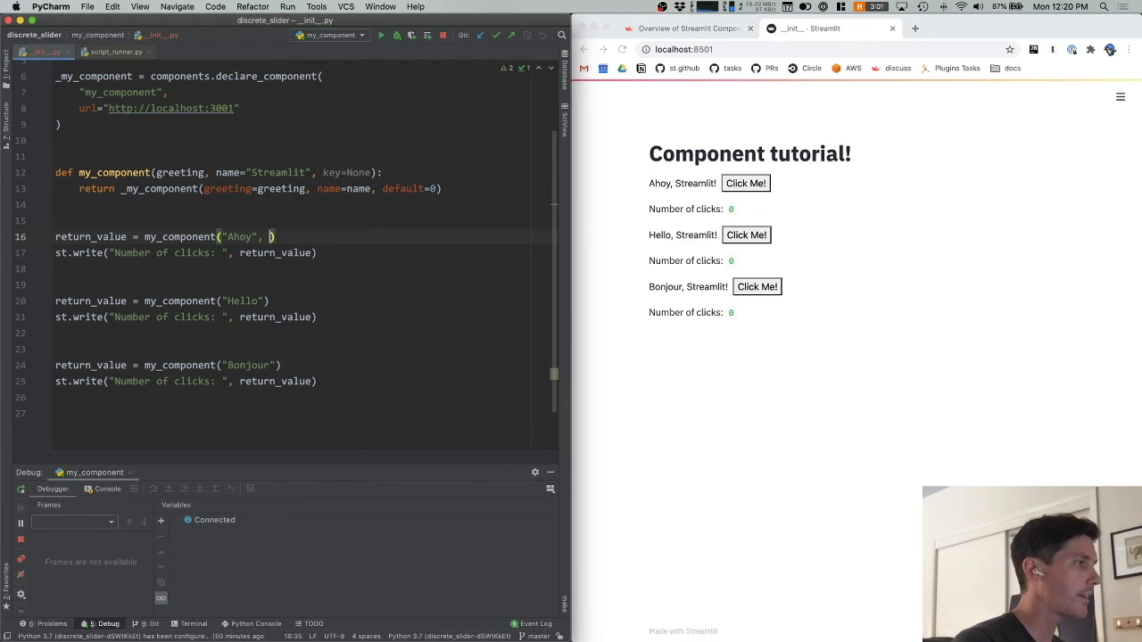
# Step: Add key="one", key="two" and key="three" to the three my_component calls
pyautogui.write('key="one"')
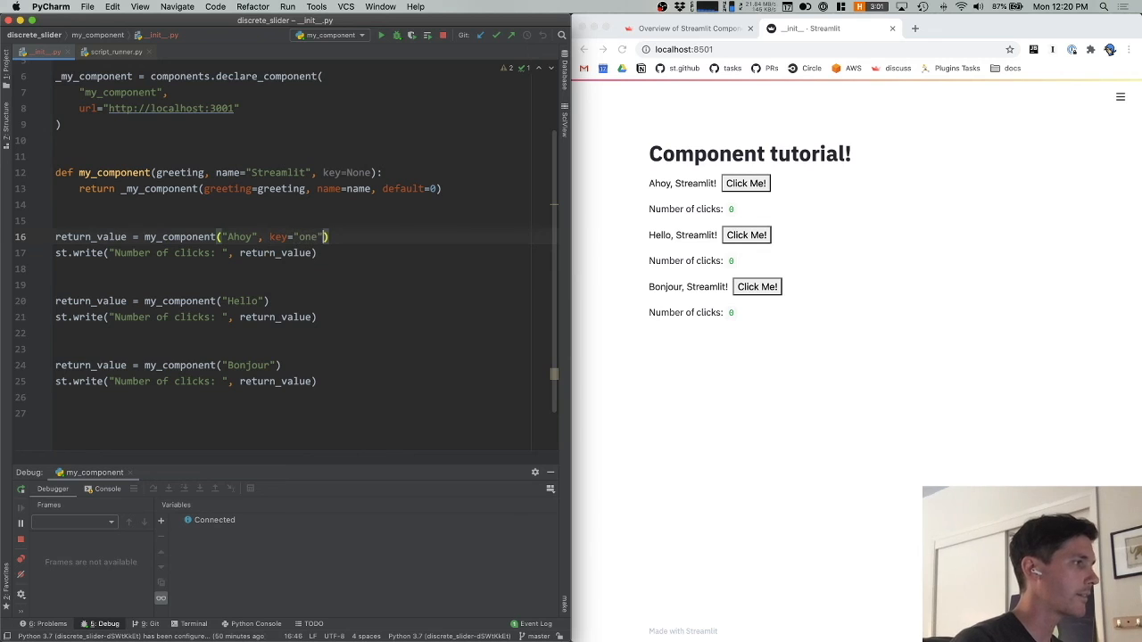
pyautogui.write(', key="two"')
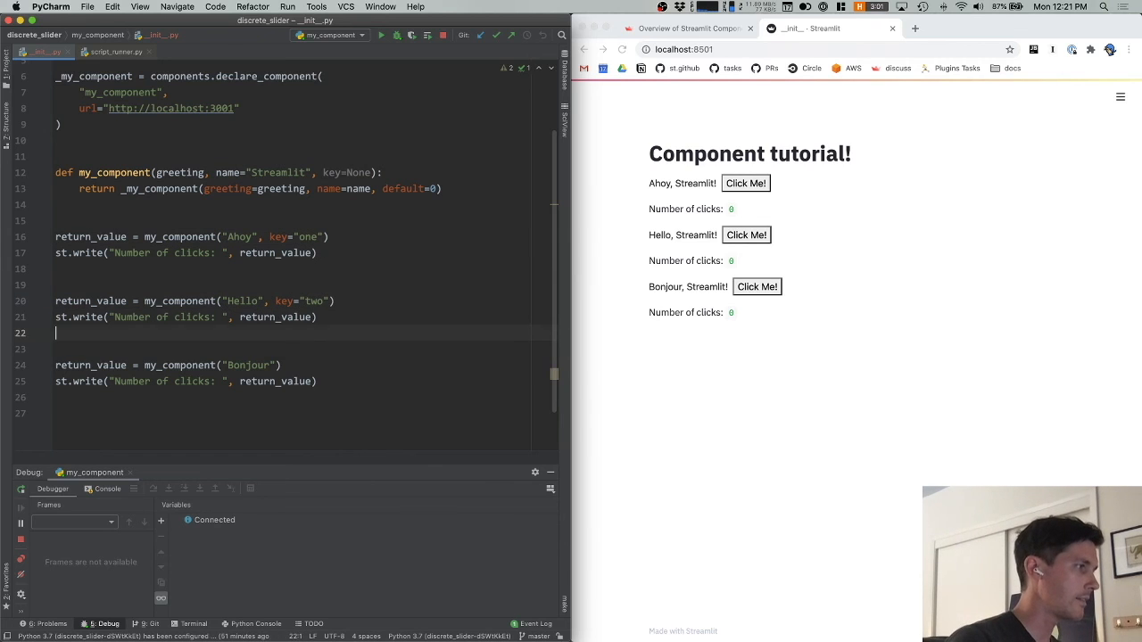
pyautogui.write(', key="three"')
pyautogui.click(250, 190)
pyautogui.write(', key=key')
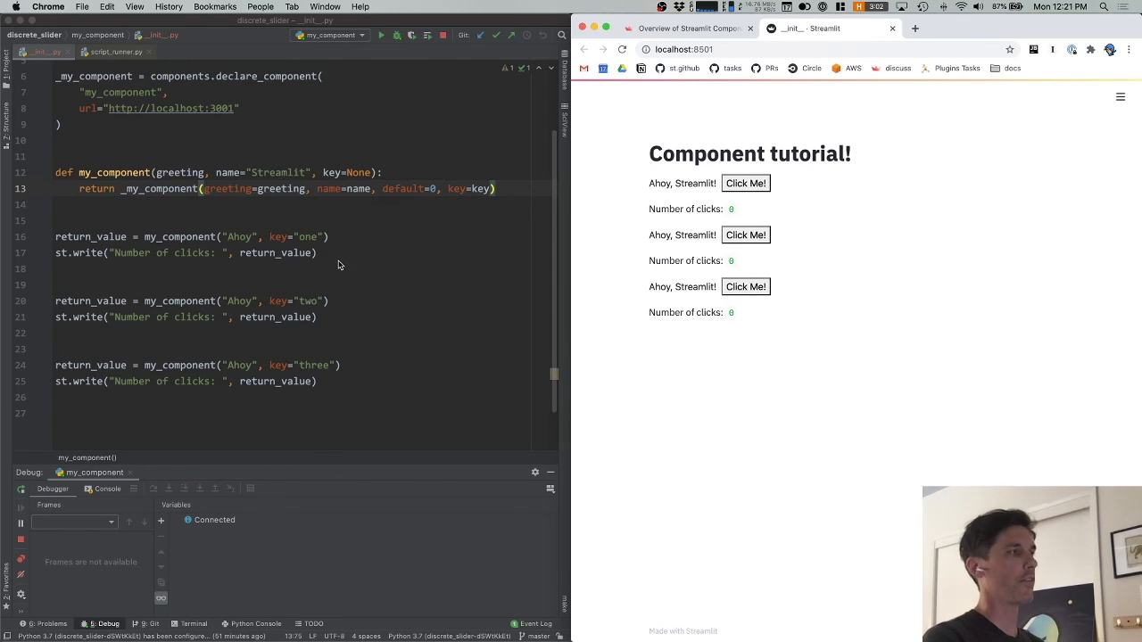
pyautogui.moveTo(624, 189)
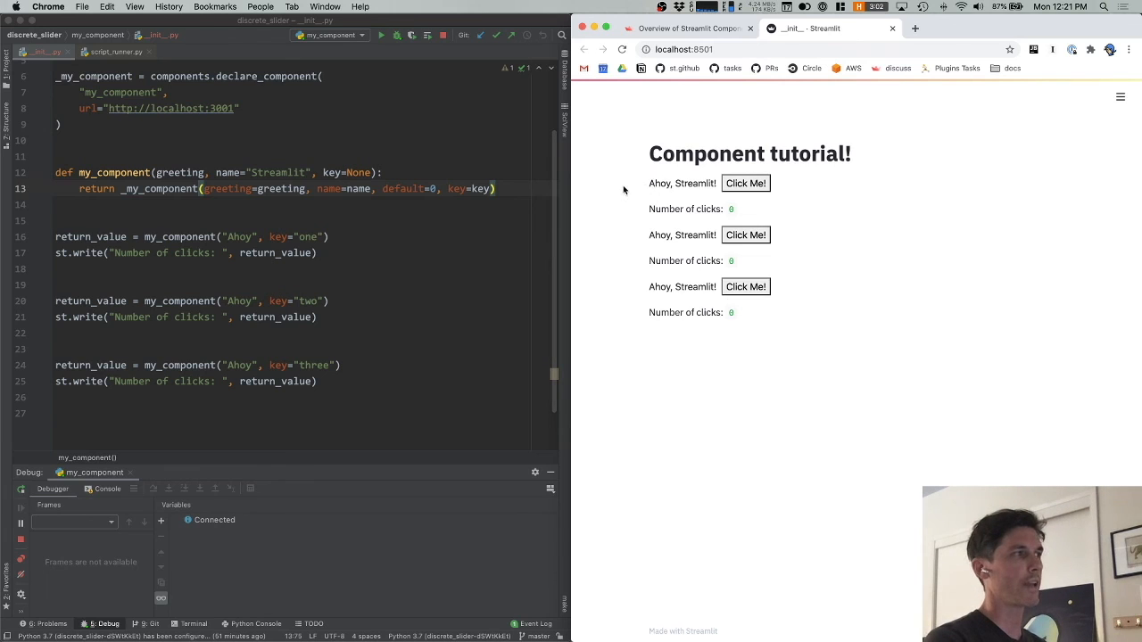